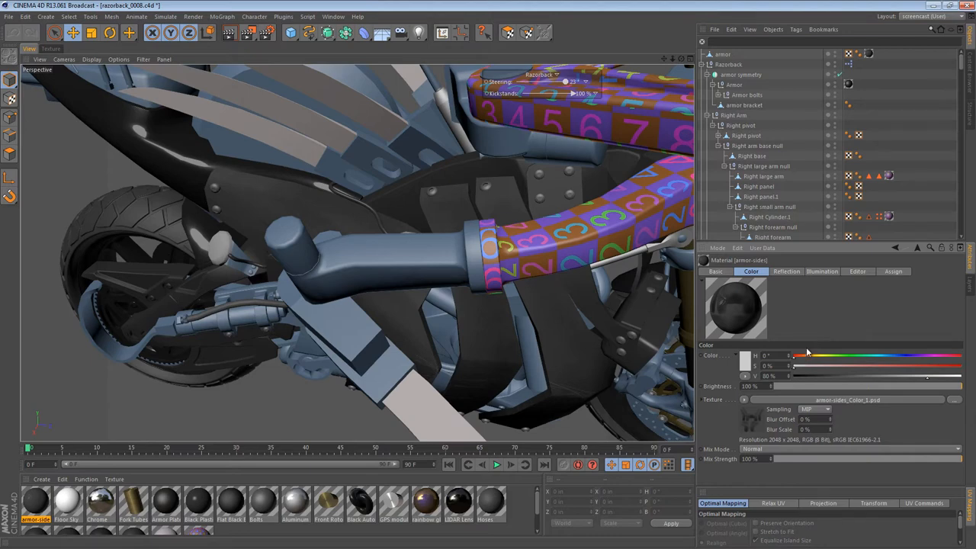
pyautogui.moveTo(808, 350)
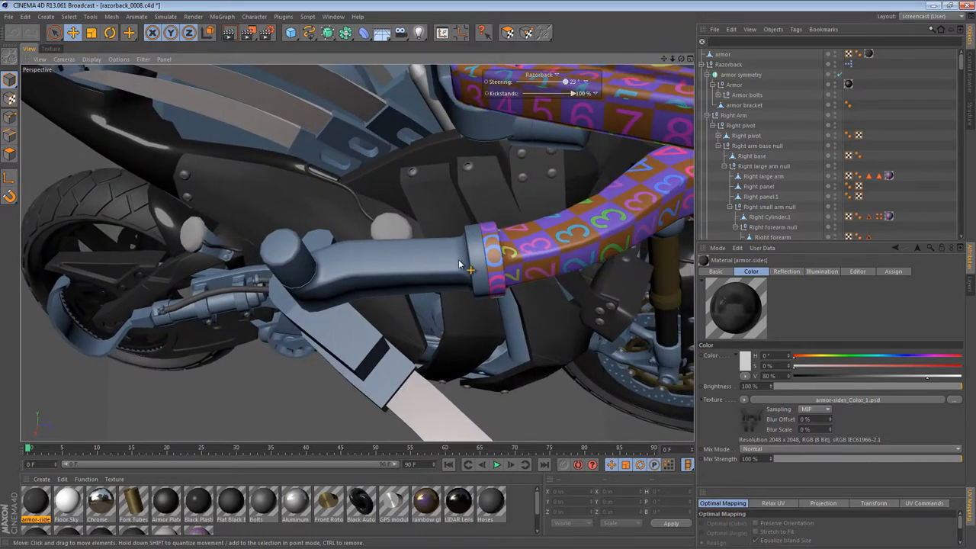
# Step: Orbit the viewport to bring the right forearm up close
pyautogui.moveTo(458, 263); pyautogui.dragTo(412, 241)
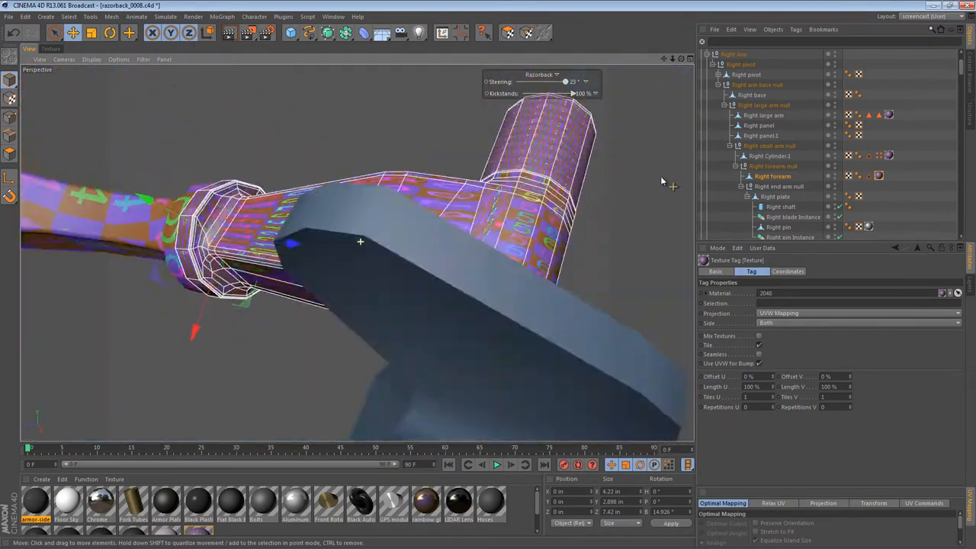
pyautogui.moveTo(662, 182); pyautogui.dragTo(439, 244)
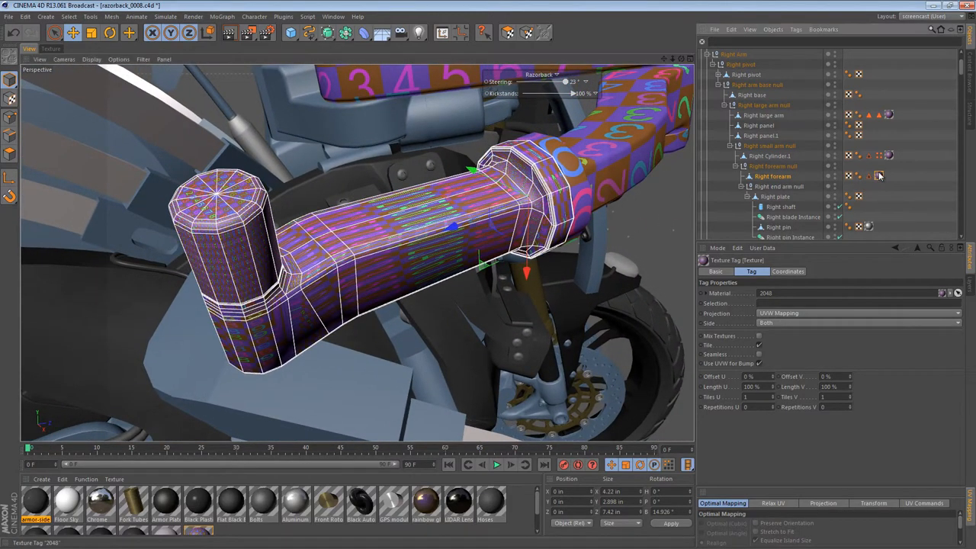
pyautogui.click(878, 176)
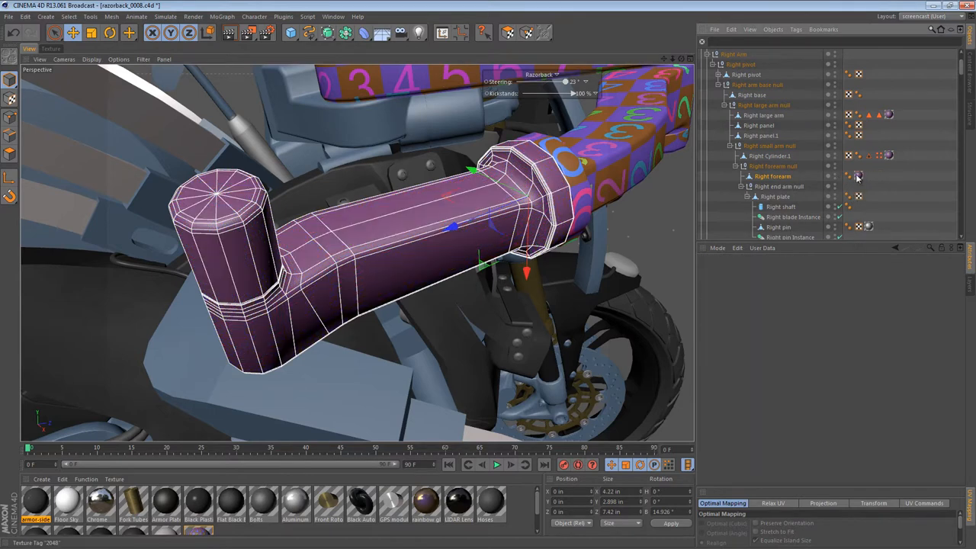
pyautogui.click(857, 177)
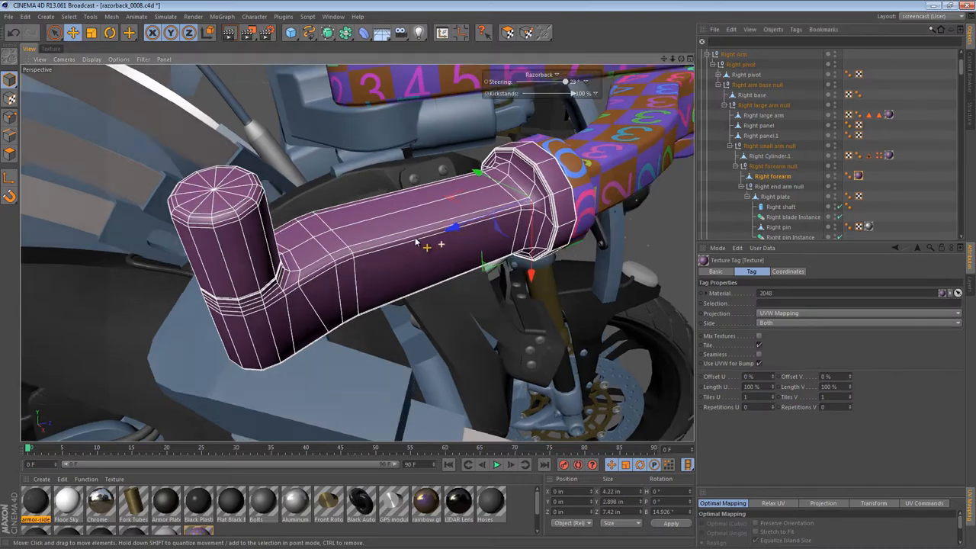
pyautogui.moveTo(415, 244); pyautogui.dragTo(425, 152)
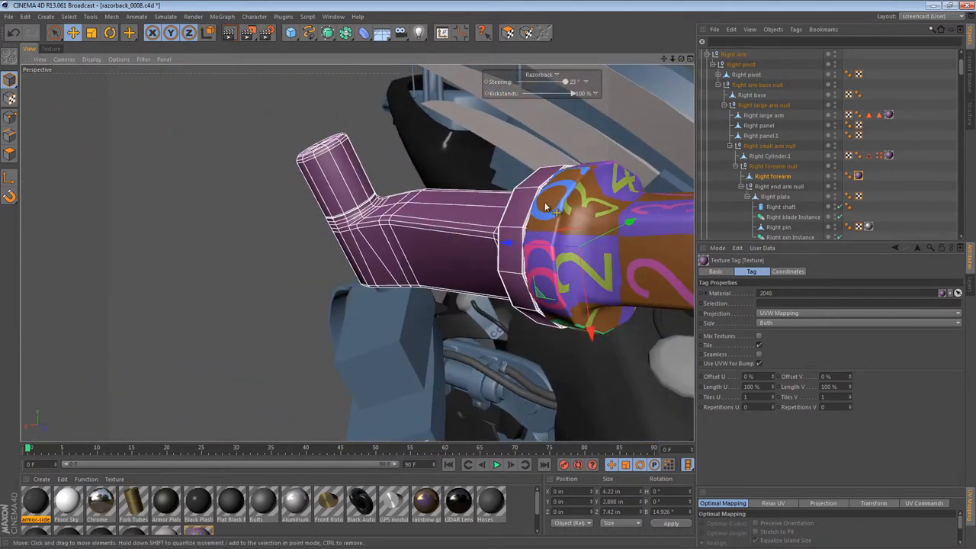
pyautogui.moveTo(546, 206); pyautogui.dragTo(587, 214)
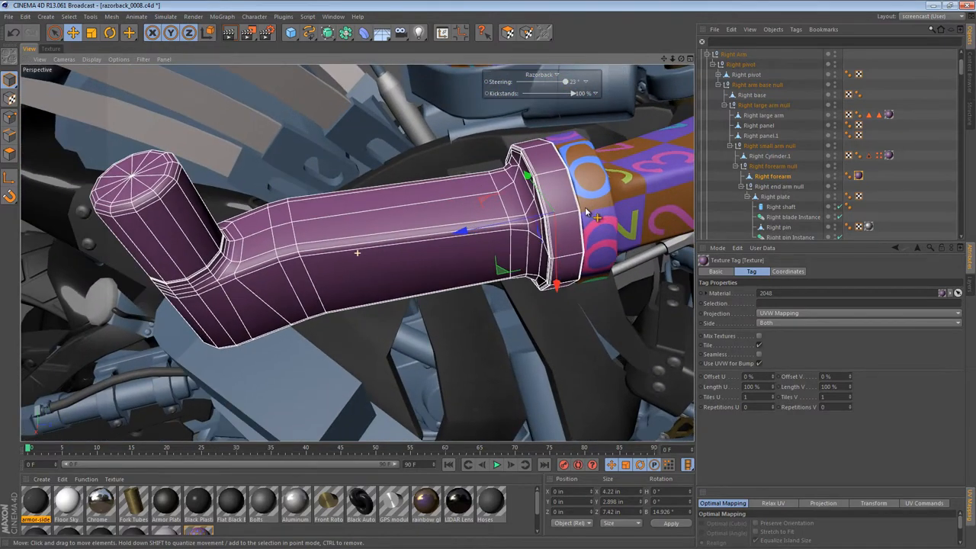
pyautogui.moveTo(625, 217)
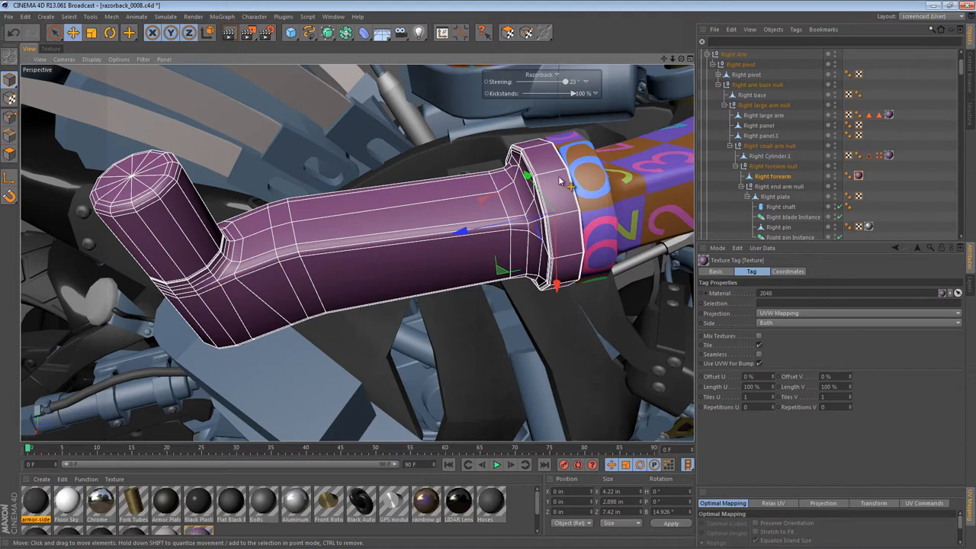
pyautogui.moveTo(603, 214)
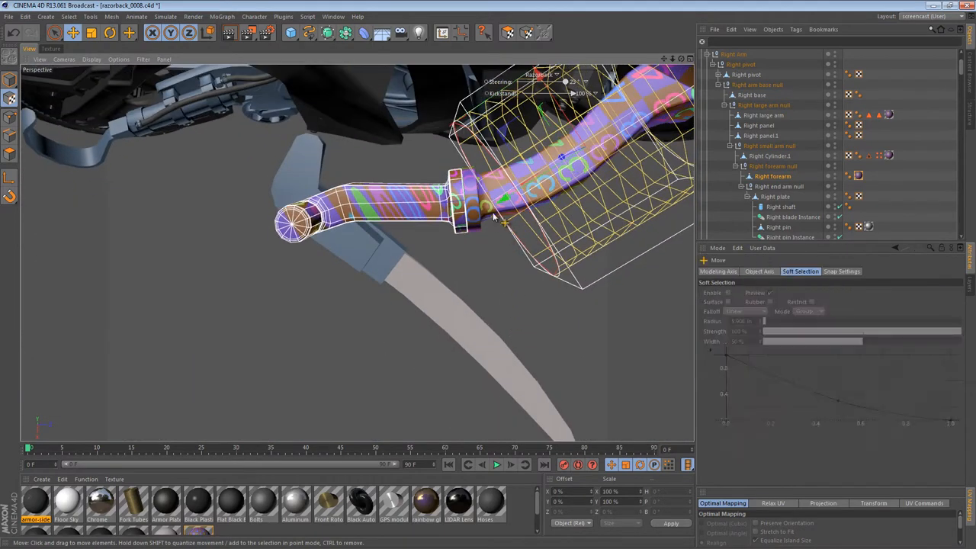
# Step: Set the forearm texture tag to Cylindrical projection and rotate it to follow the arm
pyautogui.click(857, 177)
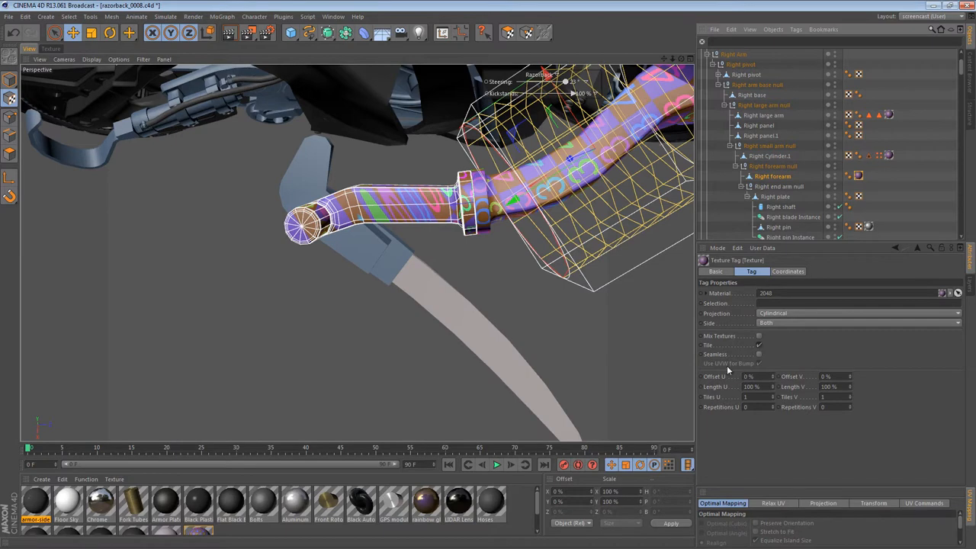
pyautogui.click(787, 271)
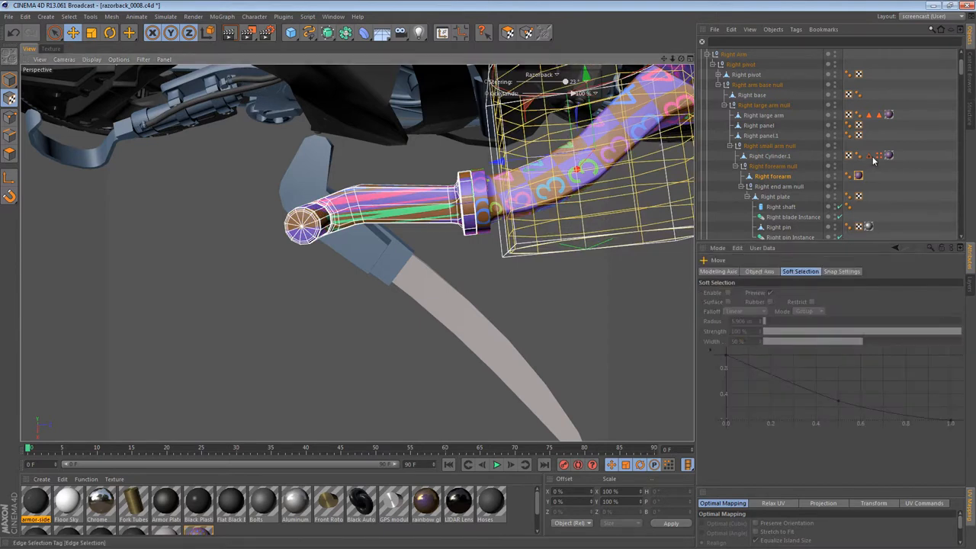
pyautogui.click(882, 156)
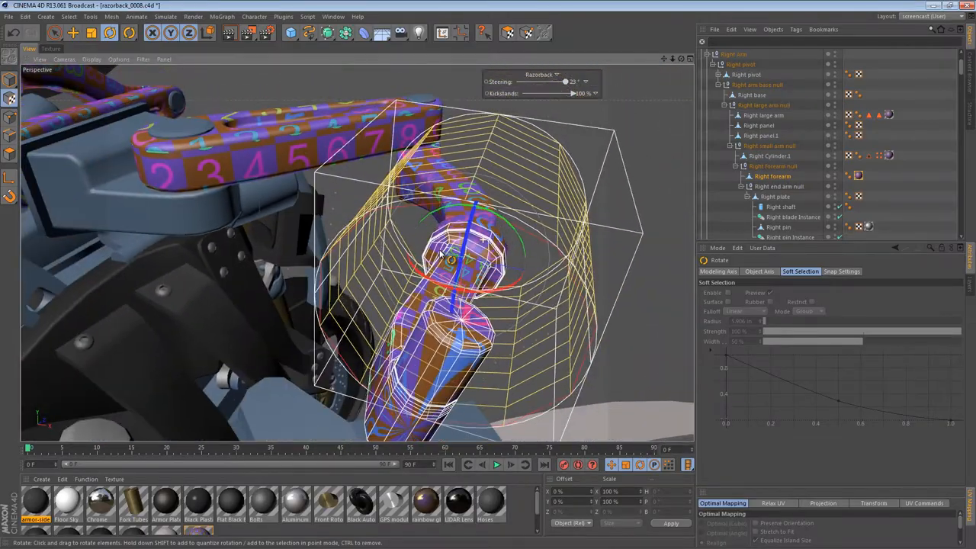
pyautogui.moveTo(458, 259); pyautogui.dragTo(552, 244)
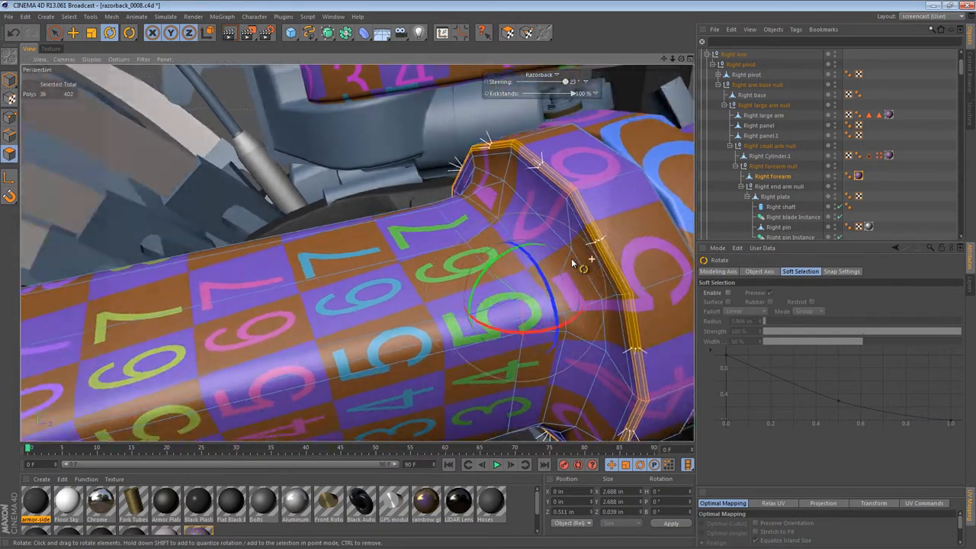
# Step: Select the polygon loop around the forearm's collar with Loop Selection
pyautogui.moveTo(572, 263); pyautogui.dragTo(439, 195)
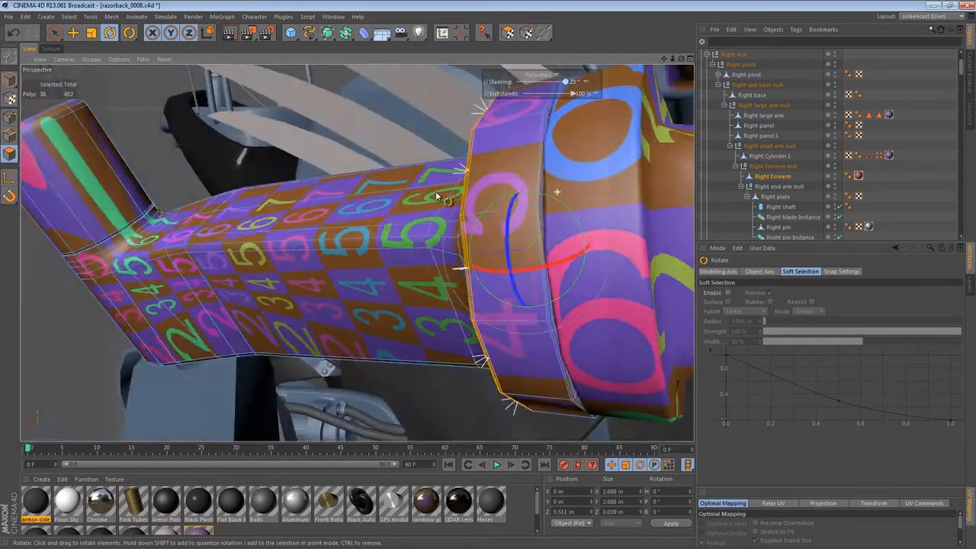
pyautogui.moveTo(435, 197); pyautogui.dragTo(602, 198)
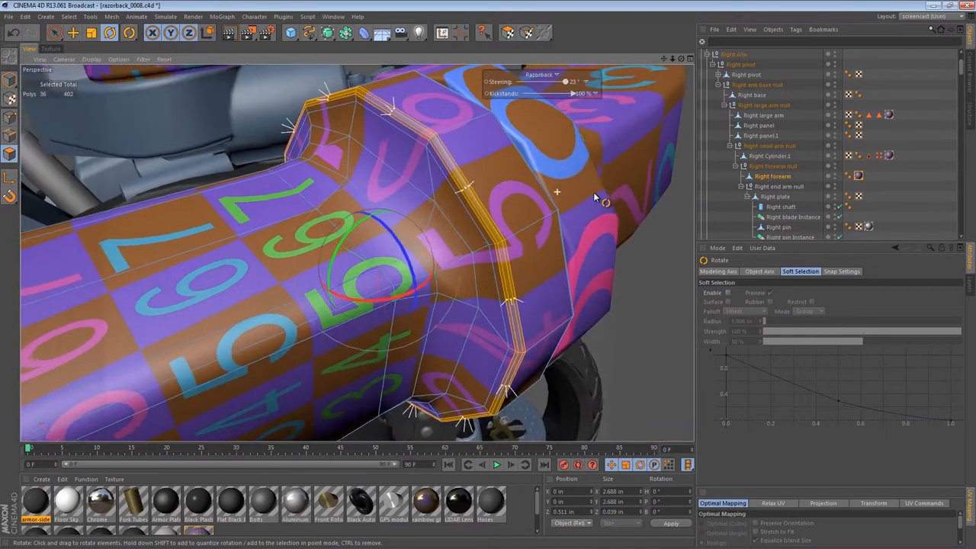
pyautogui.moveTo(598, 198); pyautogui.dragTo(496, 241)
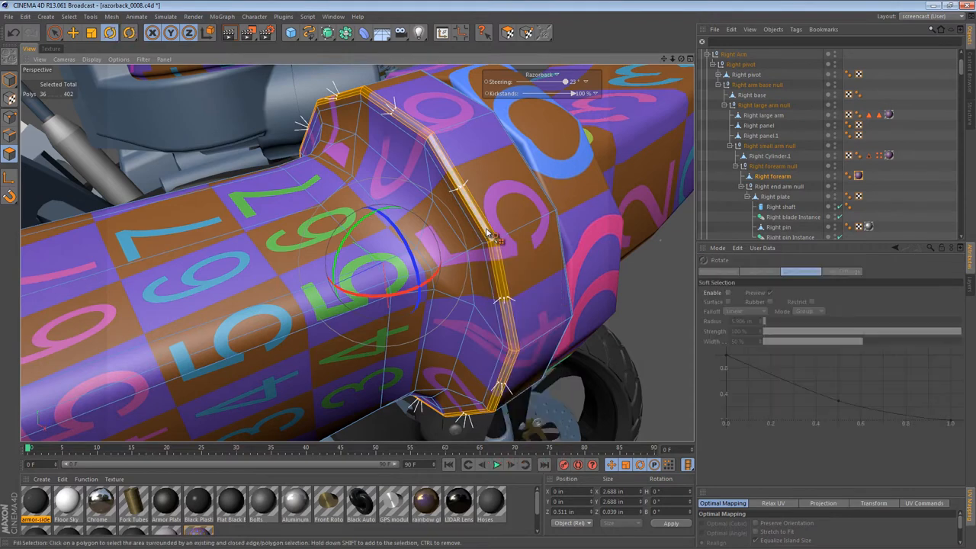
pyautogui.rightClick(496, 241)
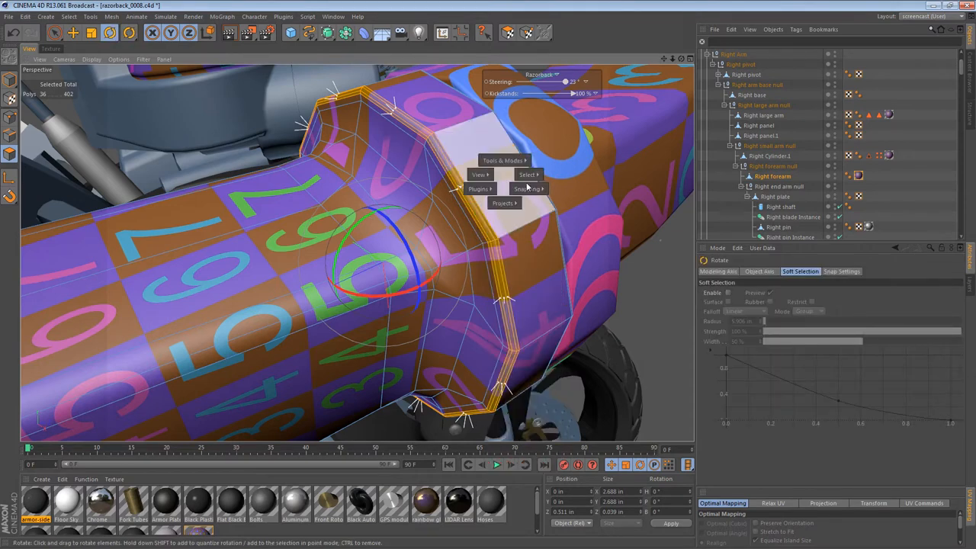
pyautogui.click(528, 174)
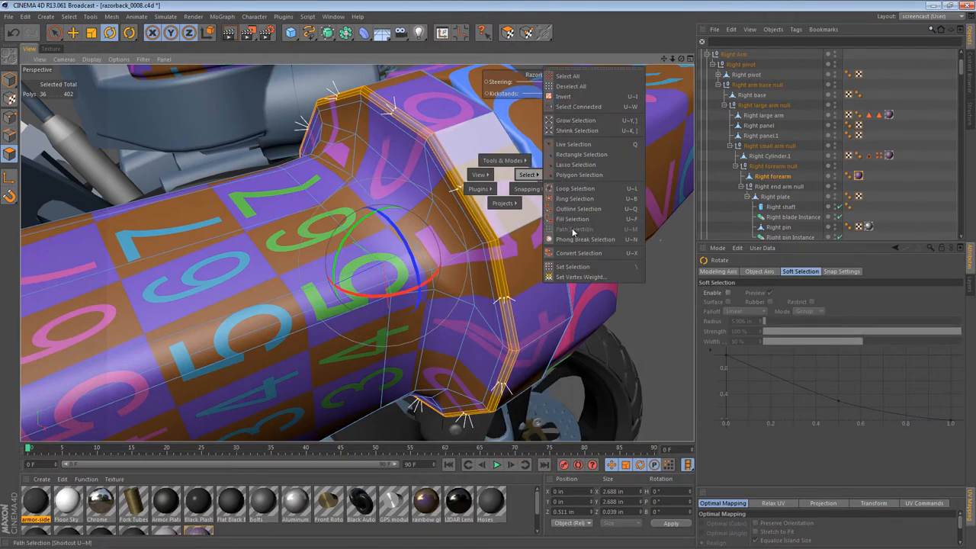
pyautogui.click(574, 229)
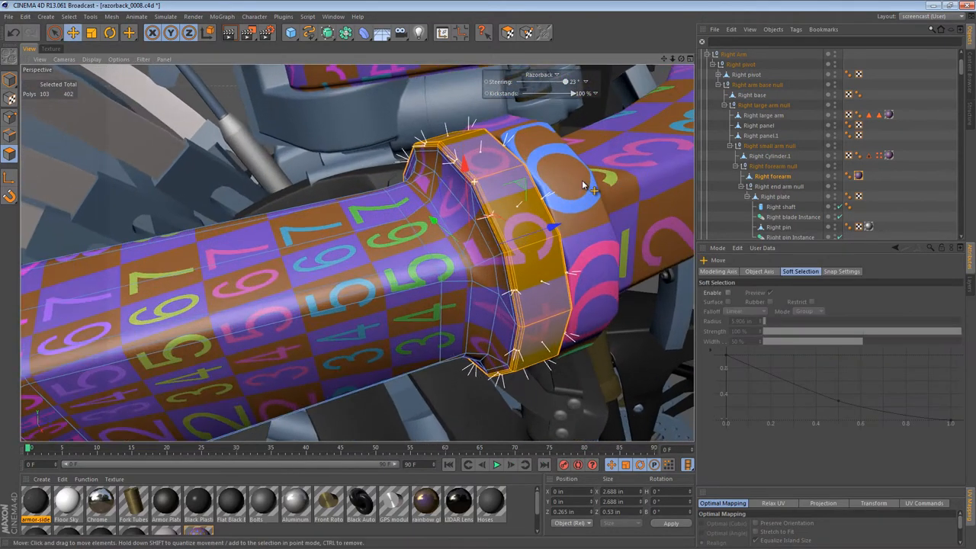
pyautogui.click(796, 29)
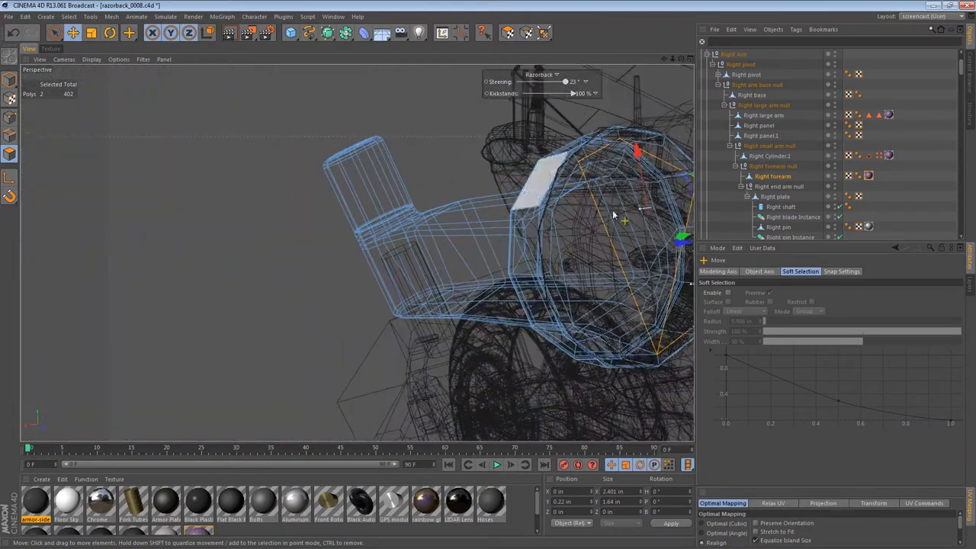
# Step: Select the collar ring polygons and view their UV strip in BP UV Edit
pyautogui.moveTo(550, 183); pyautogui.dragTo(534, 236)
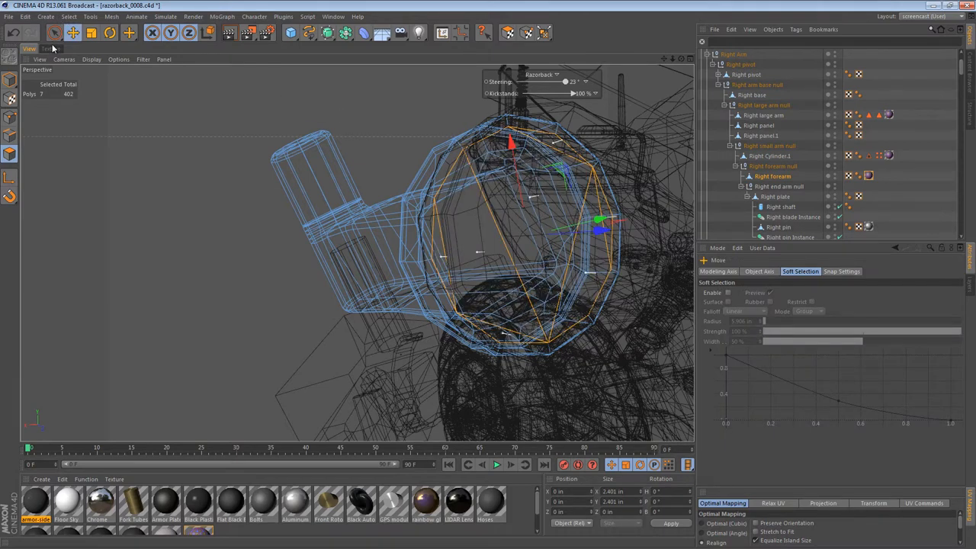
pyautogui.click(50, 47)
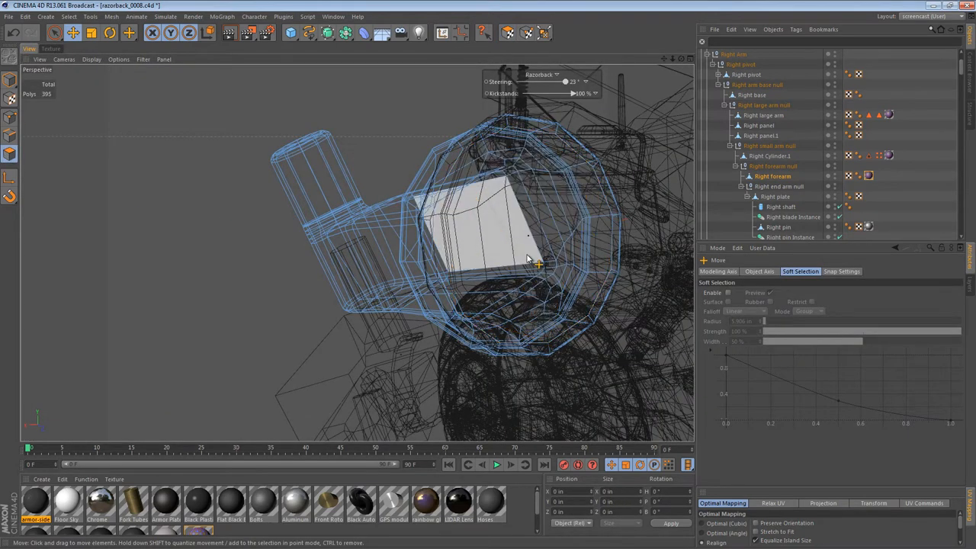
pyautogui.click(11, 119)
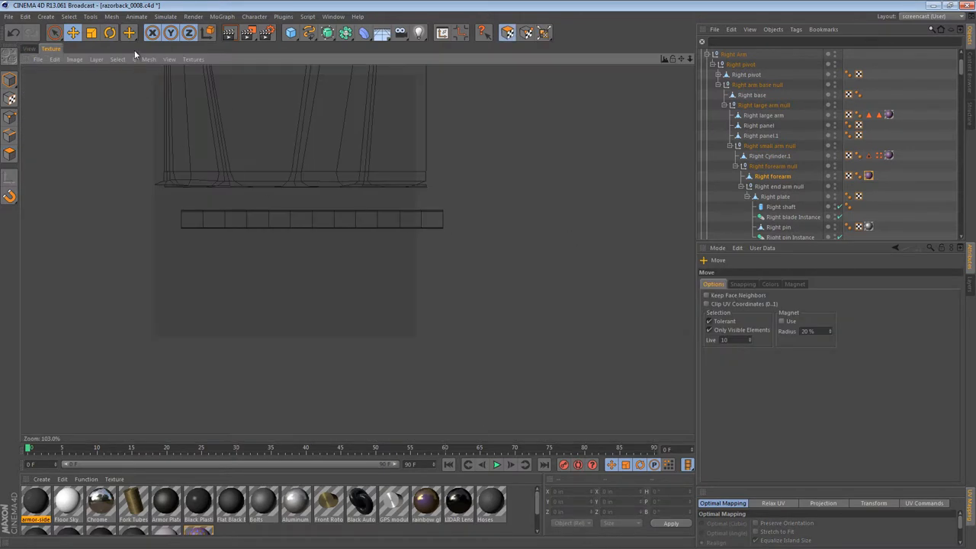
# Step: Rectangle-select the whole UV strip and apply Relax UV to even out the checker
pyautogui.click(55, 32)
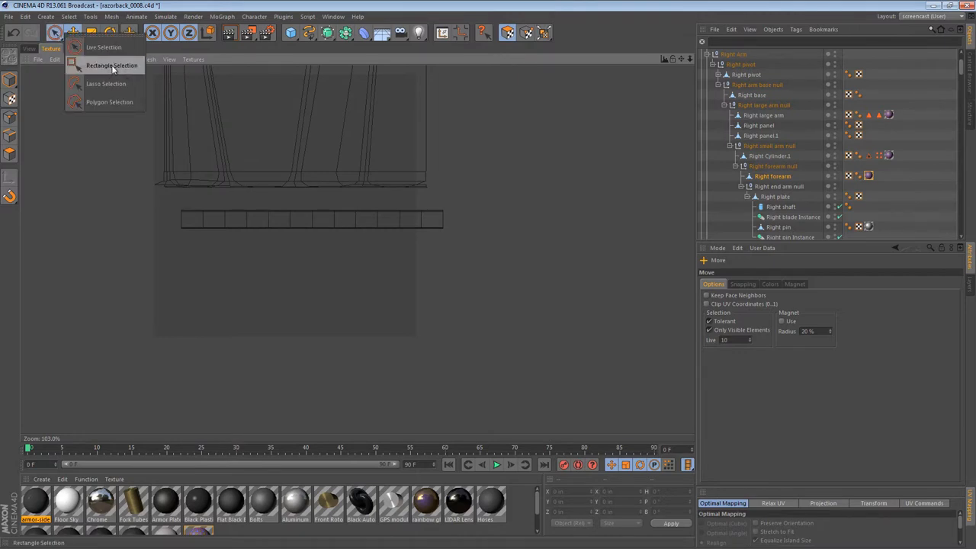
pyautogui.click(113, 64)
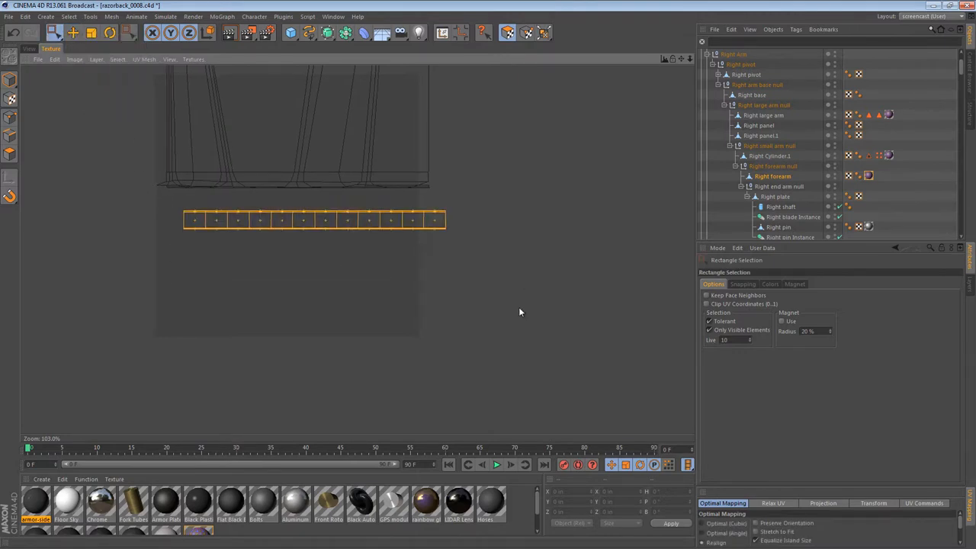
pyautogui.moveTo(312, 220); pyautogui.dragTo(576, 262)
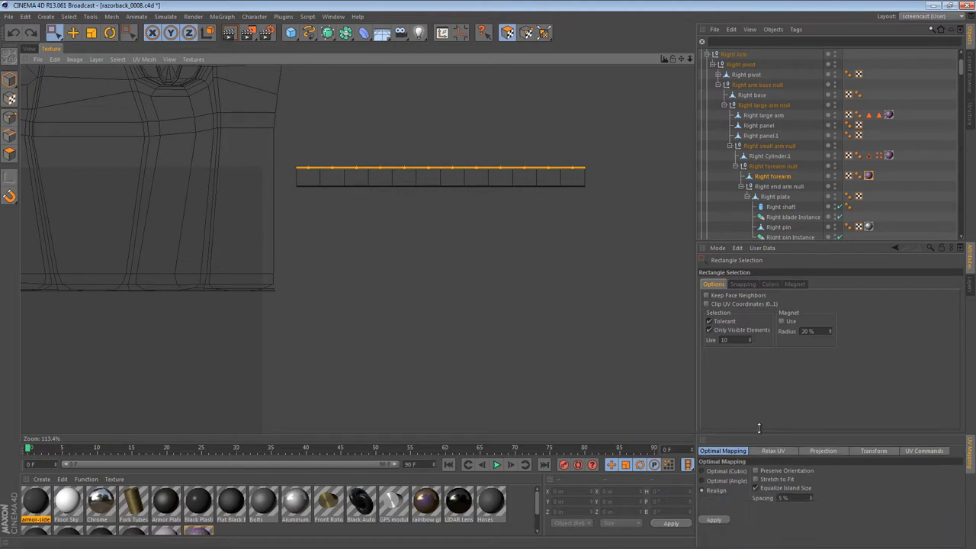
pyautogui.click(772, 452)
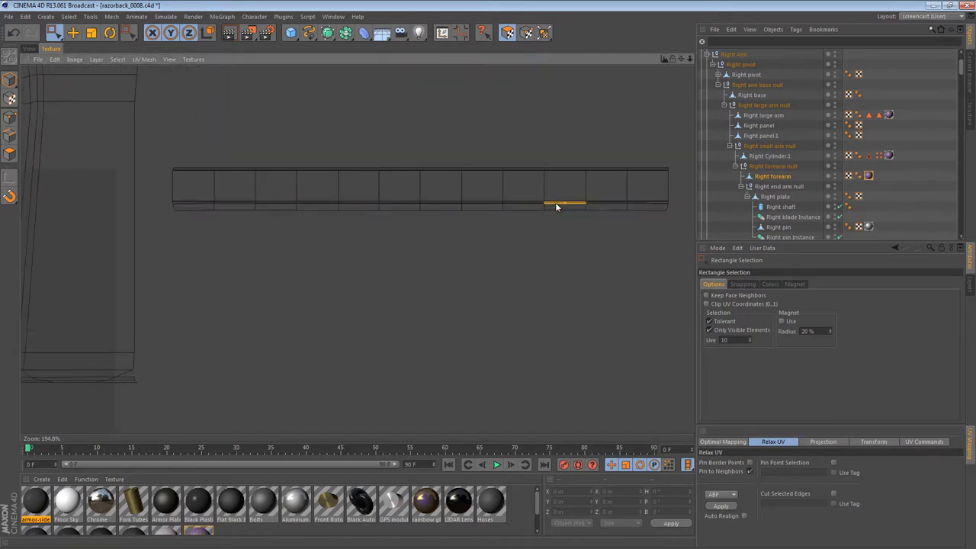
pyautogui.click(52, 47)
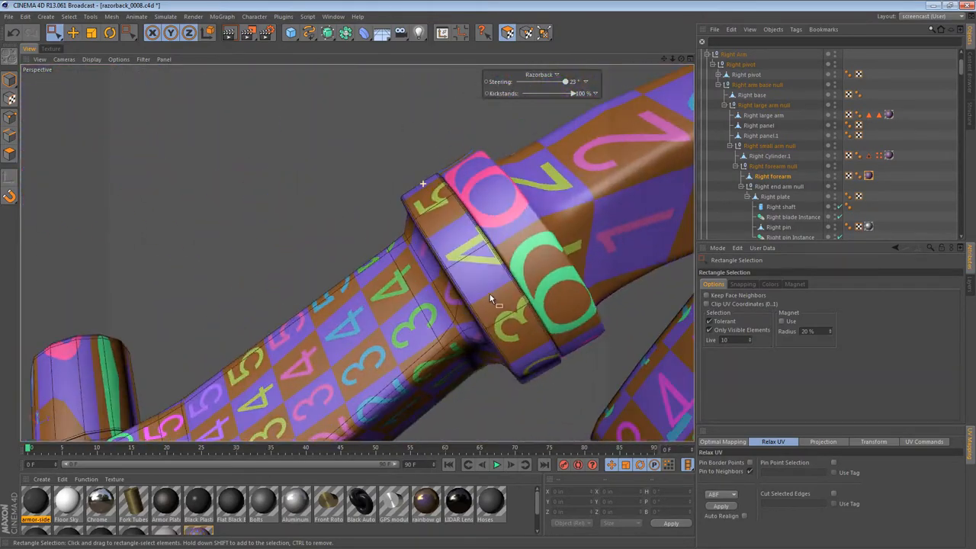
pyautogui.moveTo(488, 297); pyautogui.dragTo(424, 206)
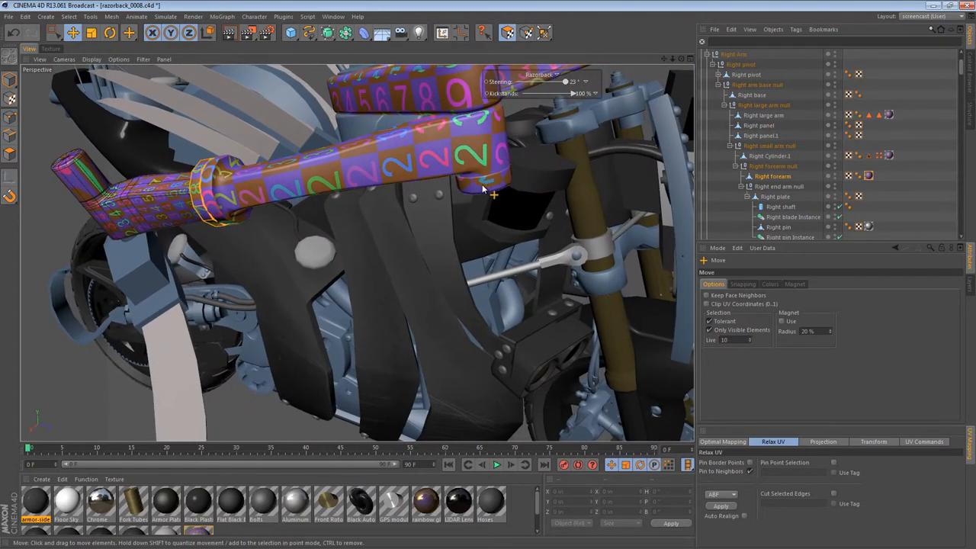
pyautogui.moveTo(485, 195); pyautogui.dragTo(534, 165)
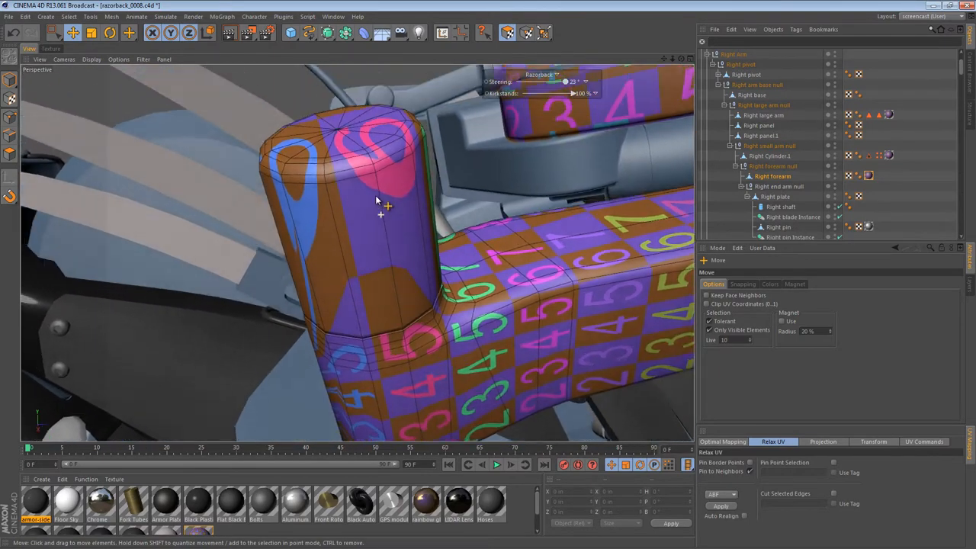
pyautogui.moveTo(382, 213); pyautogui.dragTo(332, 199)
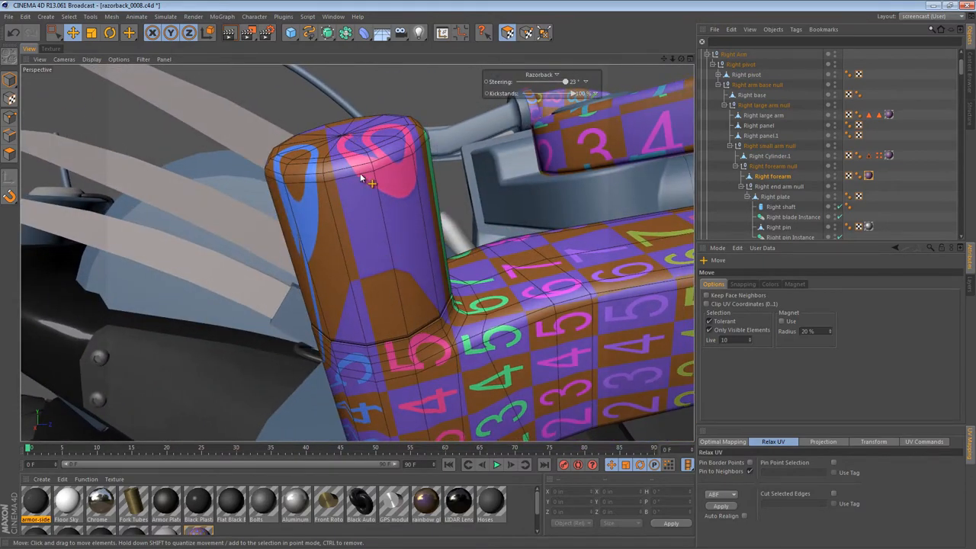
pyautogui.moveTo(370, 183); pyautogui.dragTo(404, 267)
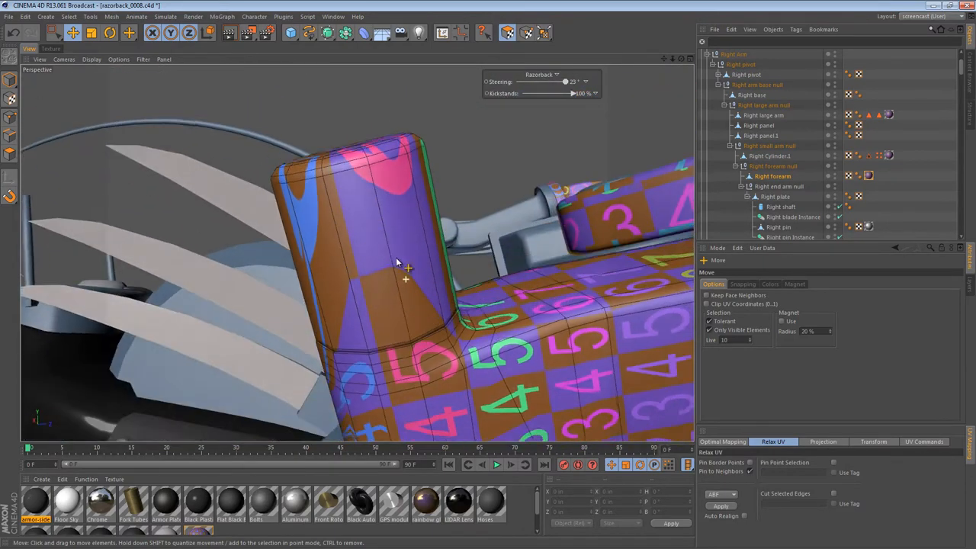
pyautogui.moveTo(397, 262); pyautogui.dragTo(262, 183)
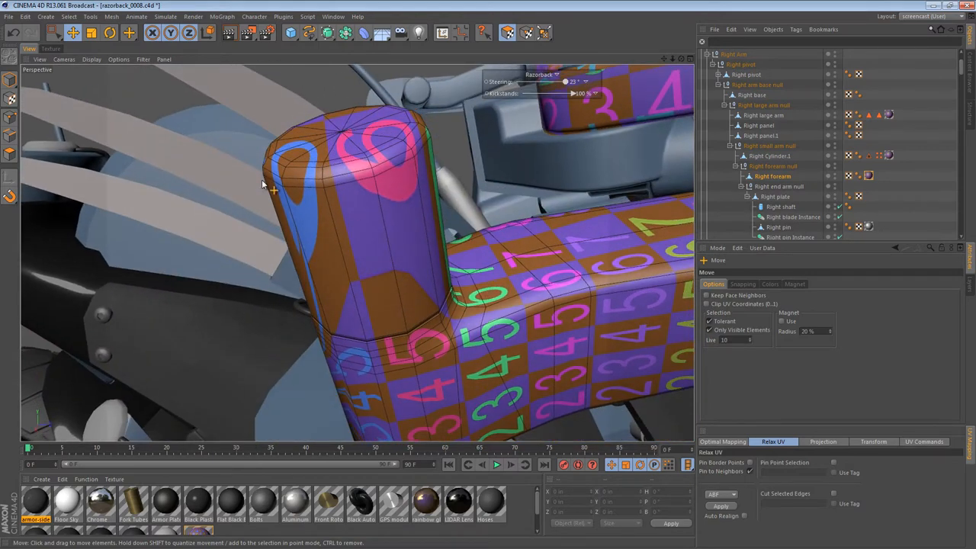
pyautogui.moveTo(197, 145)
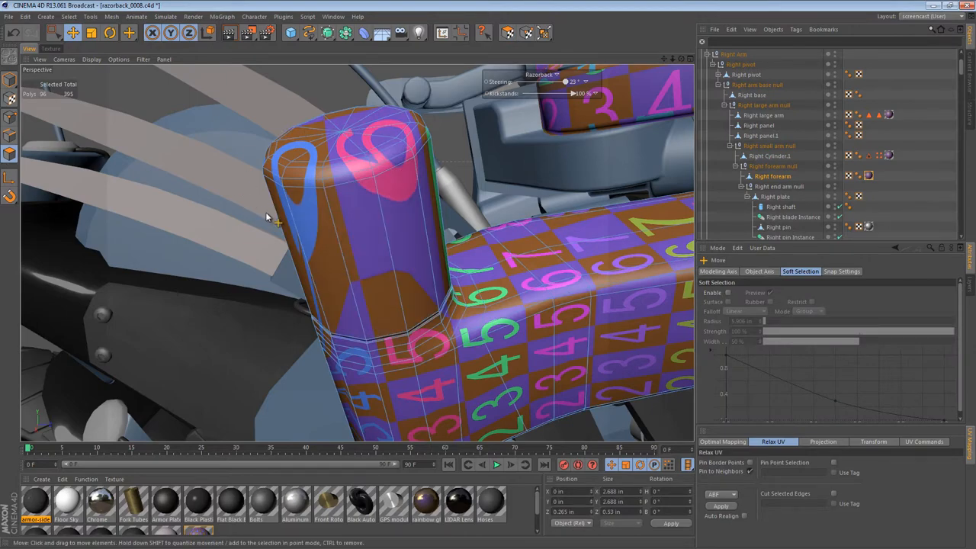
pyautogui.moveTo(267, 217); pyautogui.dragTo(341, 227)
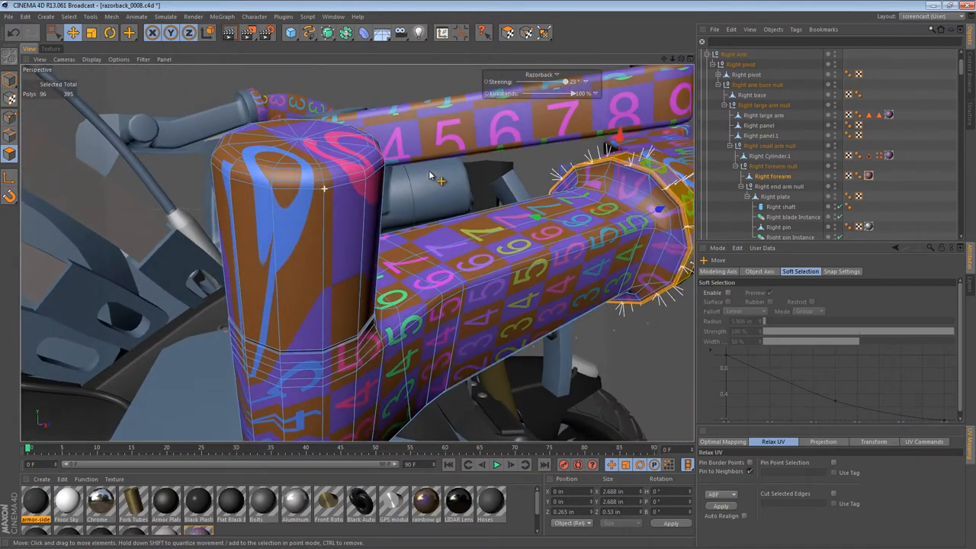
# Step: Cut a new edge loop around the upper end of the elbow cylinder with the Knife in Loop mode
pyautogui.moveTo(427, 176); pyautogui.dragTo(259, 320)
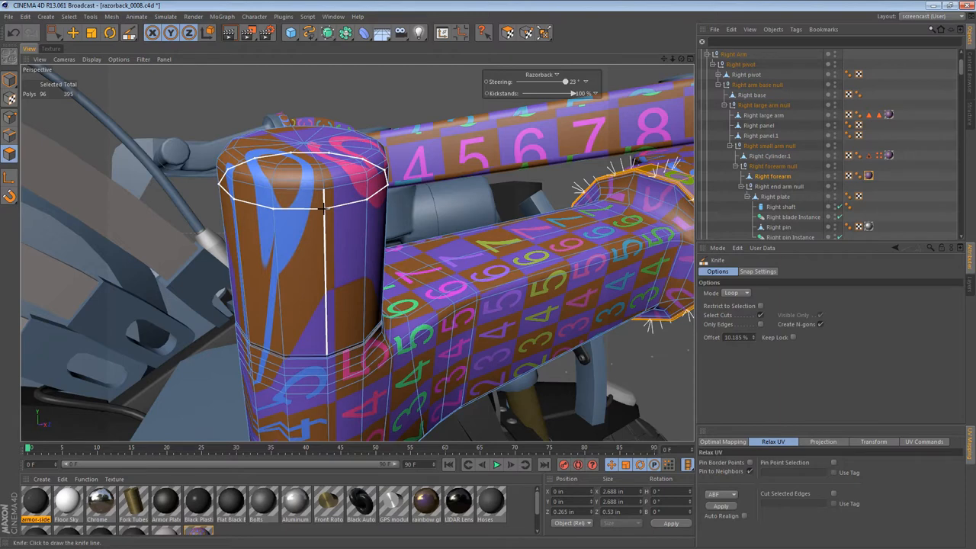
pyautogui.click(306, 244)
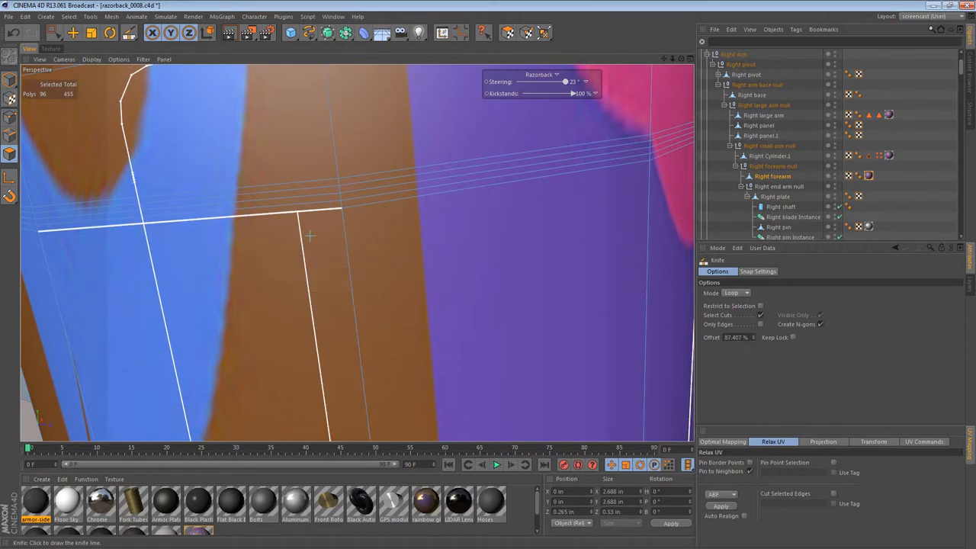
pyautogui.click(11, 136)
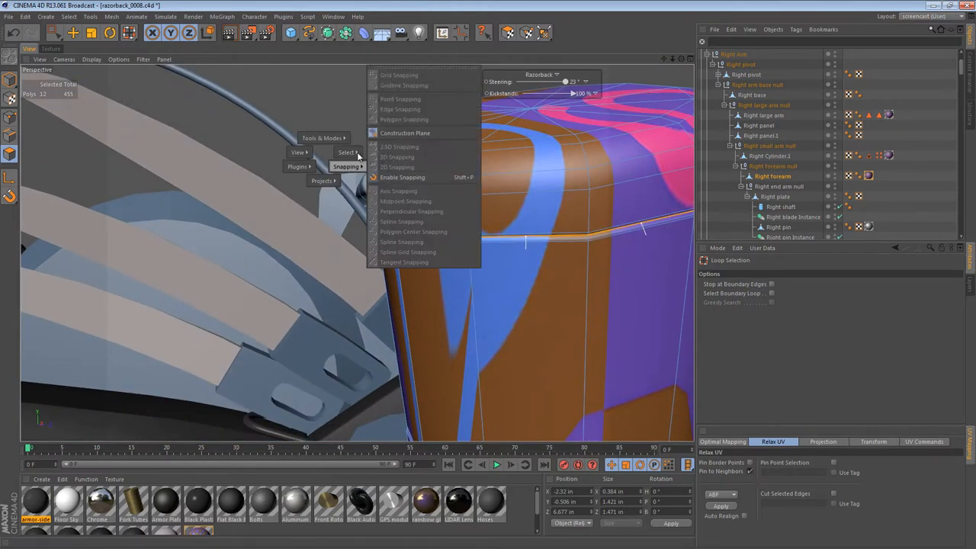
# Step: Fill-select the elbow cap's top polygons and align a texture projection to the cap
pyautogui.click(348, 153)
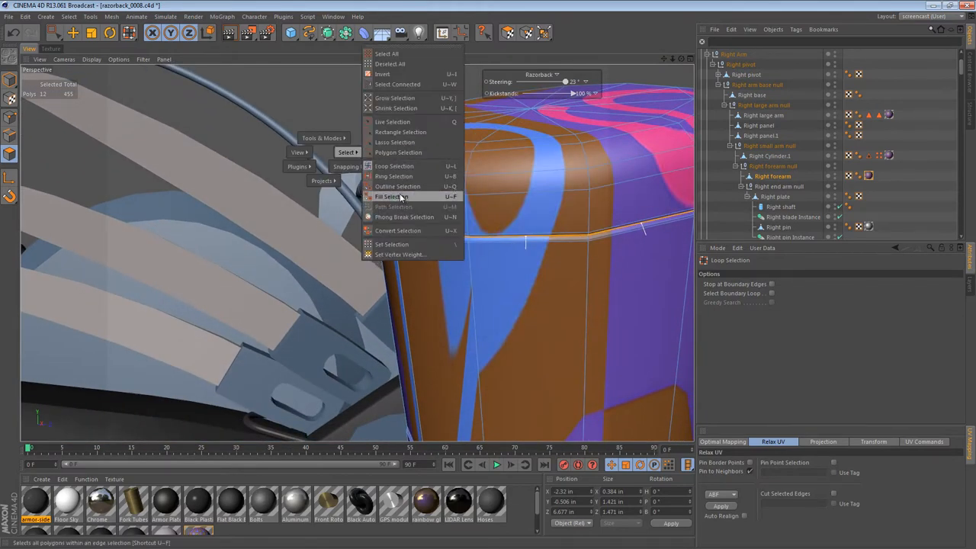
pyautogui.click(390, 197)
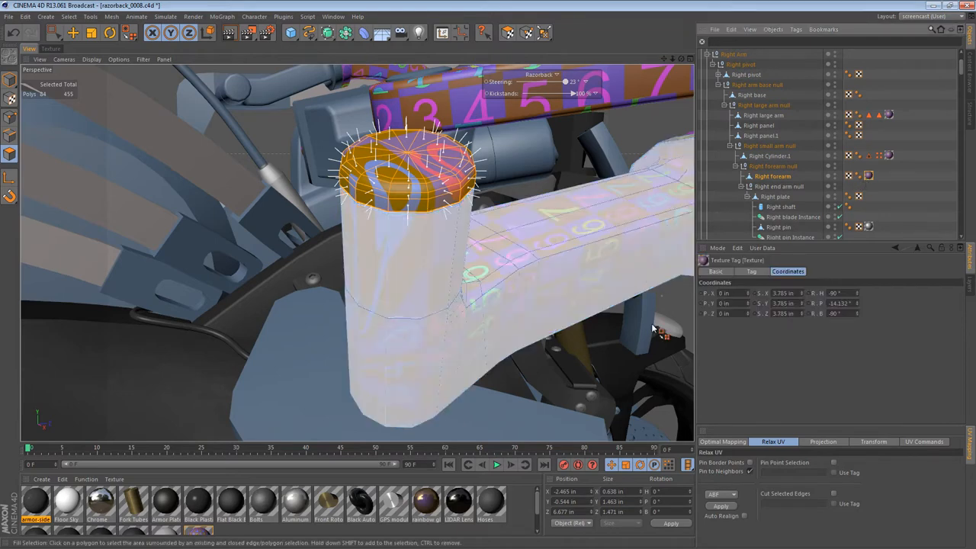
pyautogui.click(752, 271)
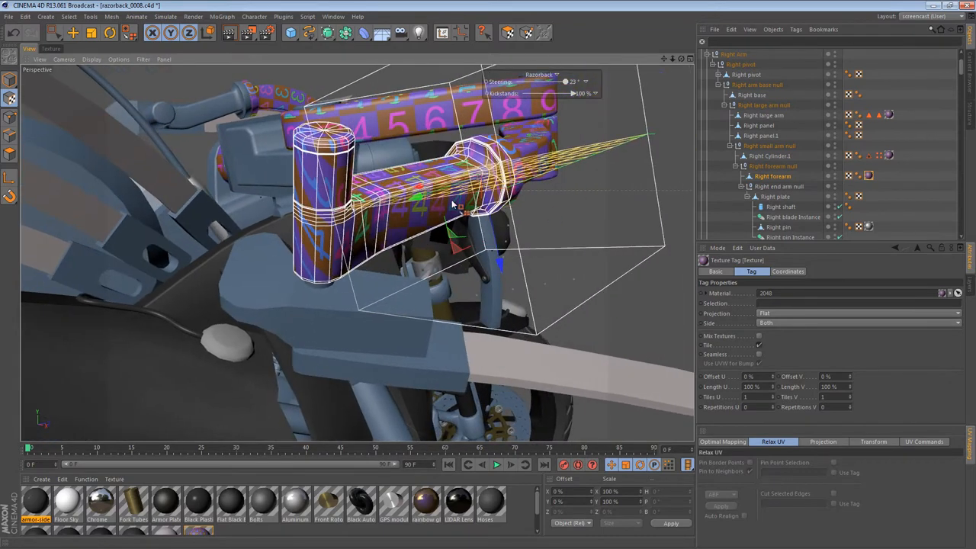
pyautogui.click(788, 271)
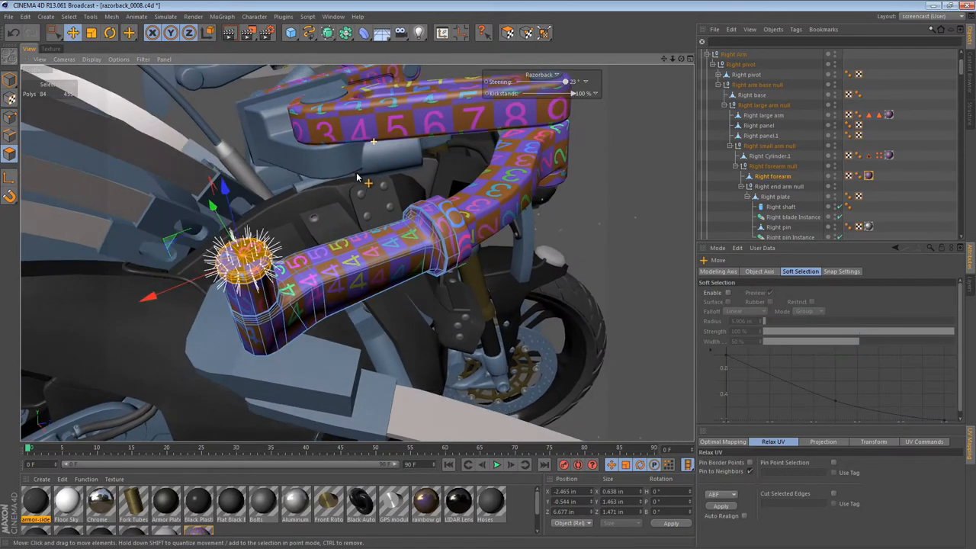
# Step: Generate UVW coordinates for the cap as its own round island and inspect the result
pyautogui.click(796, 29)
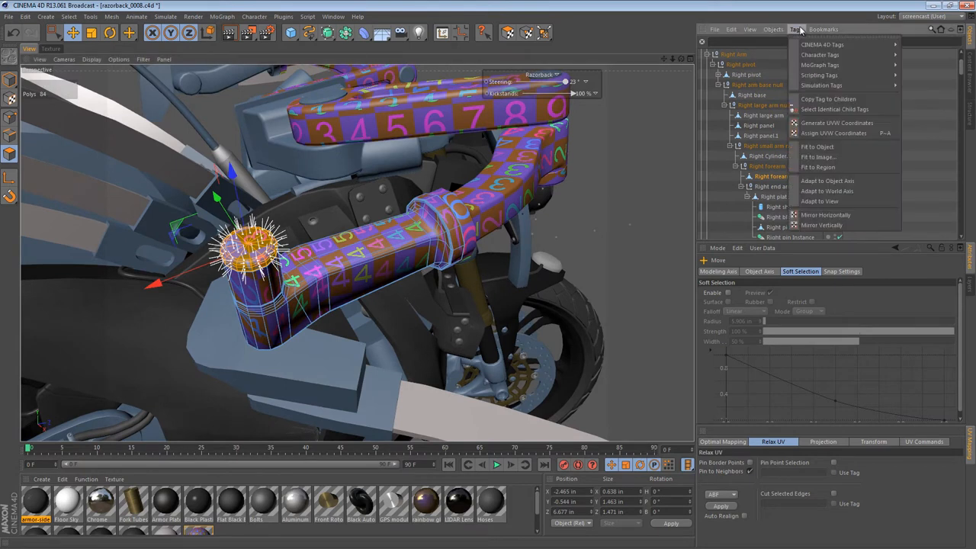
pyautogui.moveTo(833, 133)
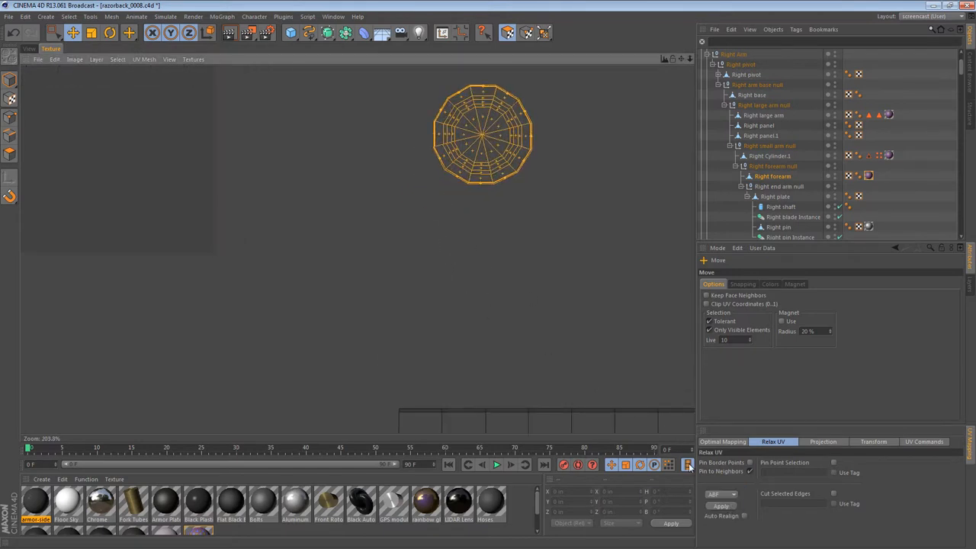
pyautogui.moveTo(411, 226)
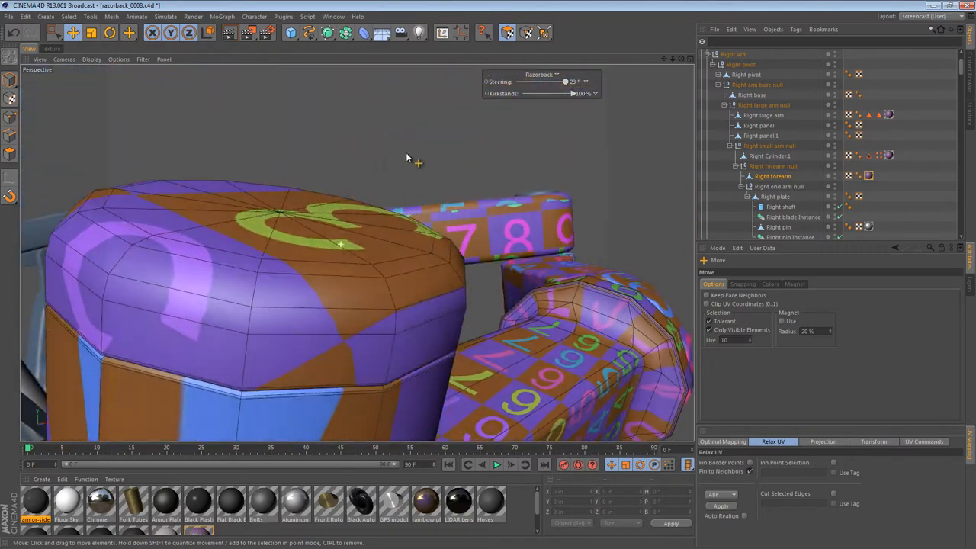
pyautogui.moveTo(405, 155); pyautogui.dragTo(348, 241)
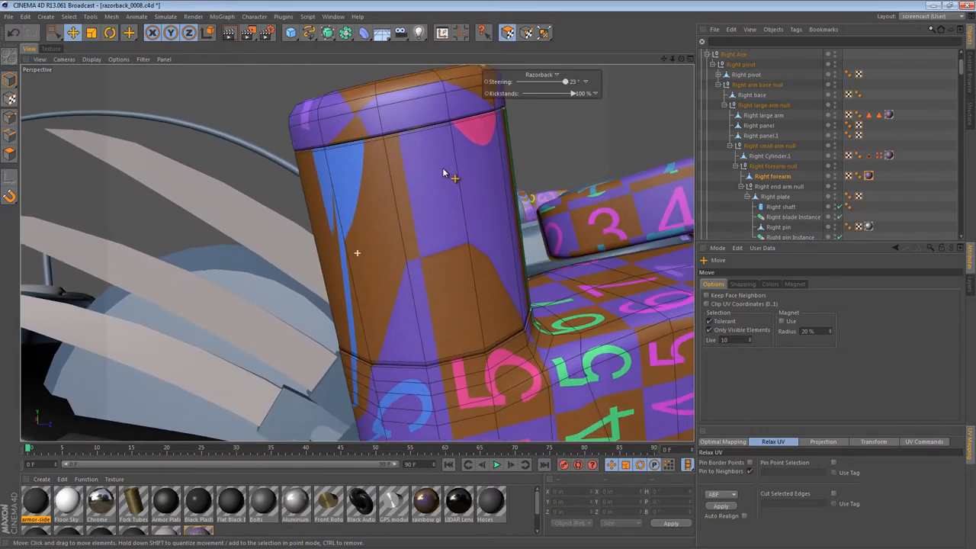
# Step: Select the loop of side polygons on the elbow cylinder with Loop Selection
pyautogui.moveTo(445, 174); pyautogui.dragTo(446, 235)
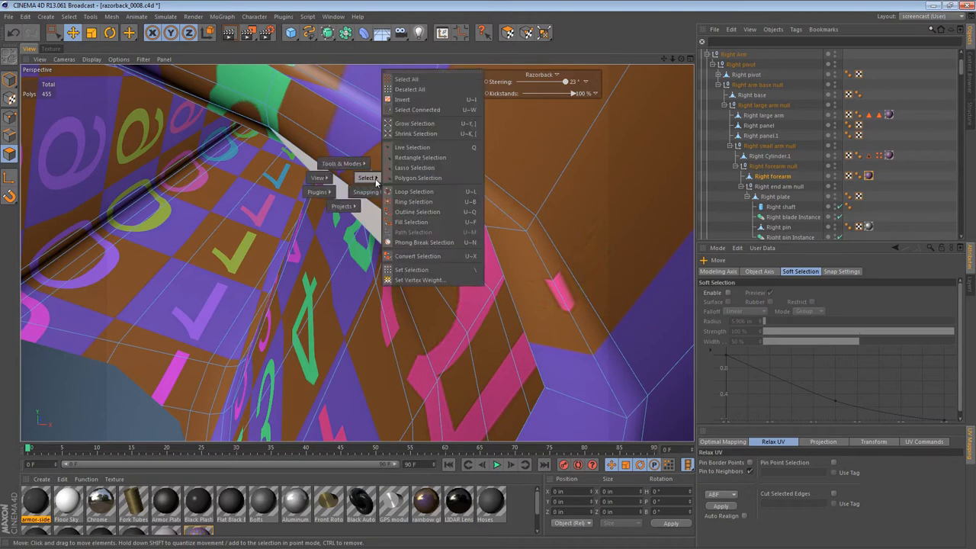
pyautogui.click(415, 193)
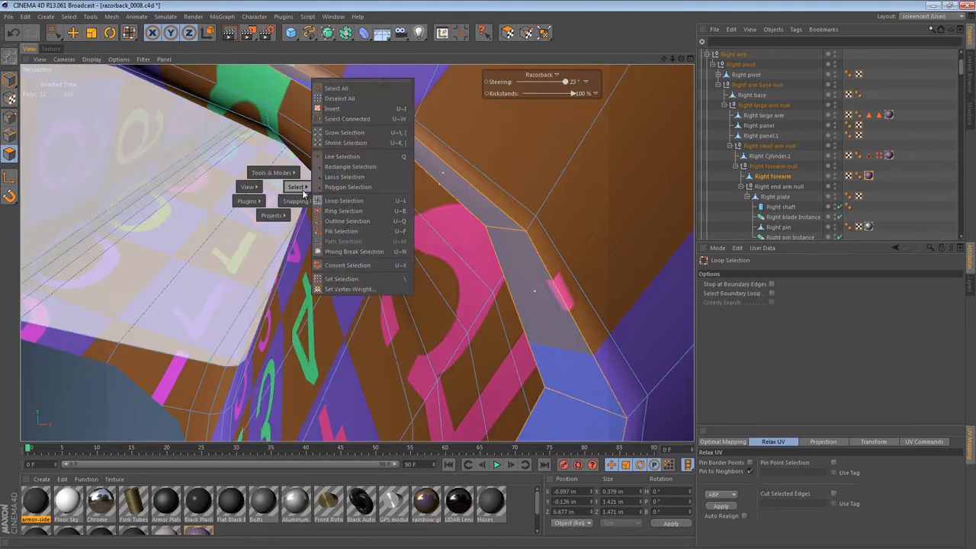
pyautogui.click(341, 232)
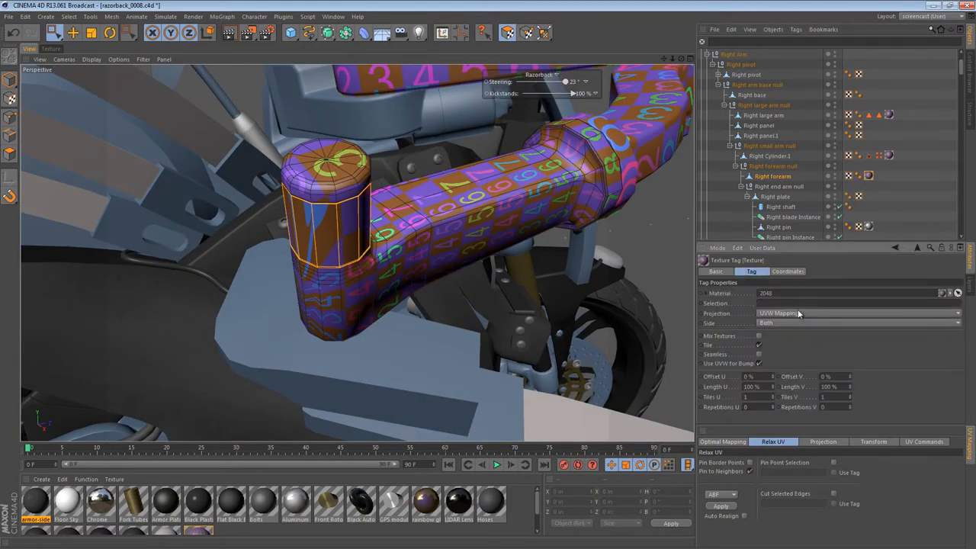
# Step: Set the elbow side tag to Cylindrical projection and rotate it toward the cylinder axis
pyautogui.click(857, 313)
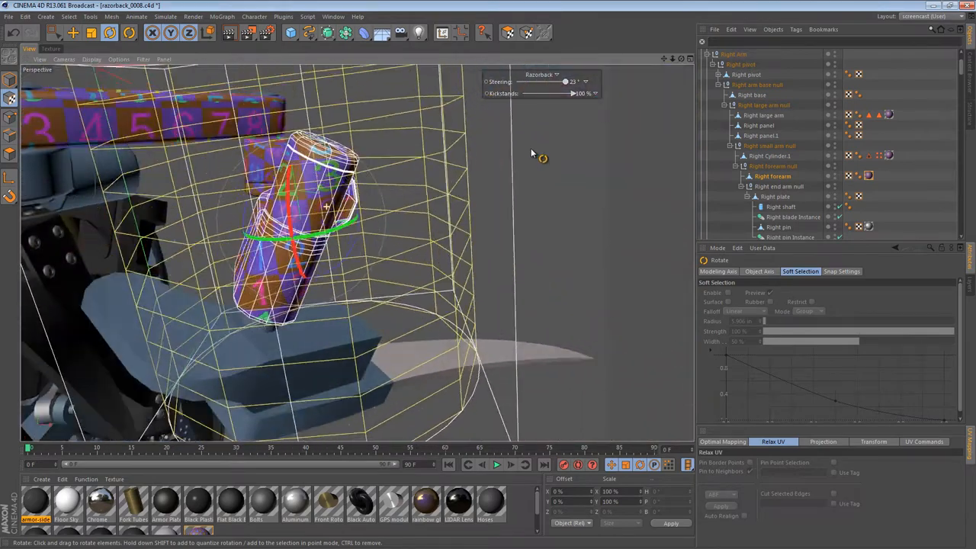
pyautogui.moveTo(534, 153); pyautogui.dragTo(366, 228)
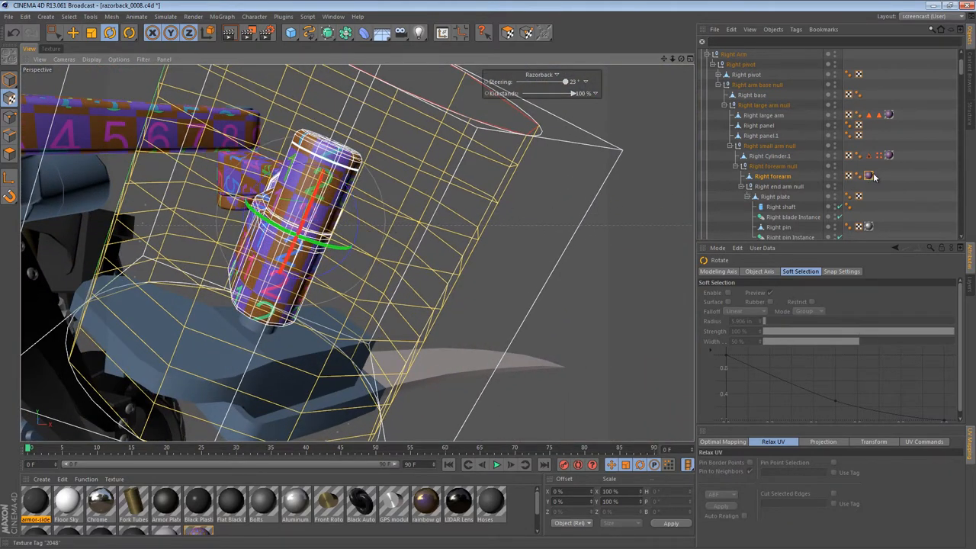
pyautogui.click(870, 176)
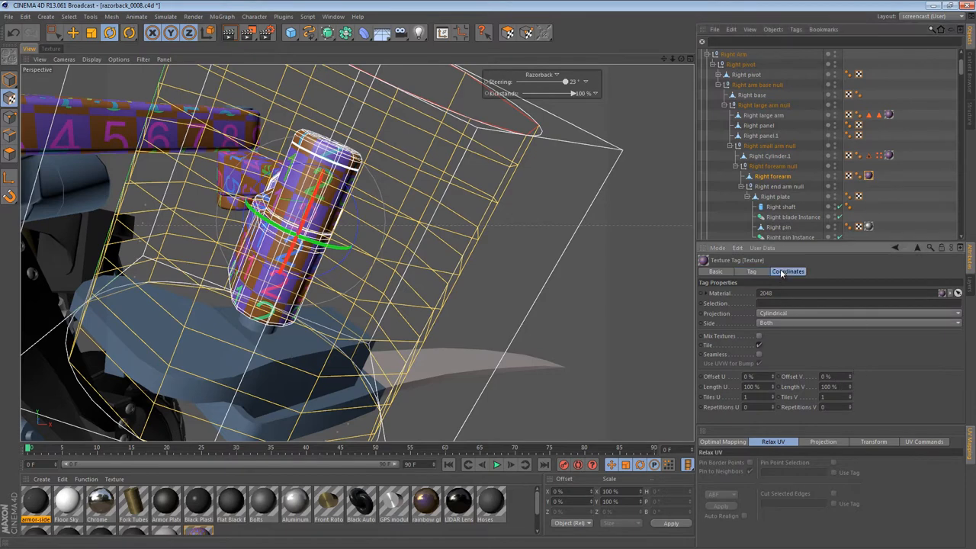
pyautogui.click(787, 271)
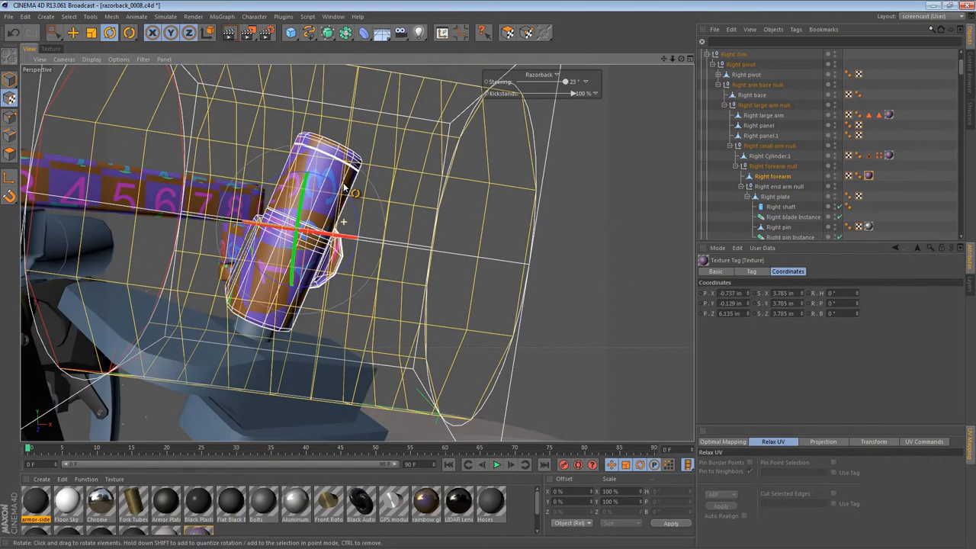
pyautogui.moveTo(343, 221); pyautogui.dragTo(384, 213)
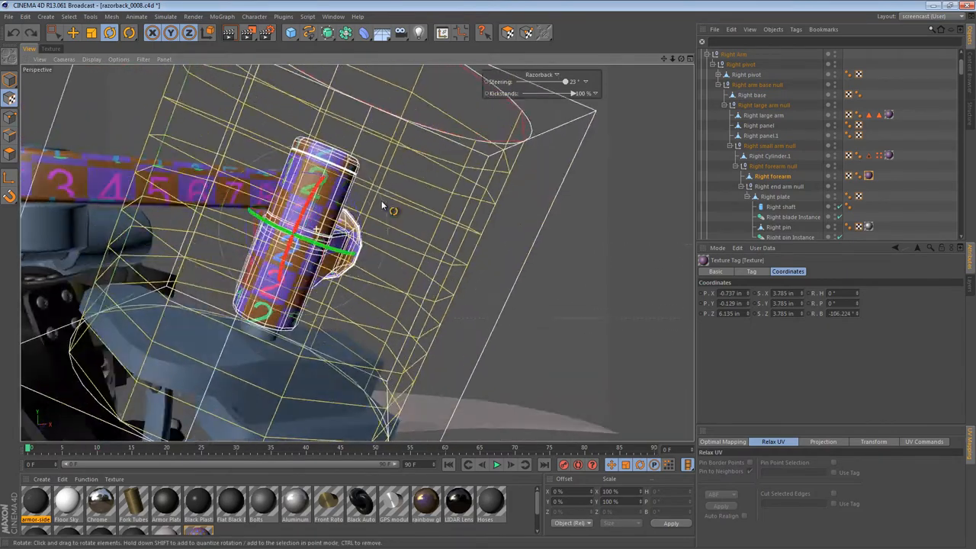
pyautogui.moveTo(383, 208); pyautogui.dragTo(354, 215)
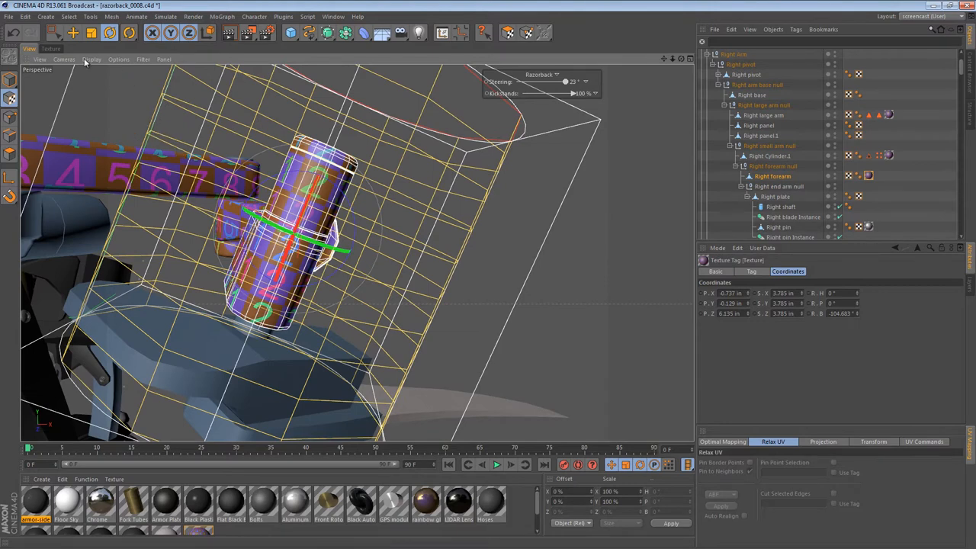
# Step: Fine-tune the projection's rotation, generate UVWs and check the checker pattern around the arm
pyautogui.click(508, 32)
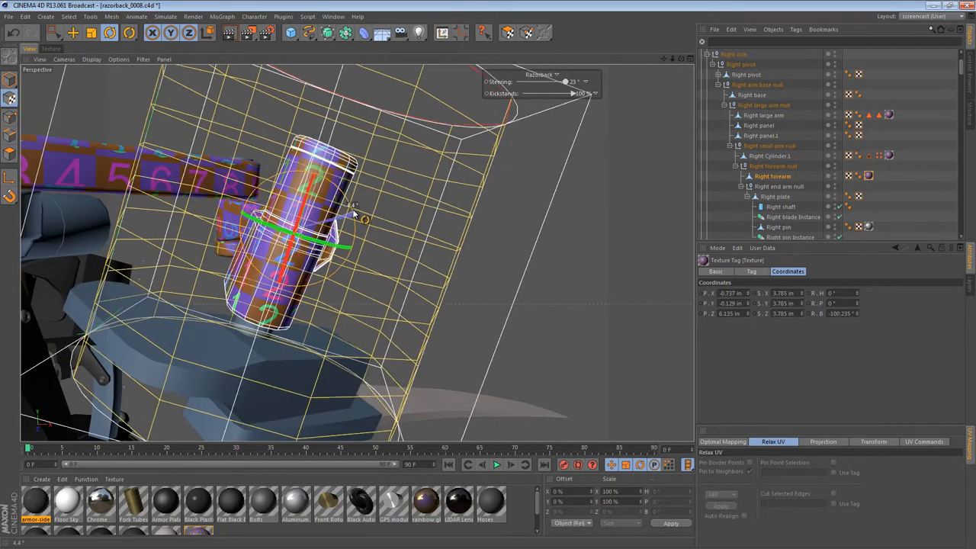
pyautogui.moveTo(343, 214); pyautogui.dragTo(282, 241)
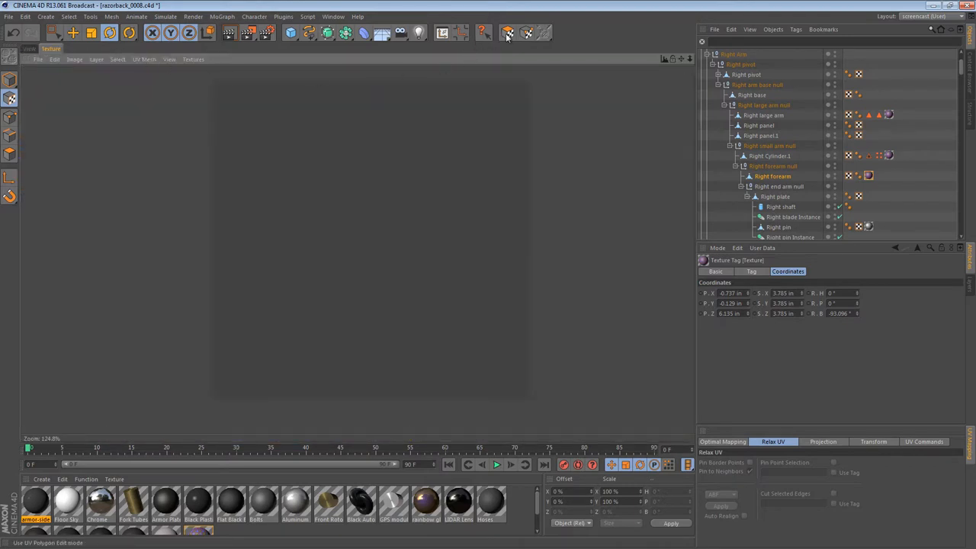
pyautogui.click(507, 32)
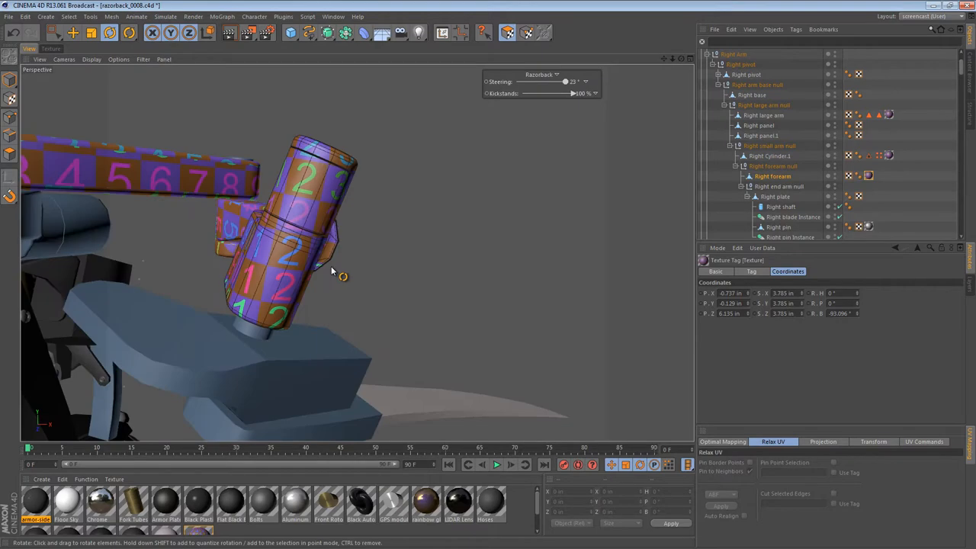
pyautogui.moveTo(332, 271); pyautogui.dragTo(482, 296)
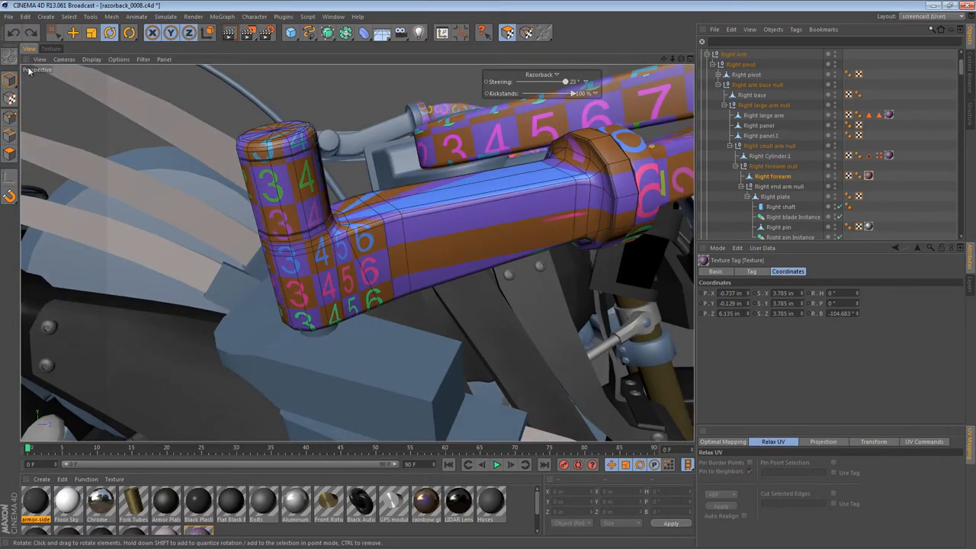
pyautogui.moveTo(305, 228); pyautogui.dragTo(82, 273)
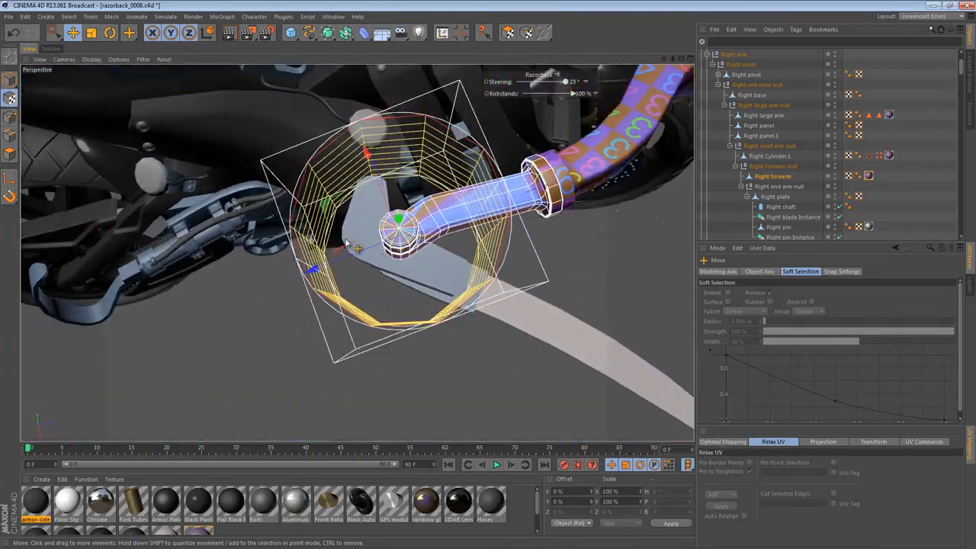
# Step: Rearrange the elbow cylinder's long UV strip so its side shows larger, even checks
pyautogui.click(109, 32)
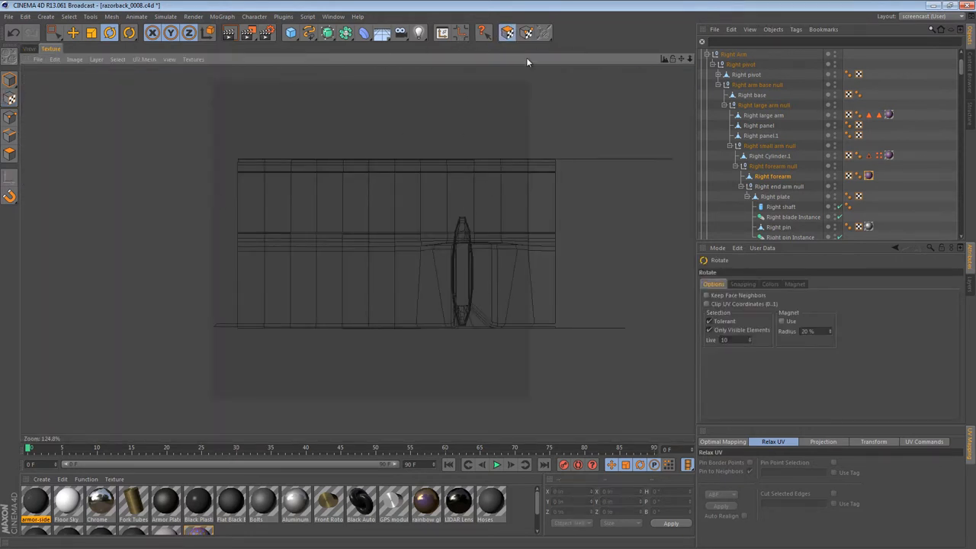
pyautogui.click(797, 29)
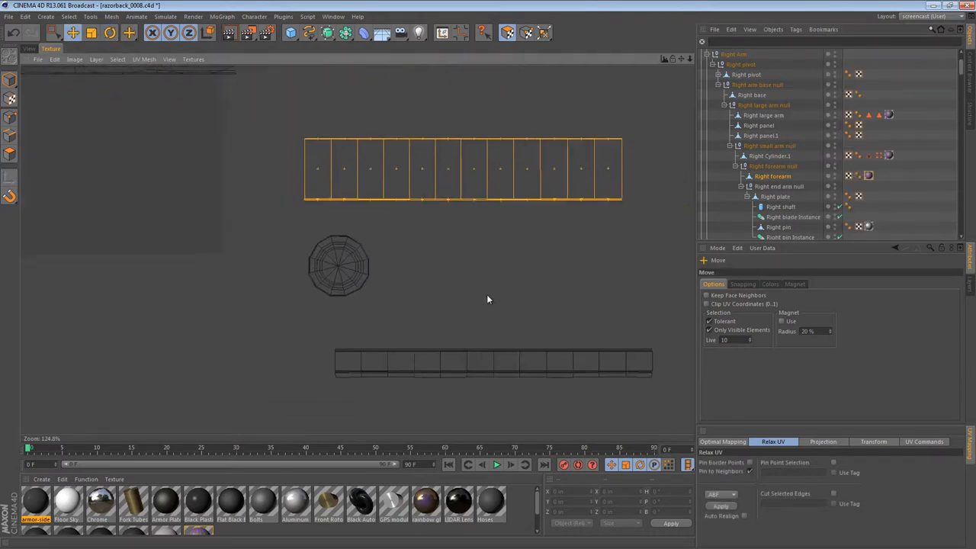
pyautogui.click(55, 33)
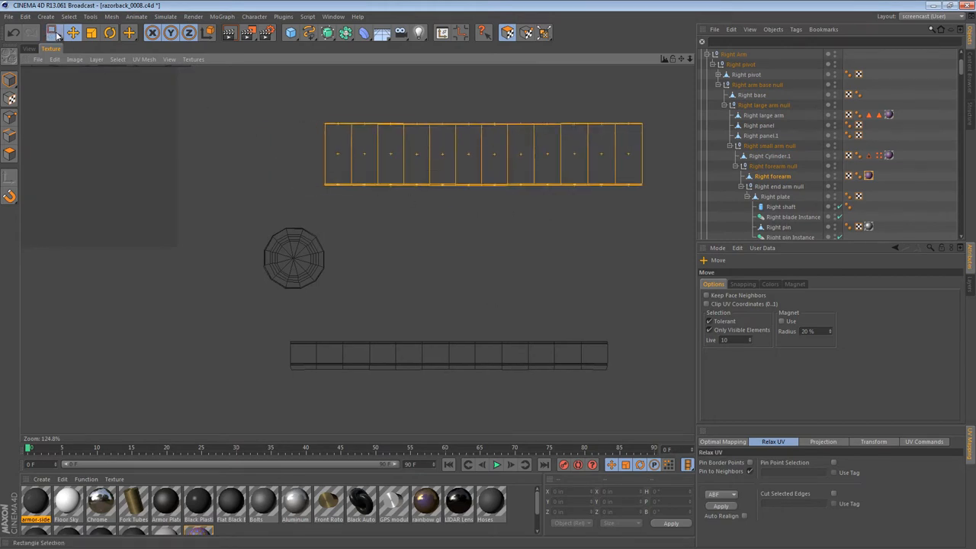
pyautogui.click(55, 32)
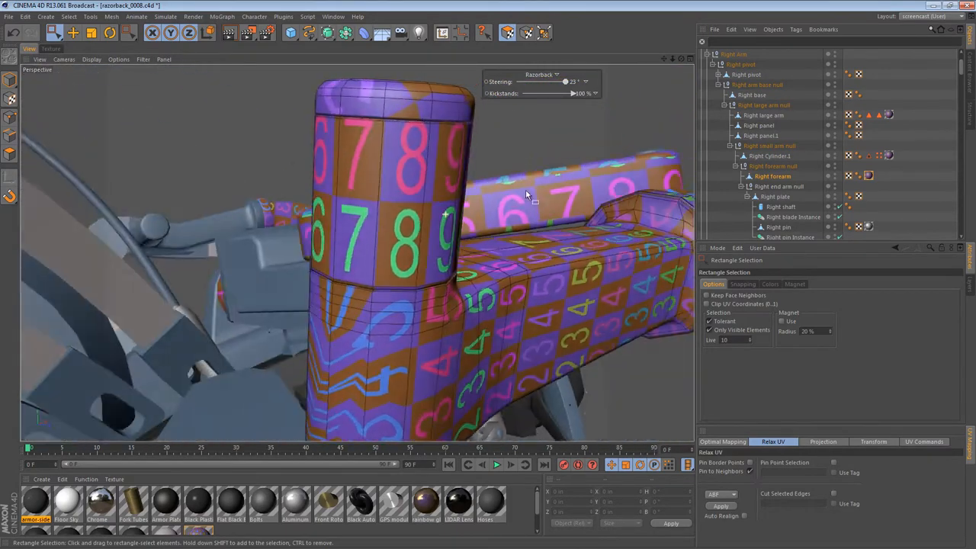
# Step: Relax the forearm UV strip in BP UV Edit so it bends into a smooth arc
pyautogui.moveTo(526, 196); pyautogui.dragTo(367, 265)
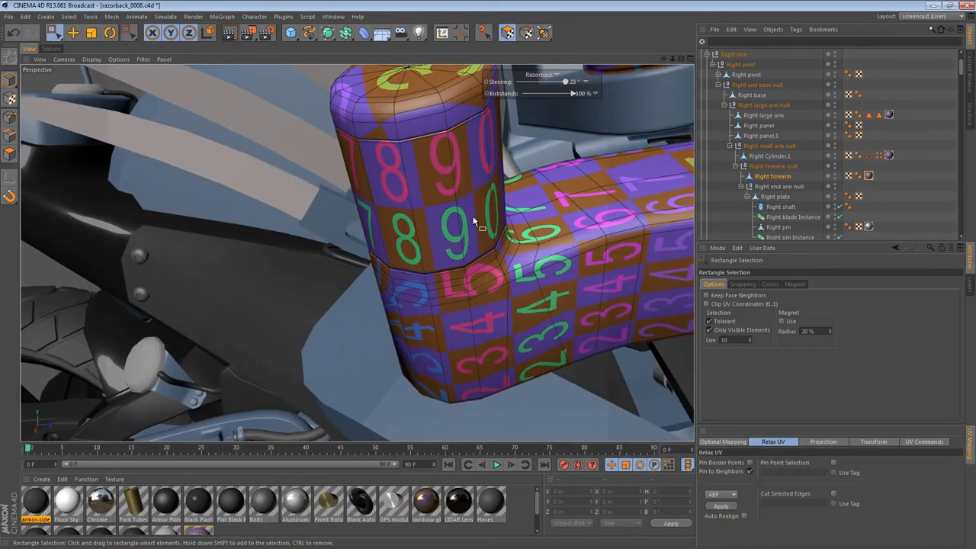
pyautogui.moveTo(458, 229); pyautogui.dragTo(381, 213)
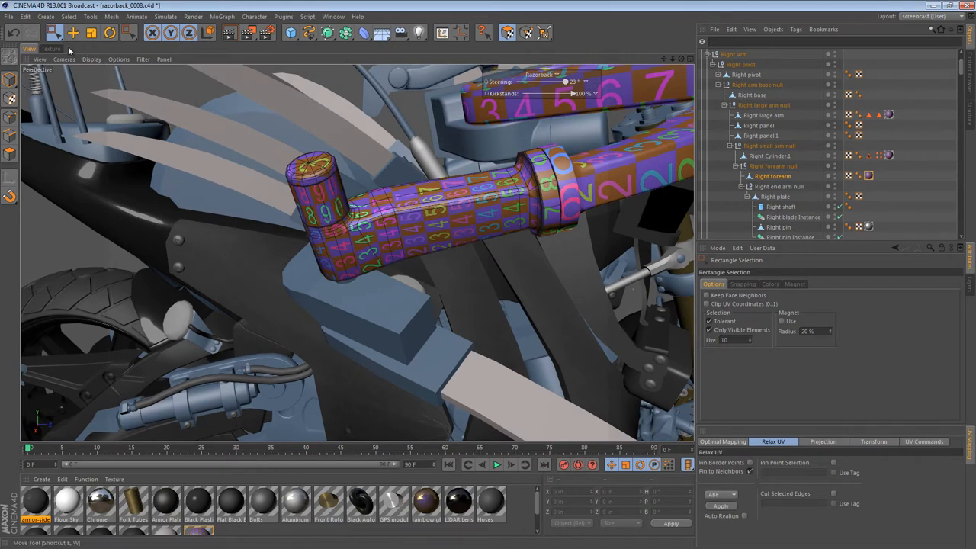
pyautogui.click(51, 49)
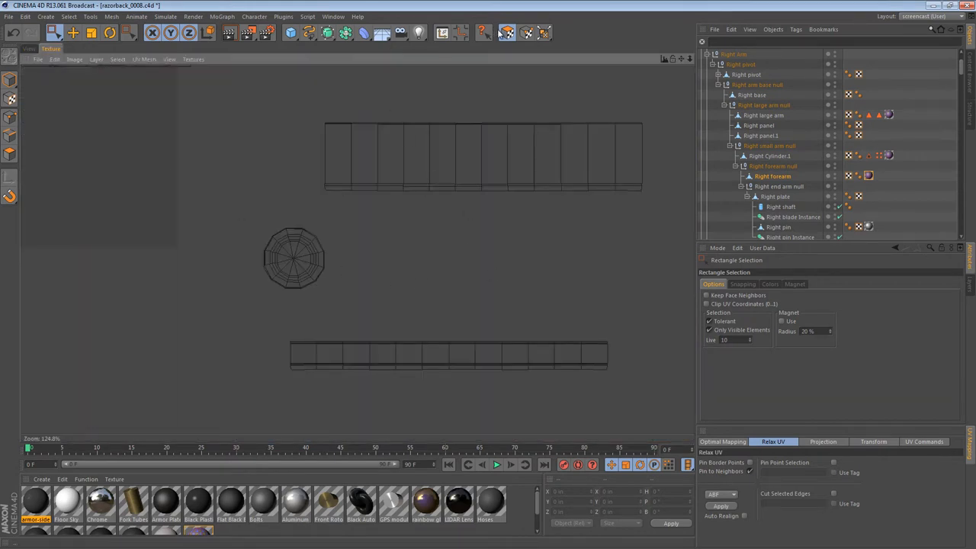
pyautogui.moveTo(513, 244)
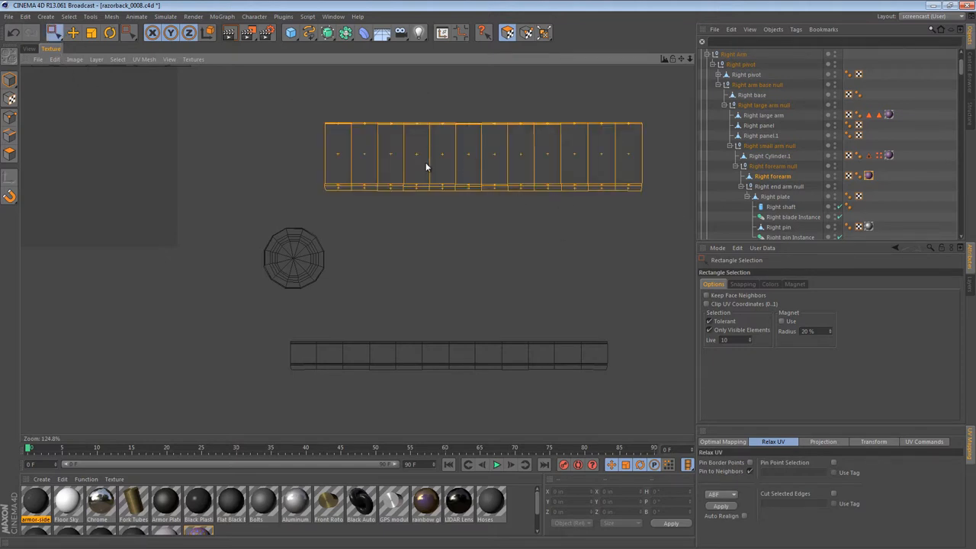
pyautogui.click(720, 506)
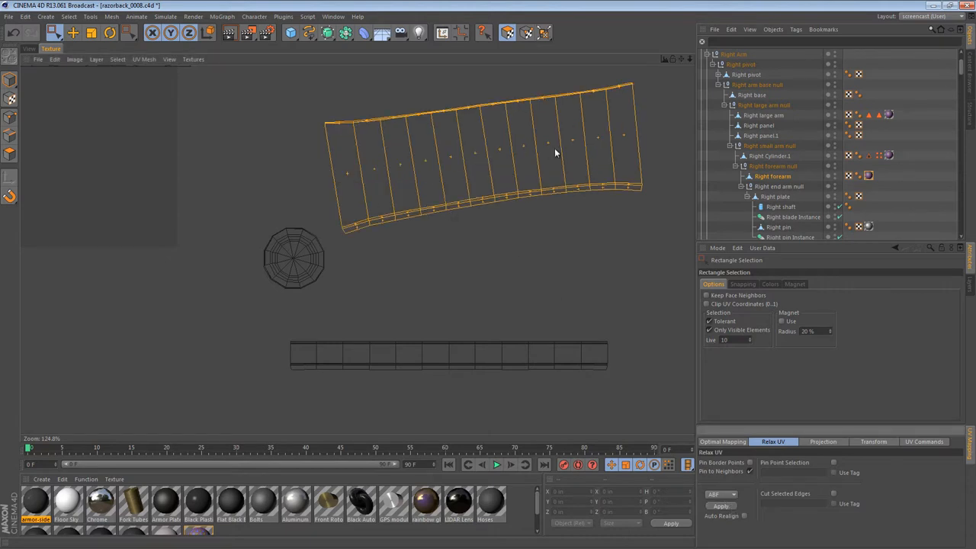
pyautogui.moveTo(580, 189)
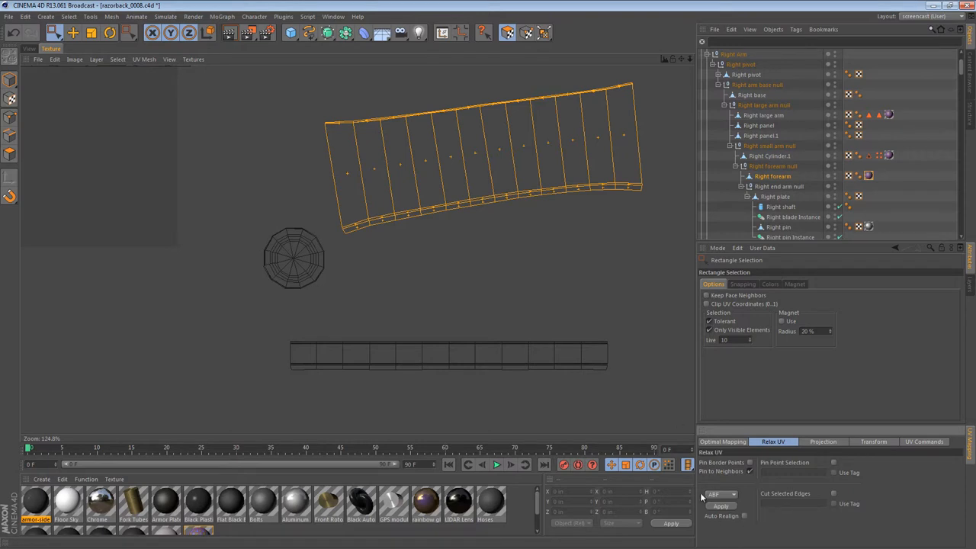
pyautogui.click(720, 507)
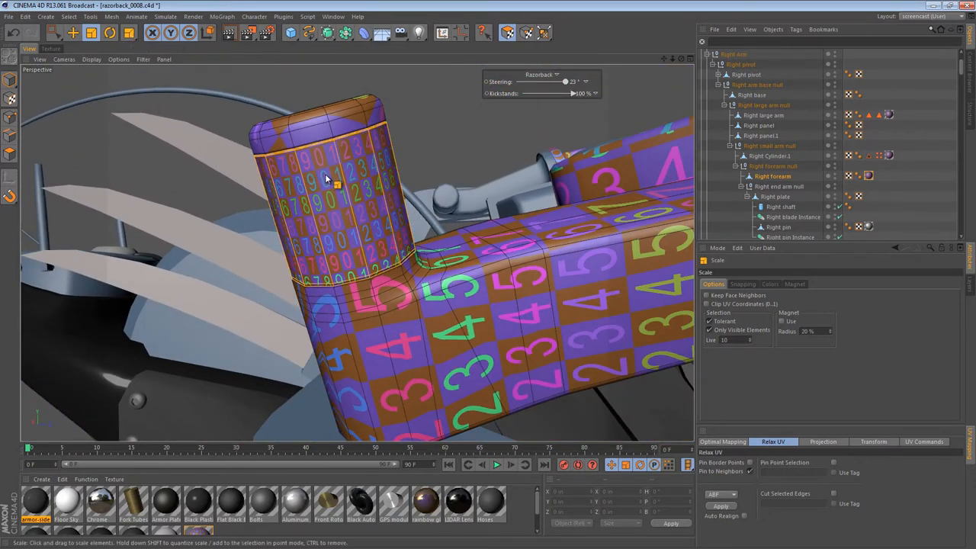
# Step: Scale the forearm UV islands down to even out the checker size
pyautogui.click(543, 32)
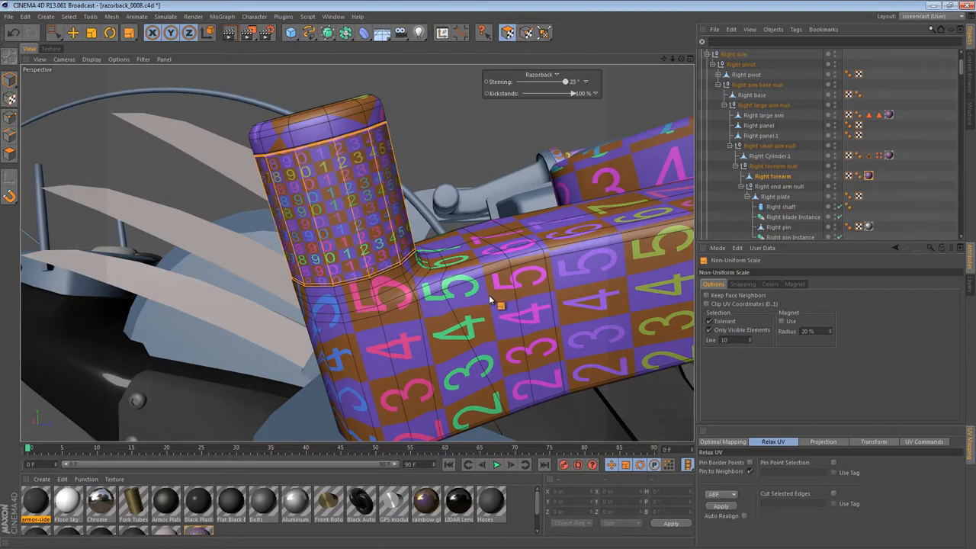
pyautogui.moveTo(501, 305); pyautogui.dragTo(424, 228)
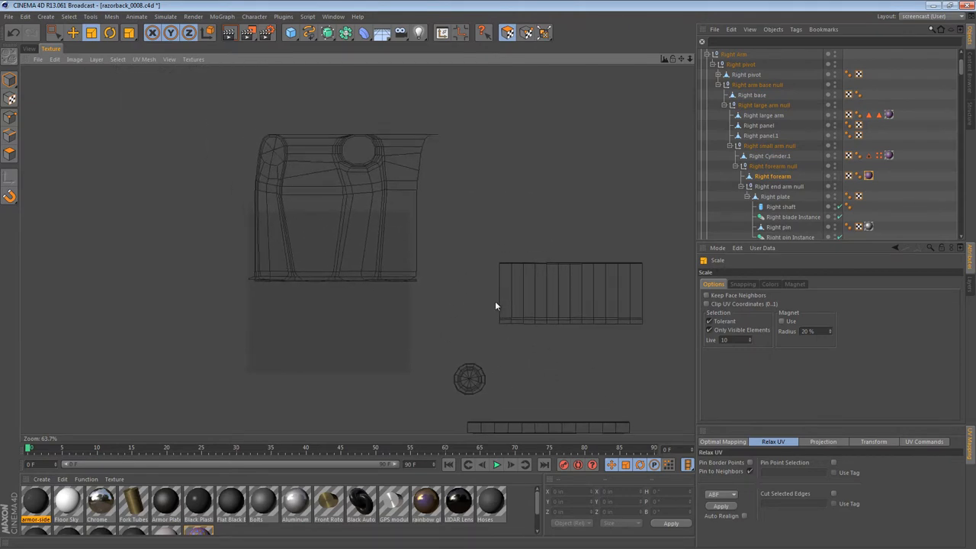
pyautogui.moveTo(466, 154)
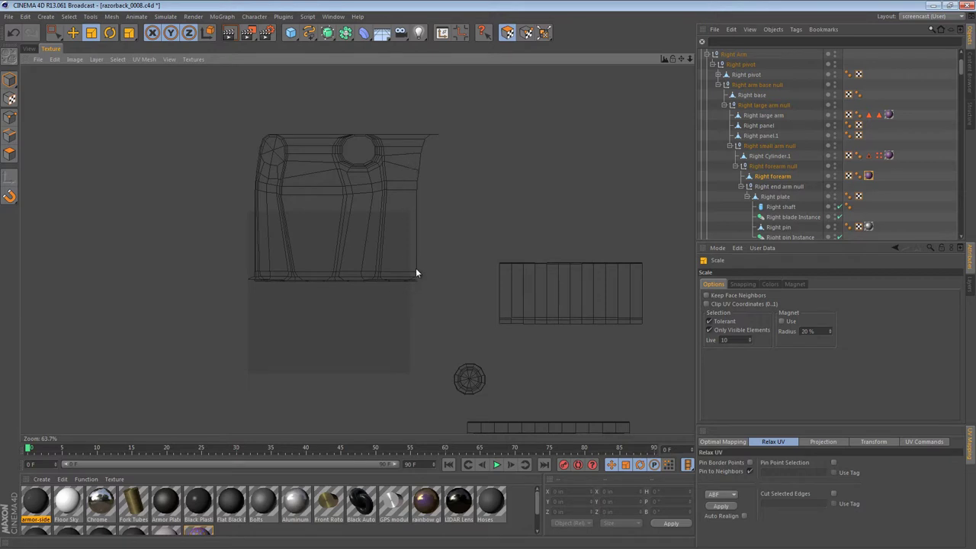
# Step: Orbit around the whole arm to check the checker, then change the material preview shape
pyautogui.scroll(3)
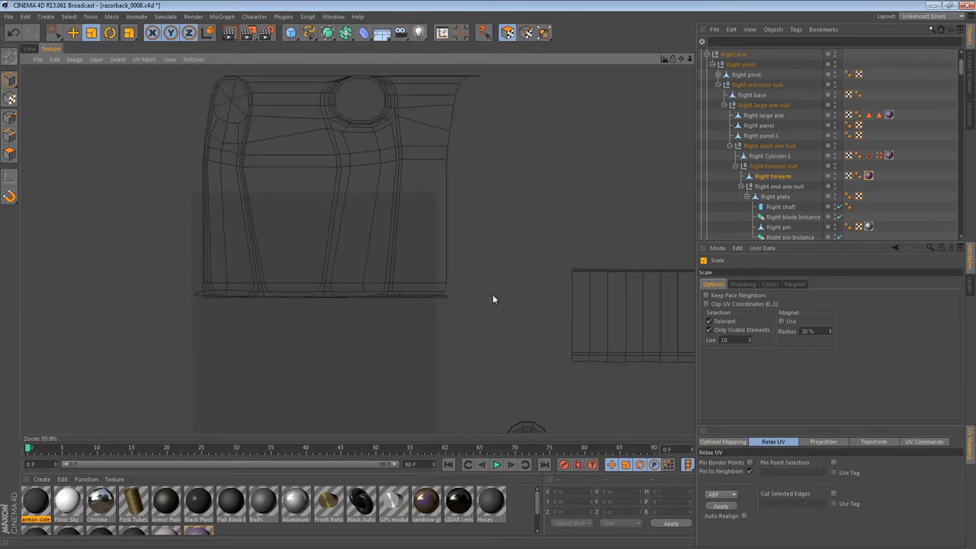
pyautogui.scroll(-3)
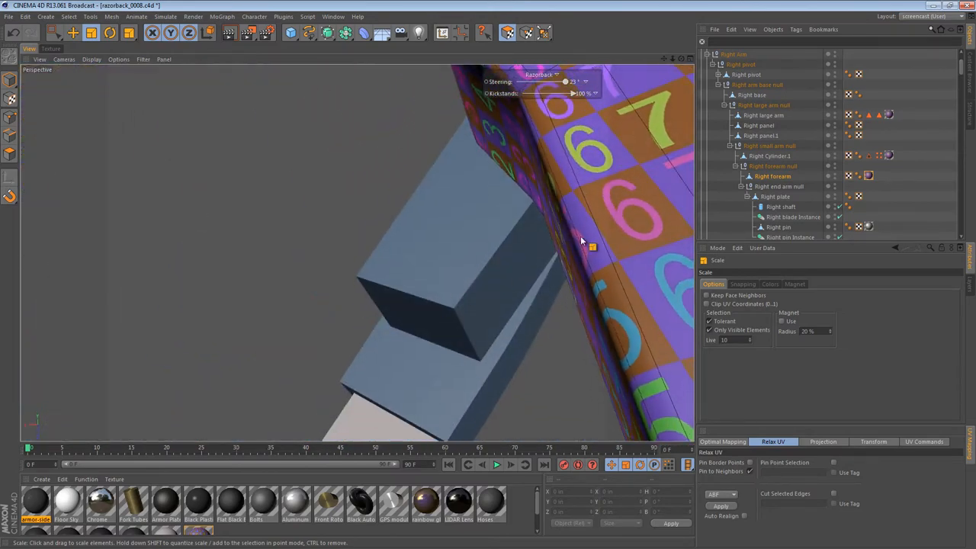
pyautogui.moveTo(583, 241); pyautogui.dragTo(540, 298)
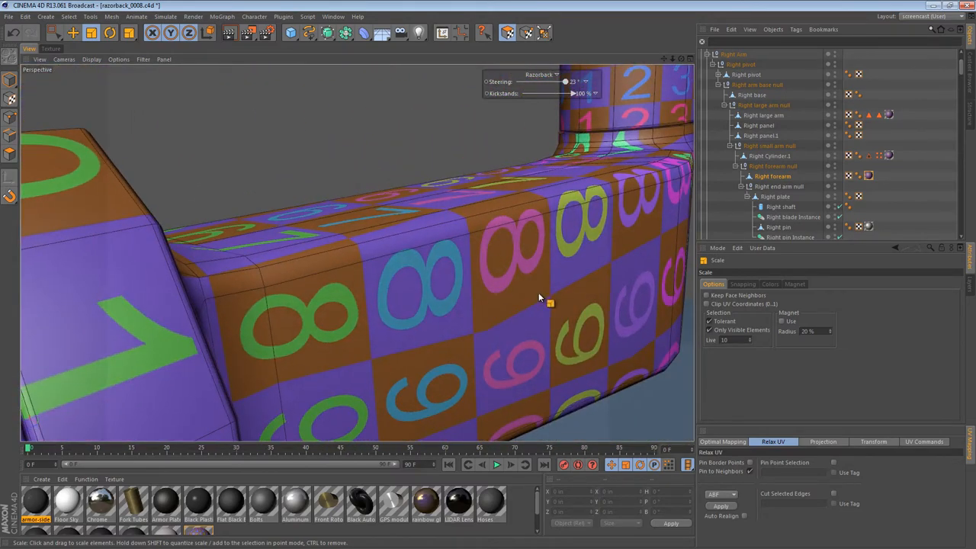
pyautogui.moveTo(541, 298); pyautogui.dragTo(470, 216)
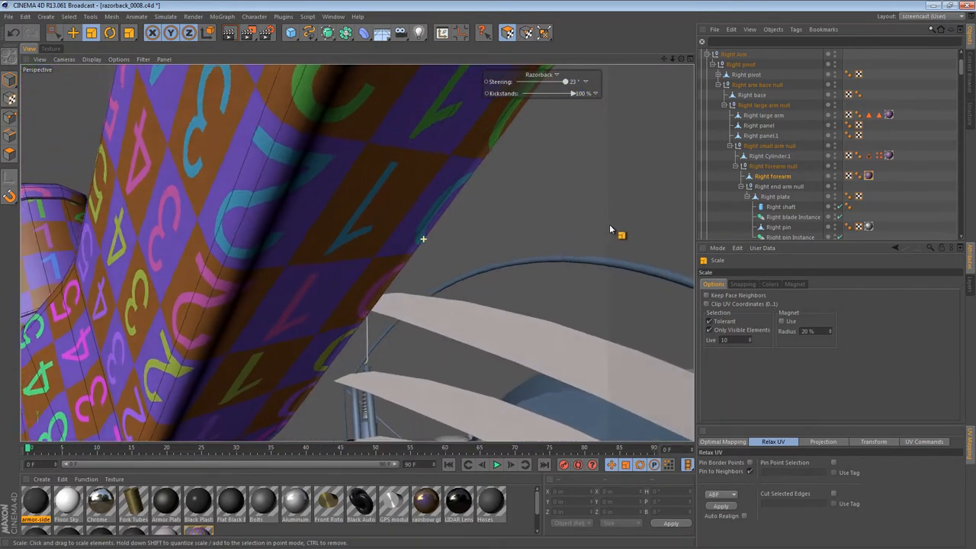
pyautogui.moveTo(611, 231); pyautogui.dragTo(403, 296)
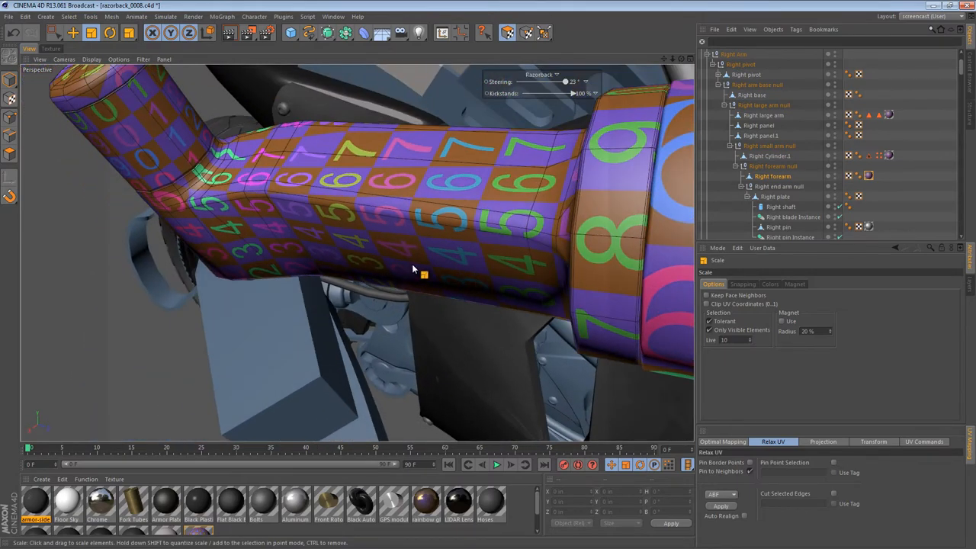
pyautogui.moveTo(424, 275); pyautogui.dragTo(236, 257)
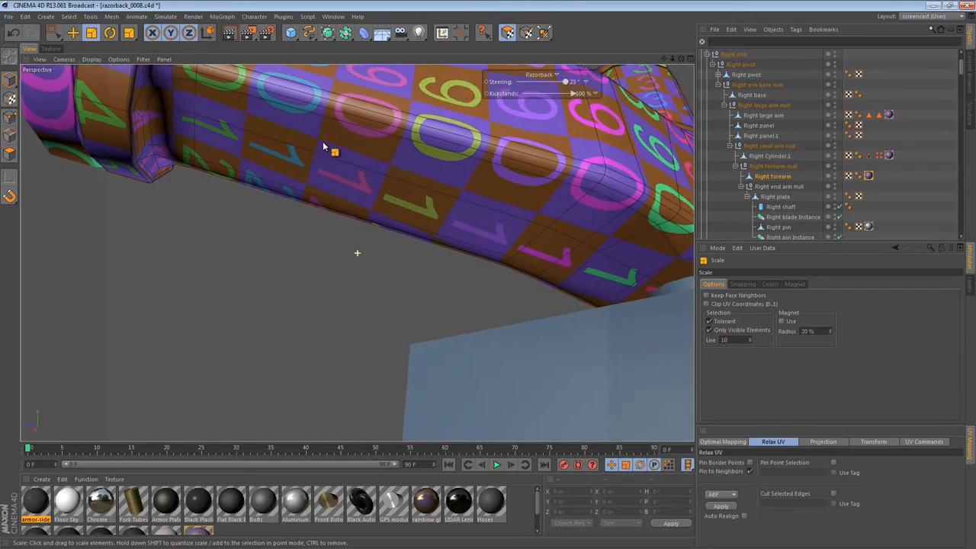
pyautogui.moveTo(324, 146); pyautogui.dragTo(424, 180)
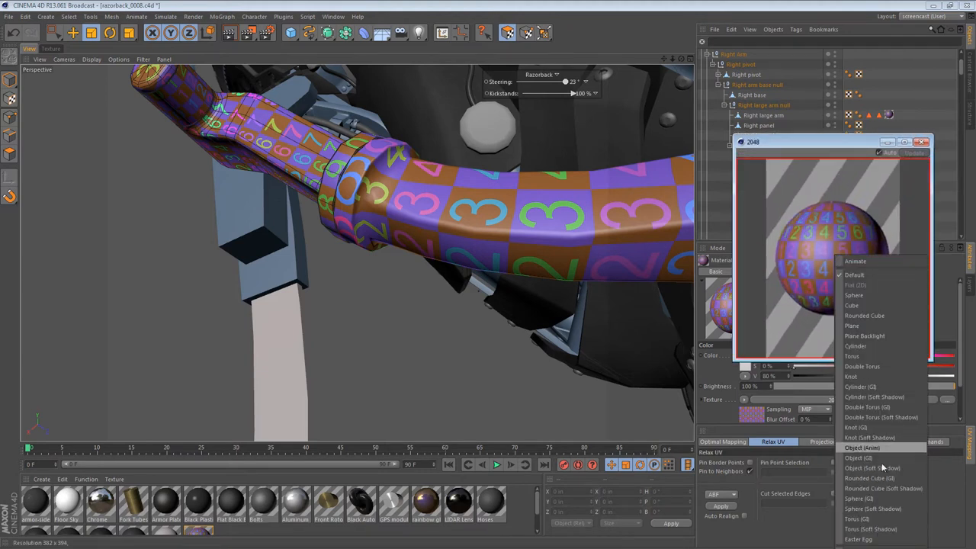
pyautogui.click(855, 285)
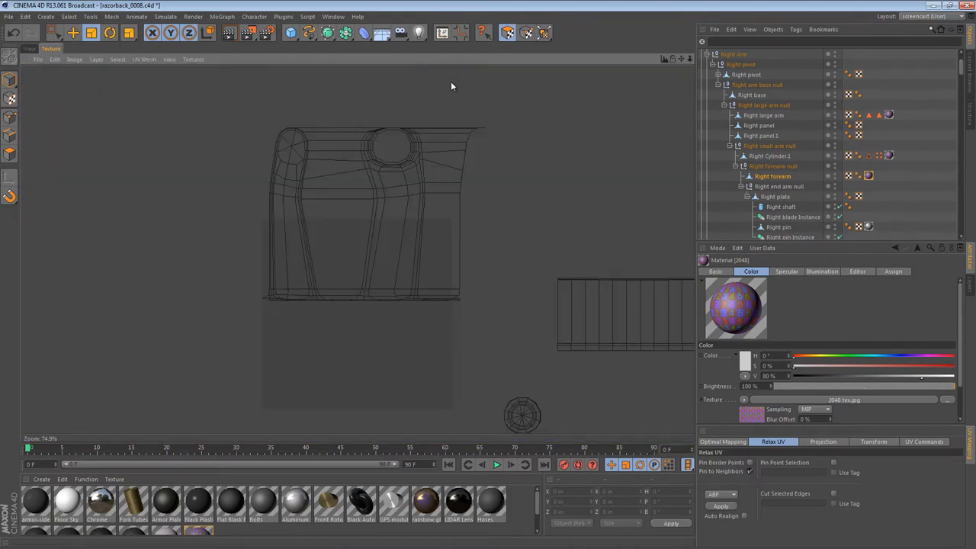
pyautogui.moveTo(403, 174)
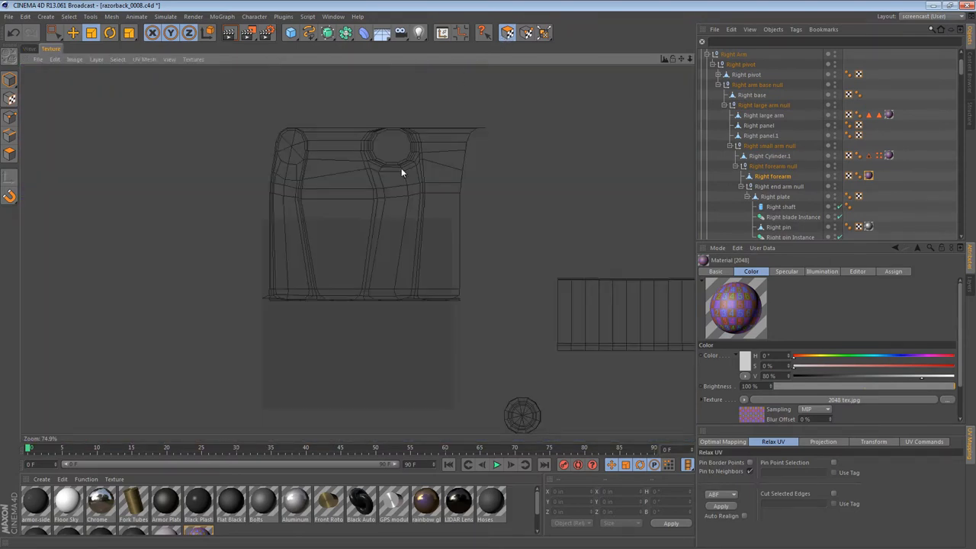
# Step: Select a UV polygon near the round opening and extend it to the whole upper shell
pyautogui.click(394, 169)
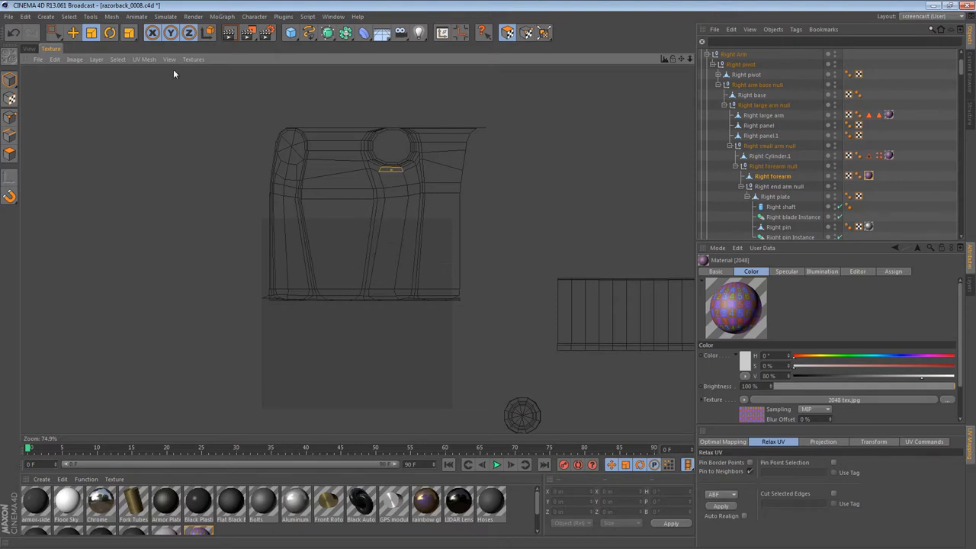
pyautogui.click(55, 32)
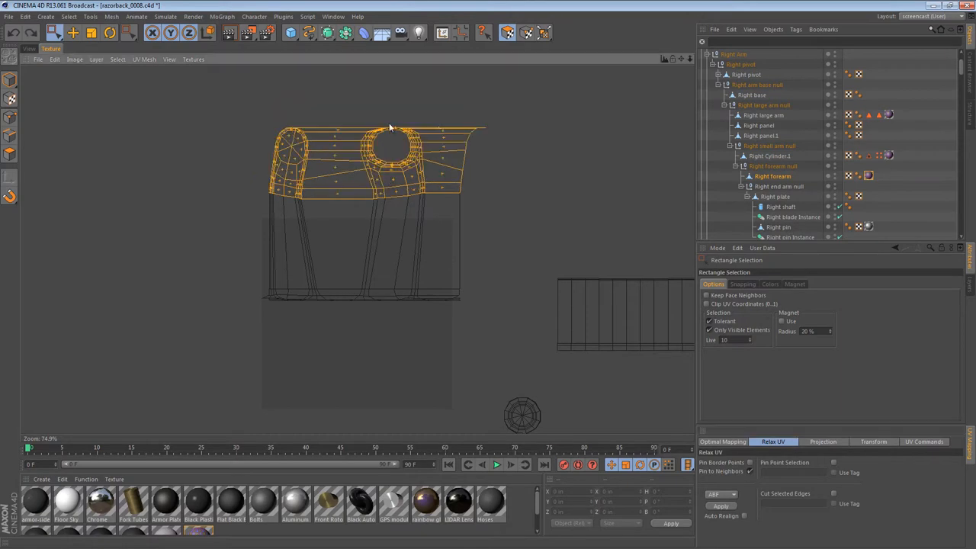
pyautogui.scroll(3)
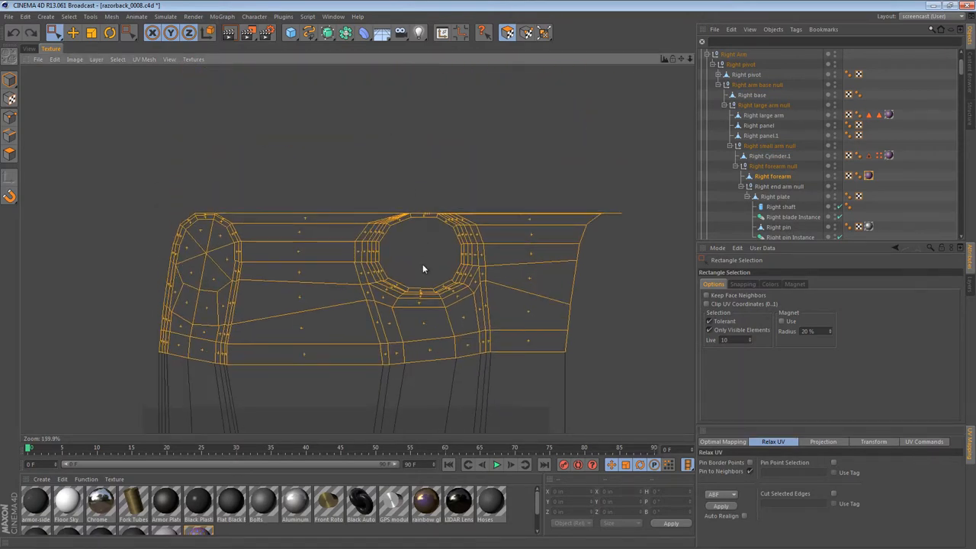
pyautogui.scroll(3)
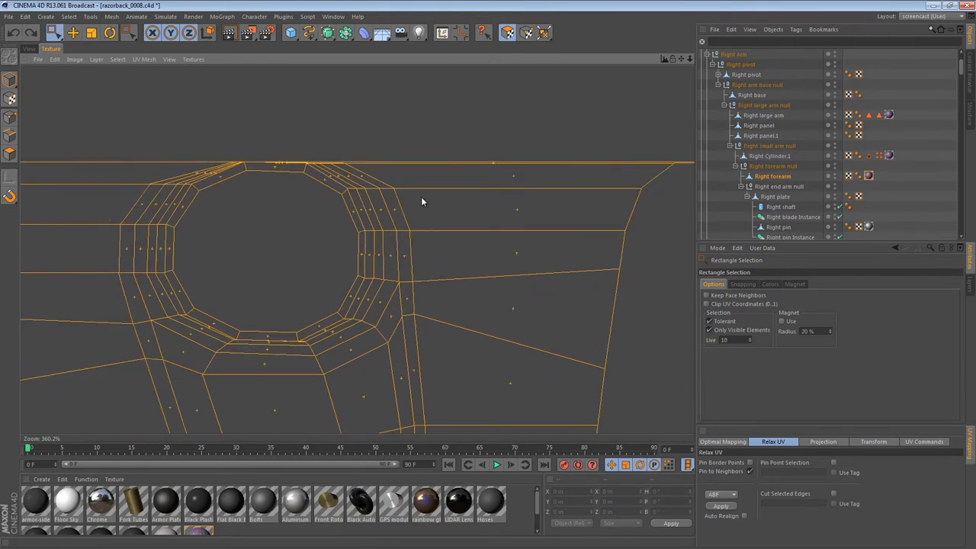
pyautogui.moveTo(246, 165)
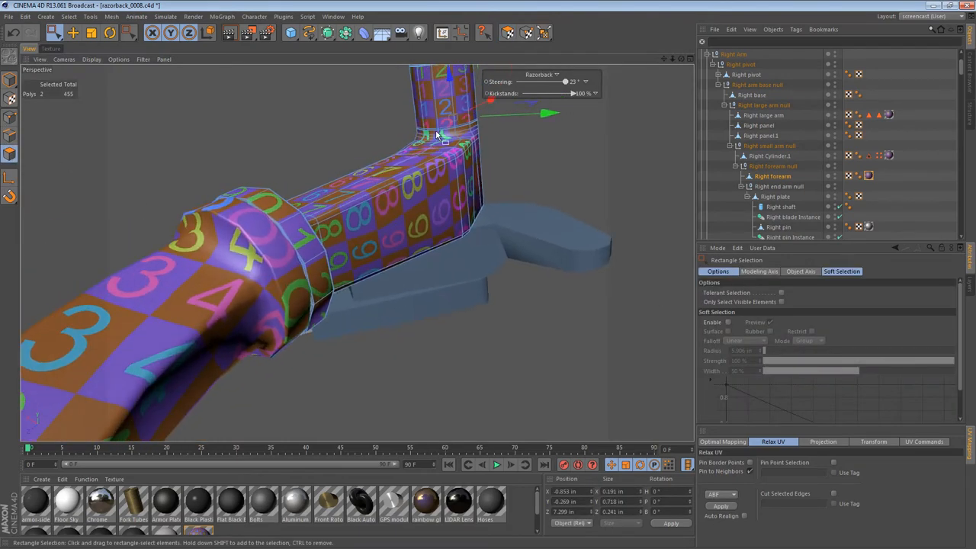
# Step: Path-select seam edges on the lower cylinder so the upper shell unwraps separately
pyautogui.moveTo(436, 134); pyautogui.dragTo(489, 297)
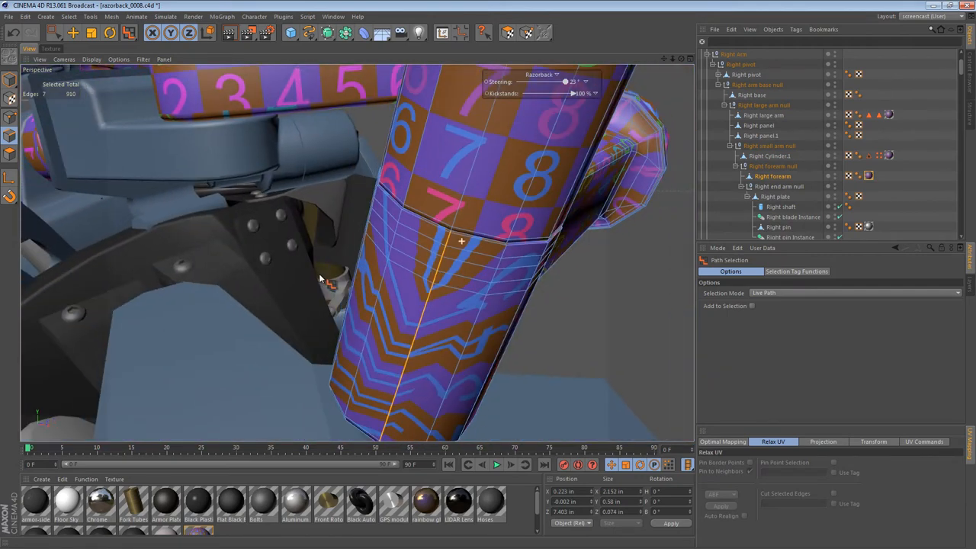
pyautogui.moveTo(320, 278); pyautogui.dragTo(491, 190)
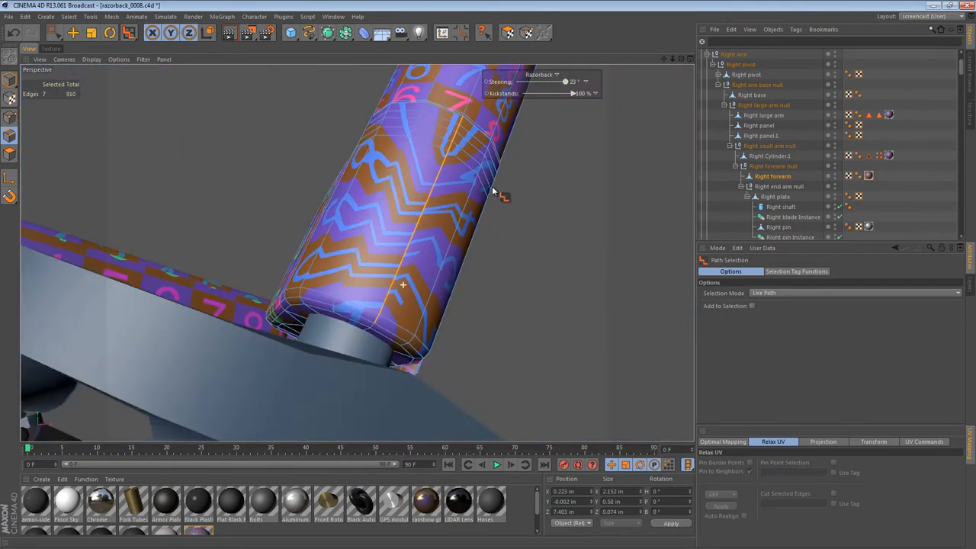
pyautogui.click(374, 190)
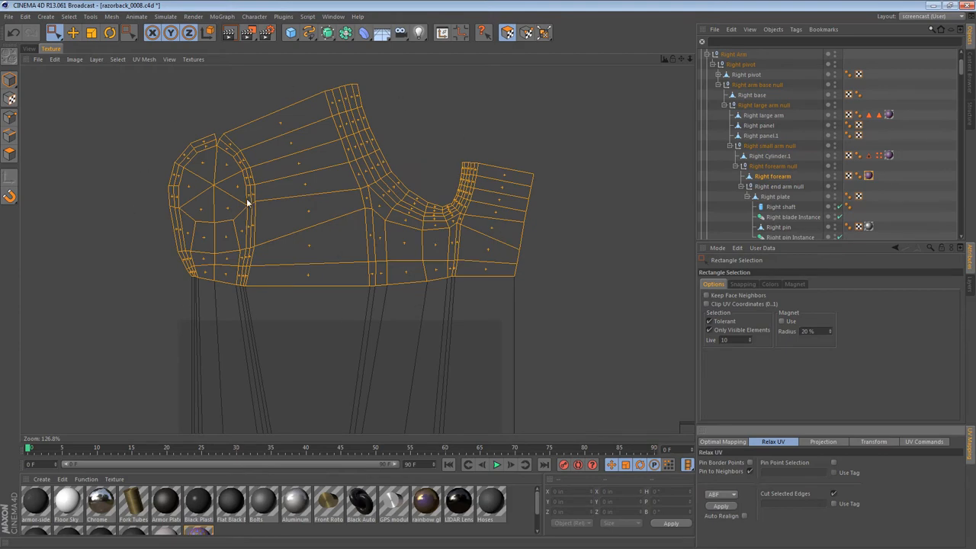
pyautogui.moveTo(213, 162)
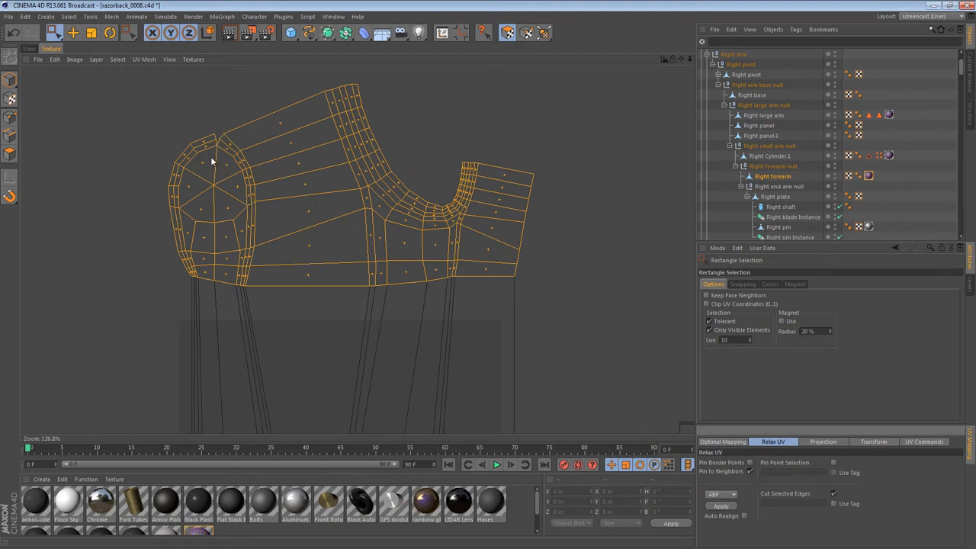
# Step: Pick points on the shell island's upper edge and apply Relax UV
pyautogui.scroll(3)
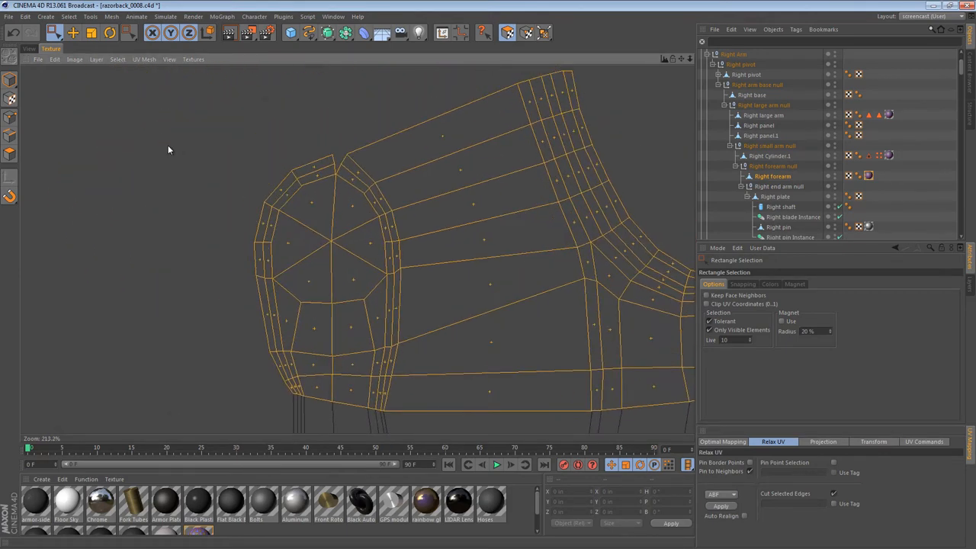
pyautogui.moveTo(125, 85)
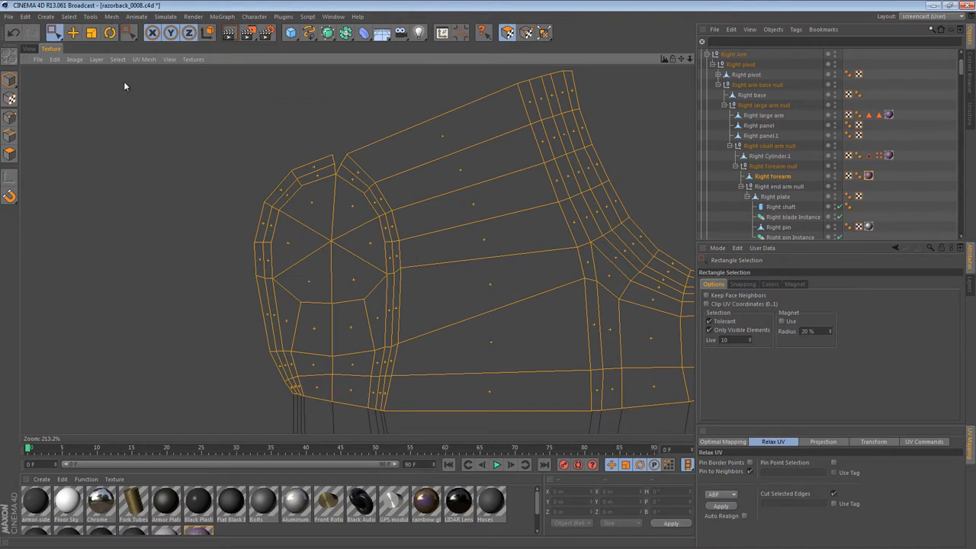
pyautogui.click(506, 34)
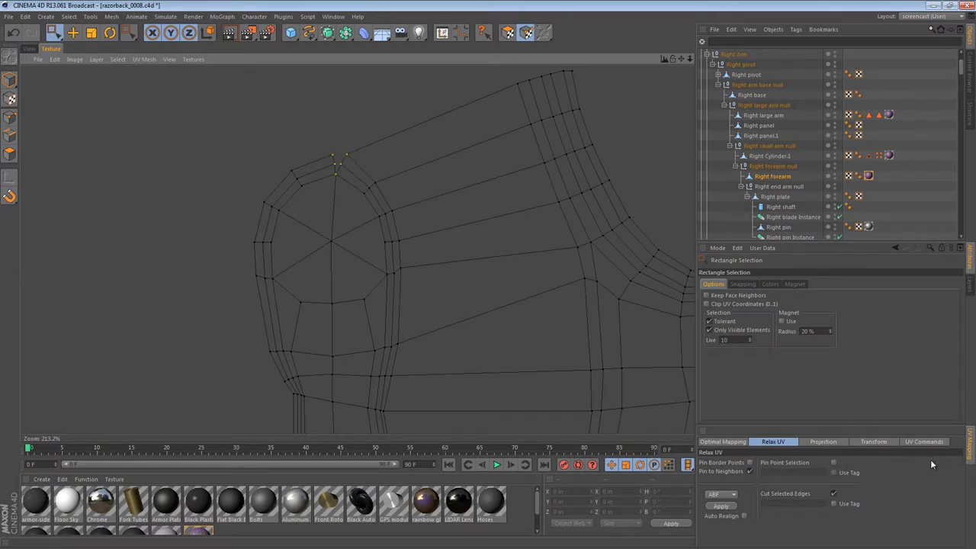
pyautogui.click(924, 443)
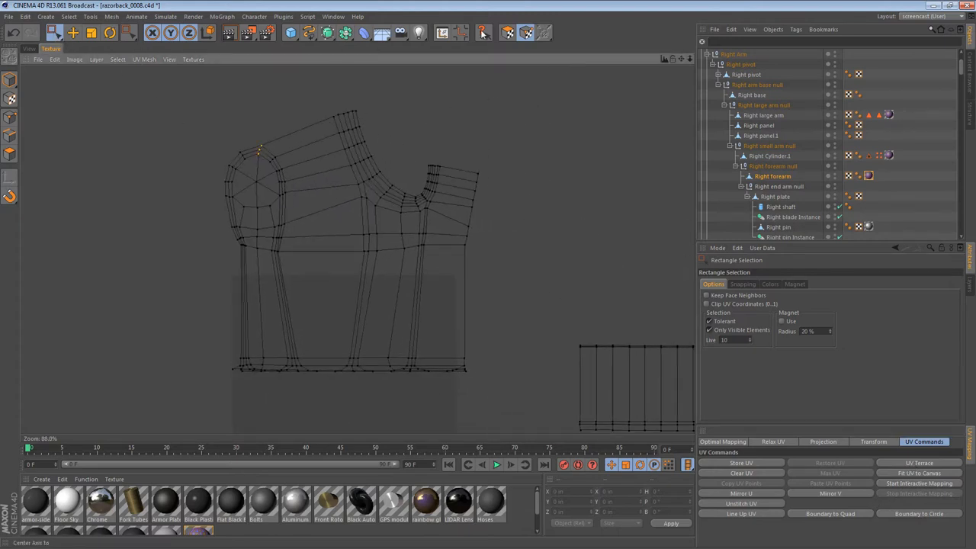
# Step: Rectangle-select the shell's bottom band and relax it into a straight strip beside the island
pyautogui.moveTo(183, 91); pyautogui.dragTo(572, 250)
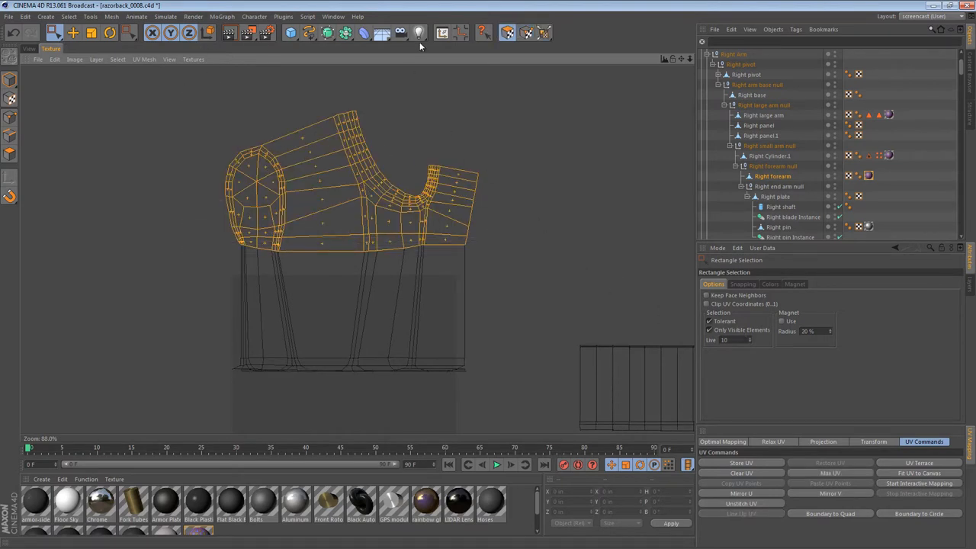
pyautogui.click(772, 442)
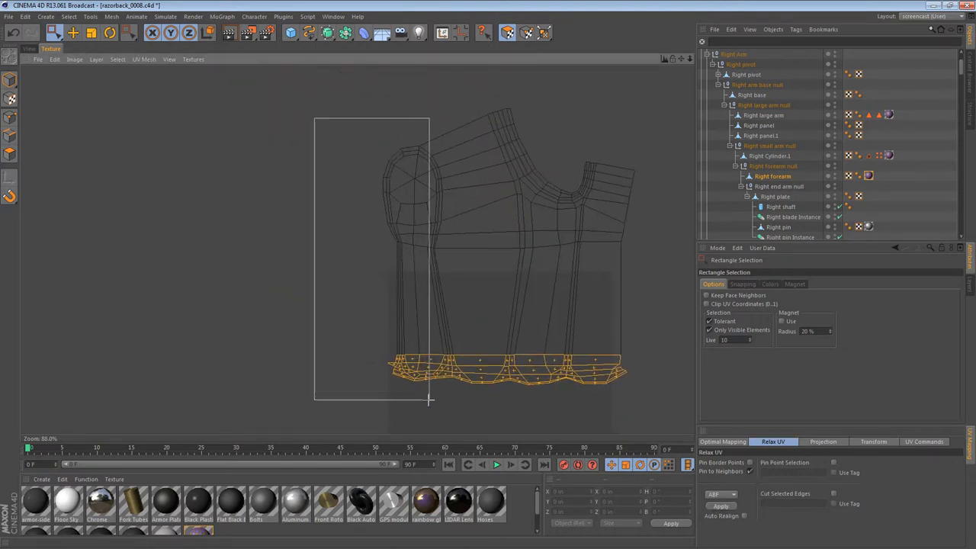
pyautogui.click(720, 506)
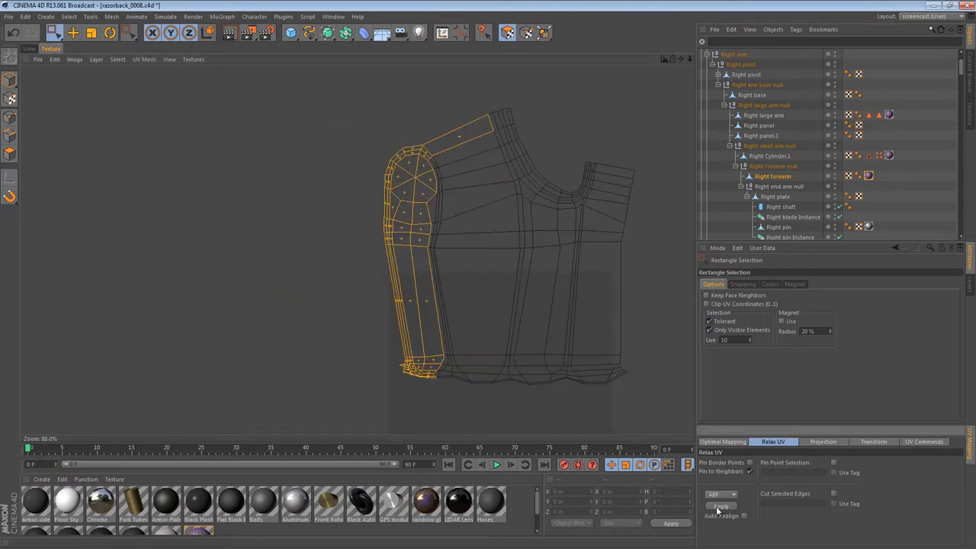
pyautogui.click(720, 507)
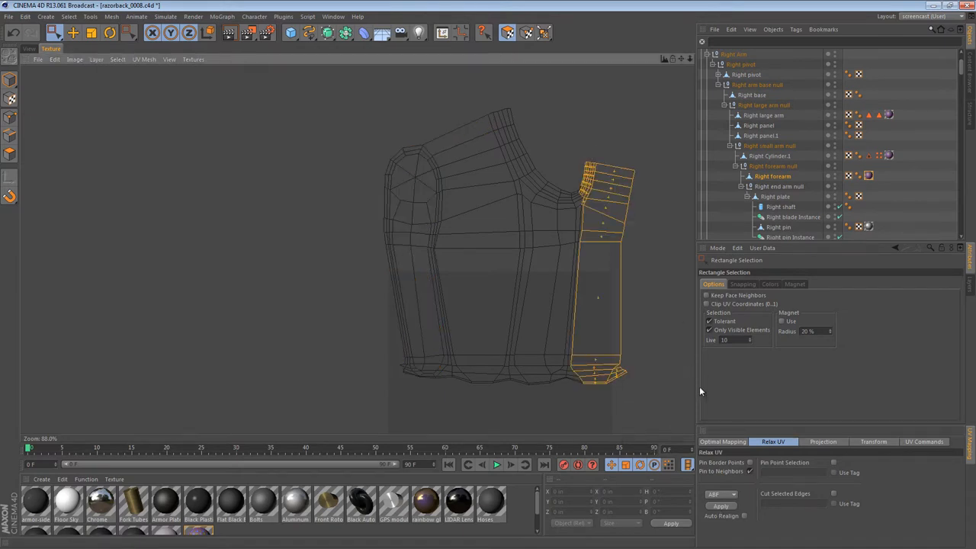
pyautogui.moveTo(568, 152); pyautogui.dragTo(662, 389)
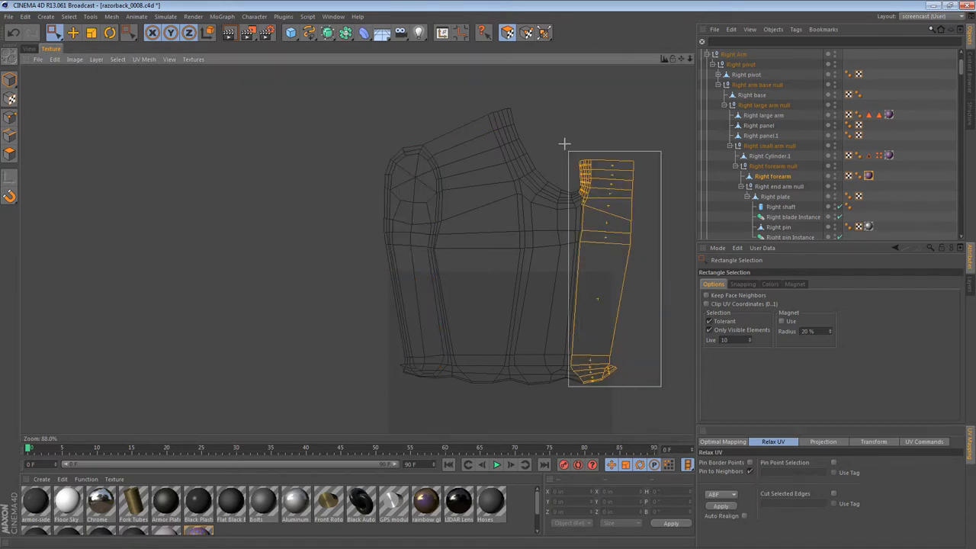
# Step: Select the main island's lower portion and relax it, ready to move
pyautogui.click(720, 507)
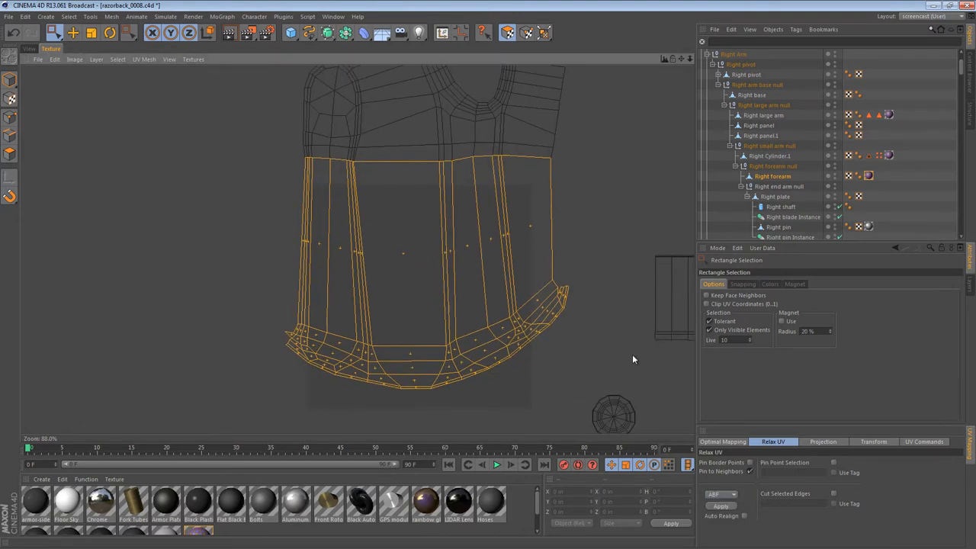
pyautogui.scroll(-3)
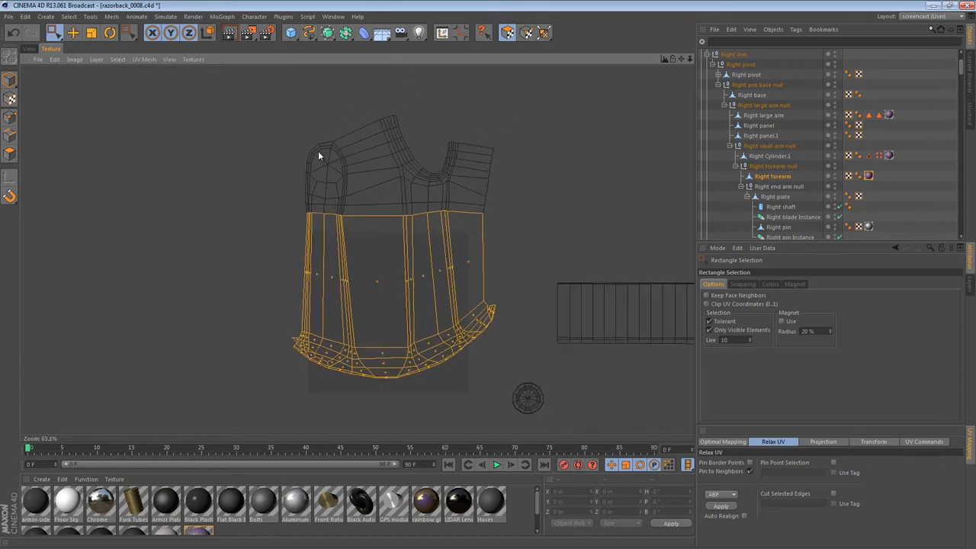
pyautogui.click(720, 507)
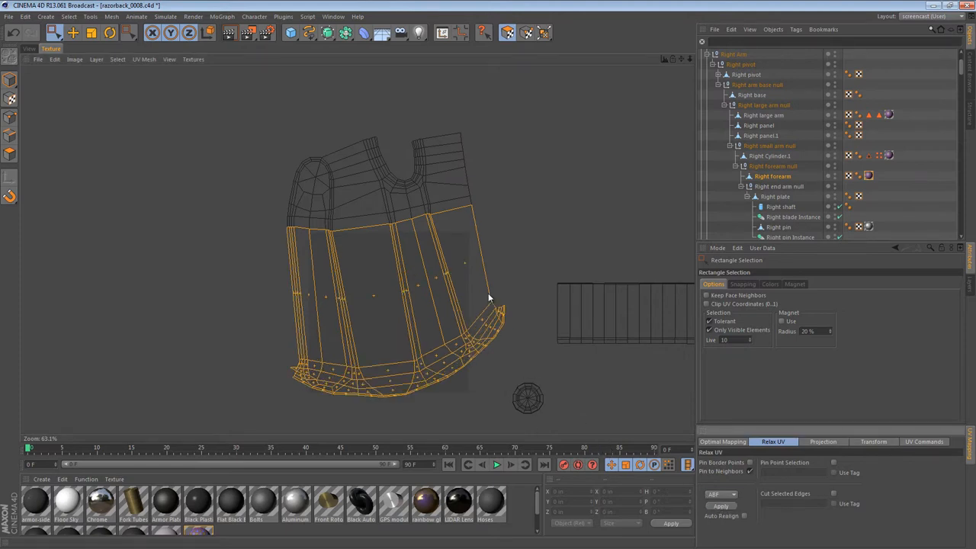
pyautogui.click(720, 507)
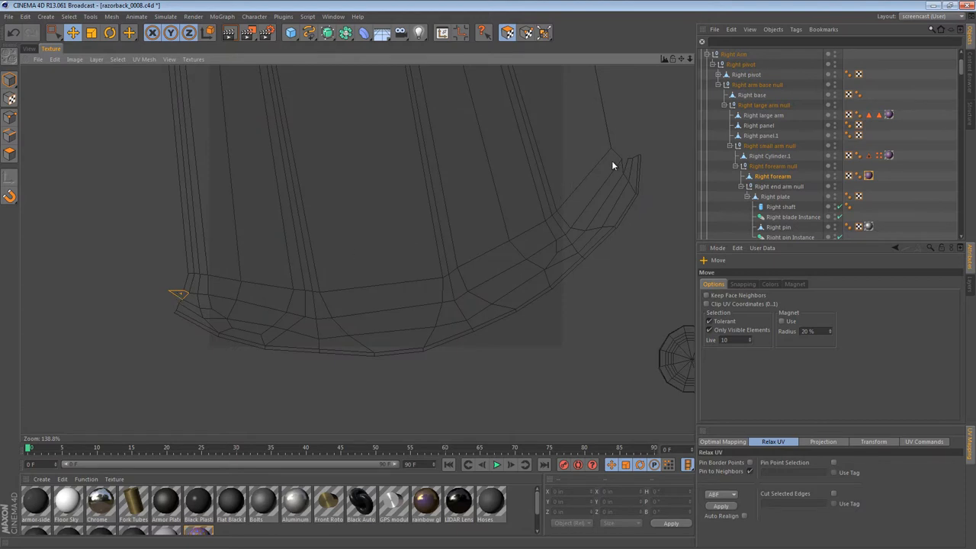
pyautogui.moveTo(177, 302)
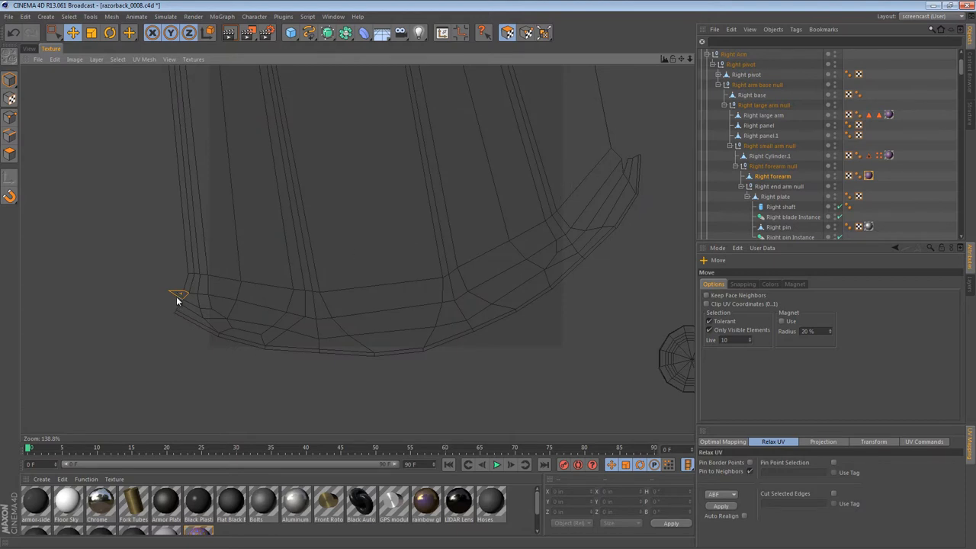
# Step: Select the small flap at the band's curved end and move it away as a second strip
pyautogui.moveTo(177, 298); pyautogui.dragTo(631, 171)
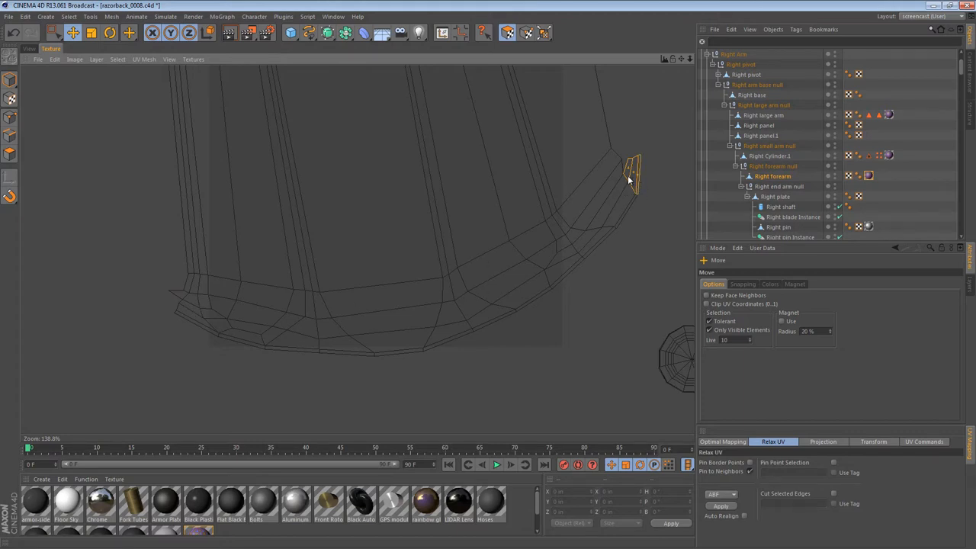
pyautogui.click(110, 32)
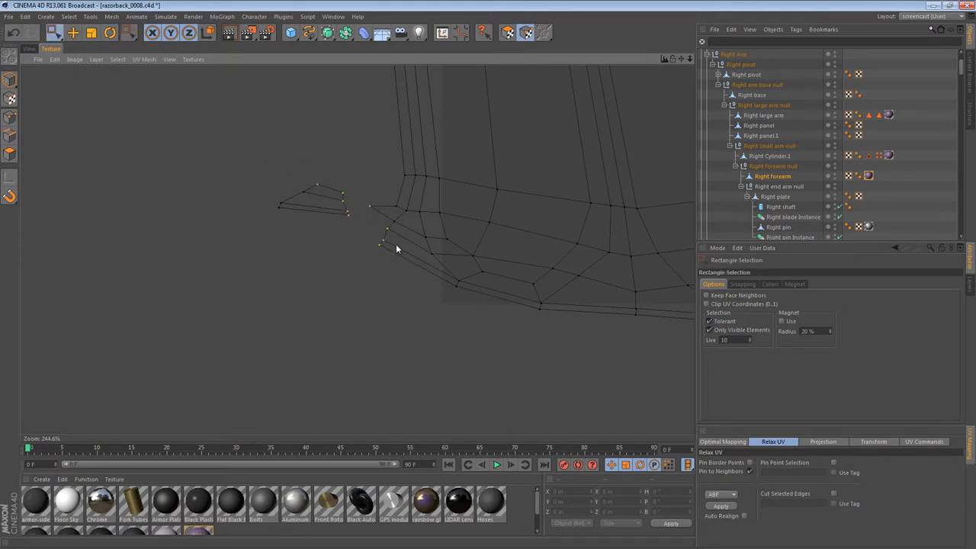
pyautogui.moveTo(390, 243)
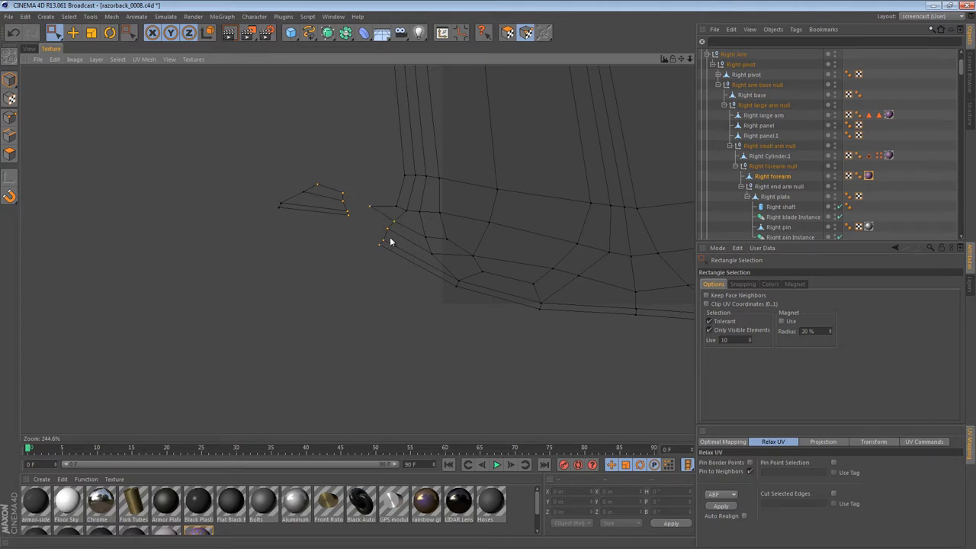
pyautogui.click(925, 443)
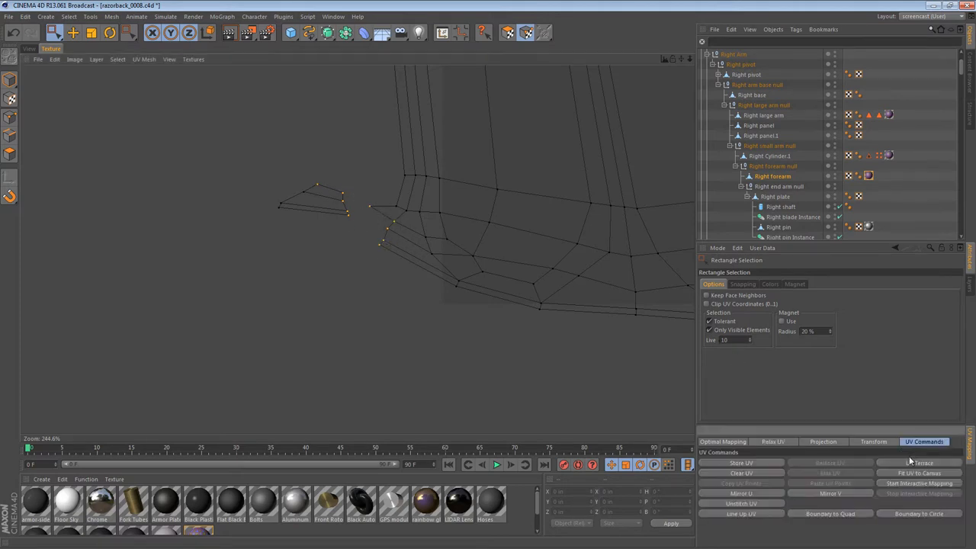
pyautogui.scroll(-3)
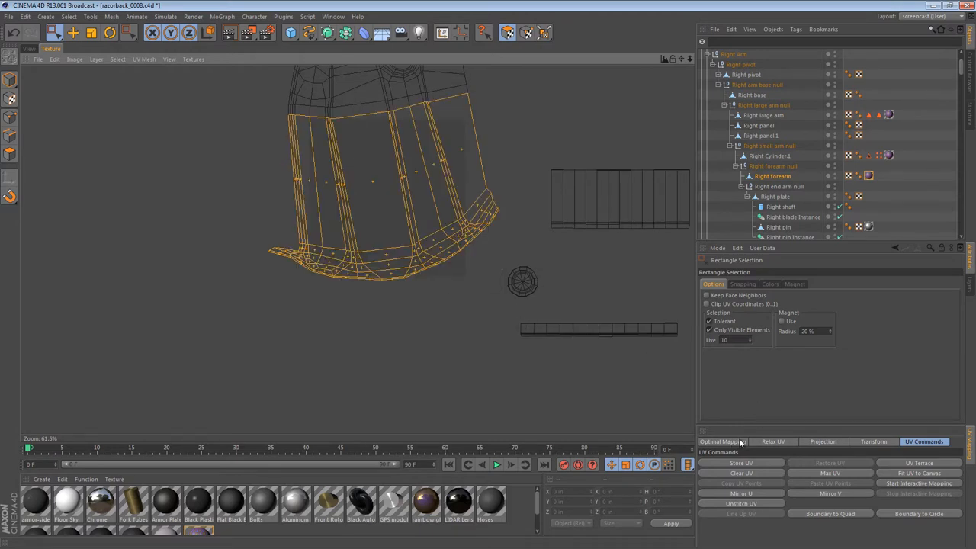
# Step: Apply Relax UV to the lower island so its outline evens out
pyautogui.click(772, 443)
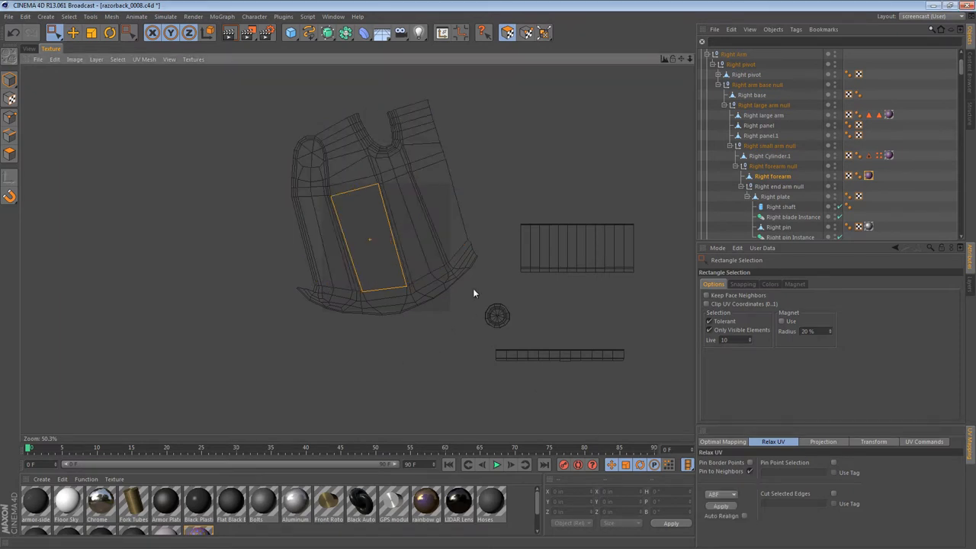
pyautogui.moveTo(397, 245)
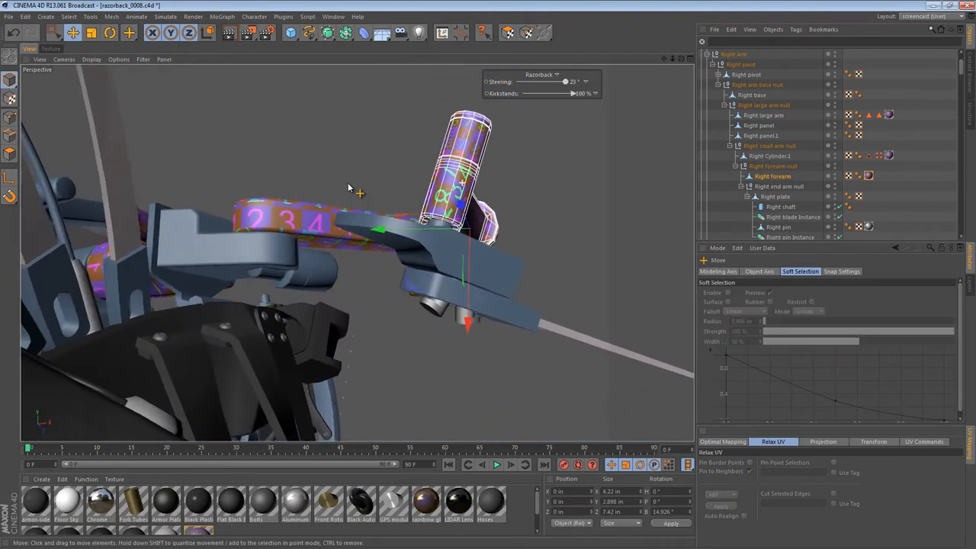
# Step: Orbit toward the forearm shell and move in close to inspect the checker texture
pyautogui.moveTo(348, 186); pyautogui.dragTo(354, 232)
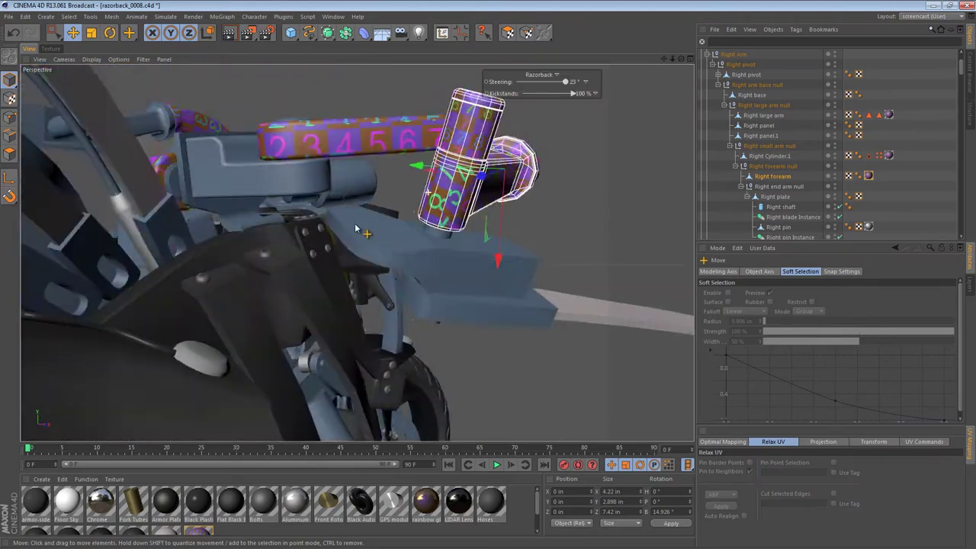
pyautogui.moveTo(366, 235); pyautogui.dragTo(189, 259)
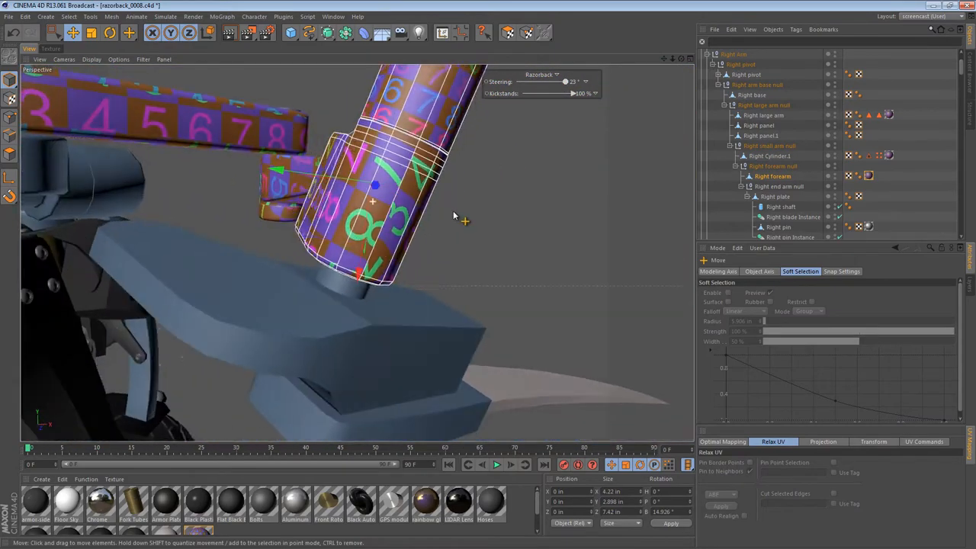
pyautogui.moveTo(454, 217); pyautogui.dragTo(202, 215)
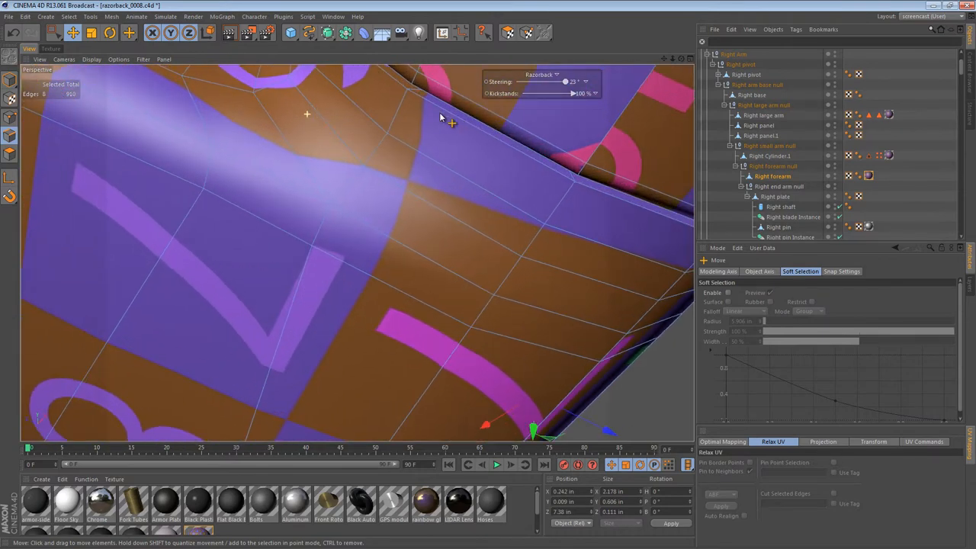
# Step: Path-select the new seam edges along the forearm so its upper band becomes a separate four-row UV strip
pyautogui.click(130, 32)
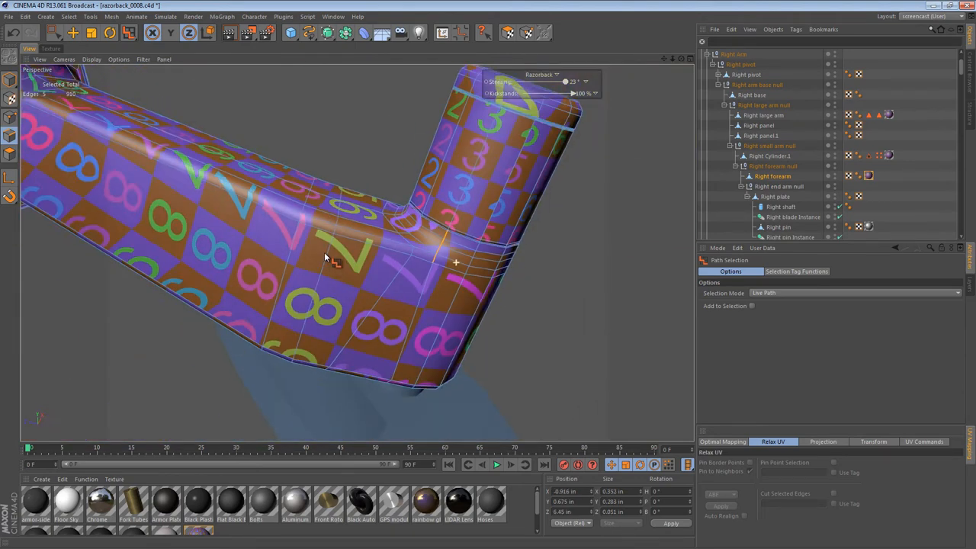
pyautogui.moveTo(323, 256); pyautogui.dragTo(385, 119)
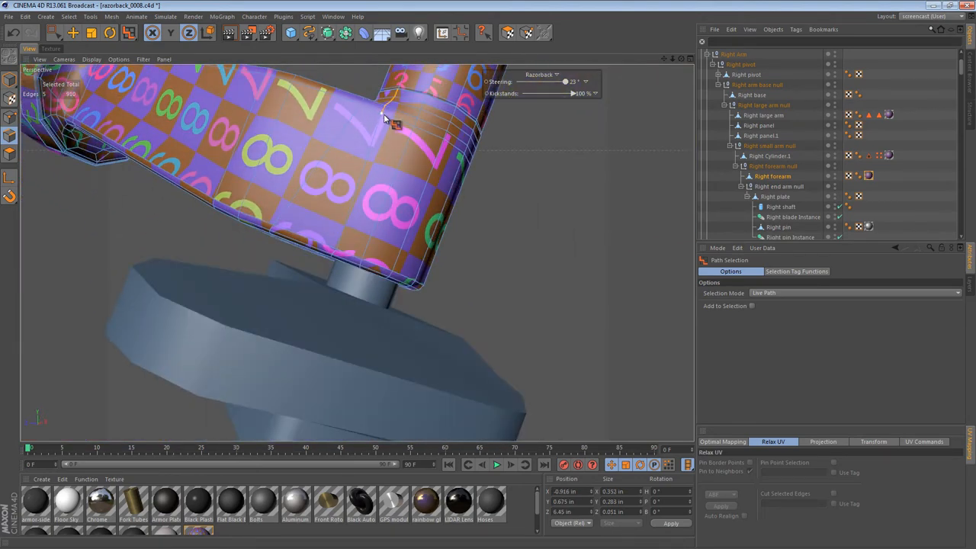
pyautogui.moveTo(384, 119); pyautogui.dragTo(343, 226)
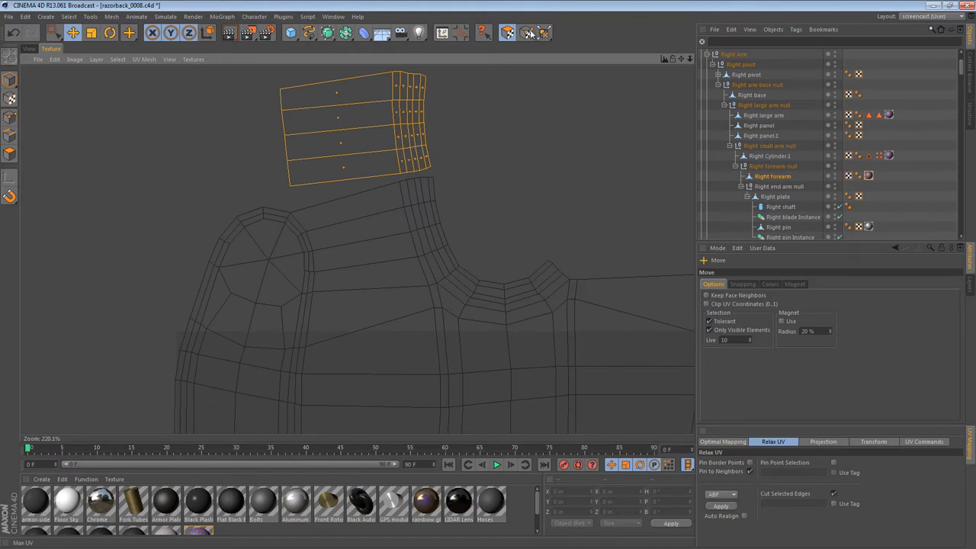
# Step: Freehand-select the points where the new strip joins the forearm shell
pyautogui.click(73, 34)
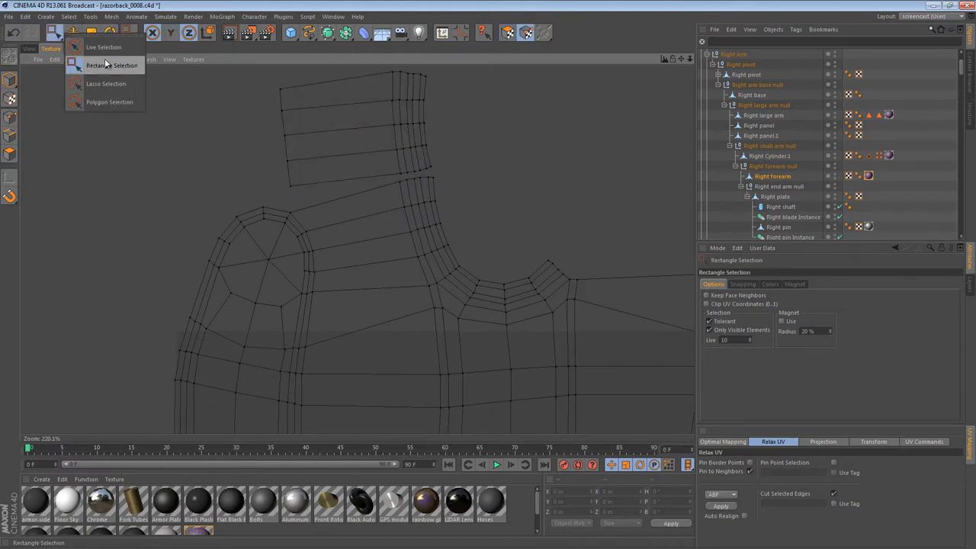
pyautogui.click(104, 46)
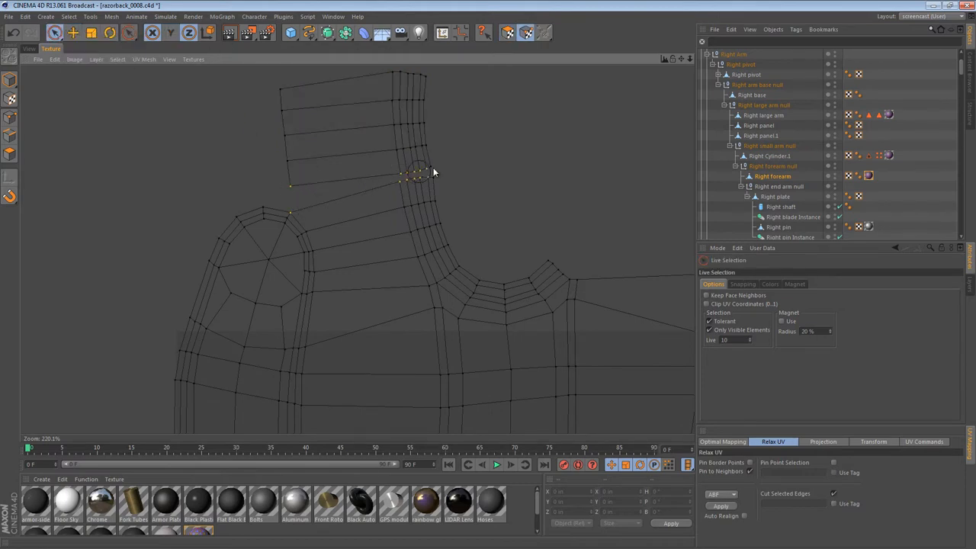
pyautogui.click(925, 443)
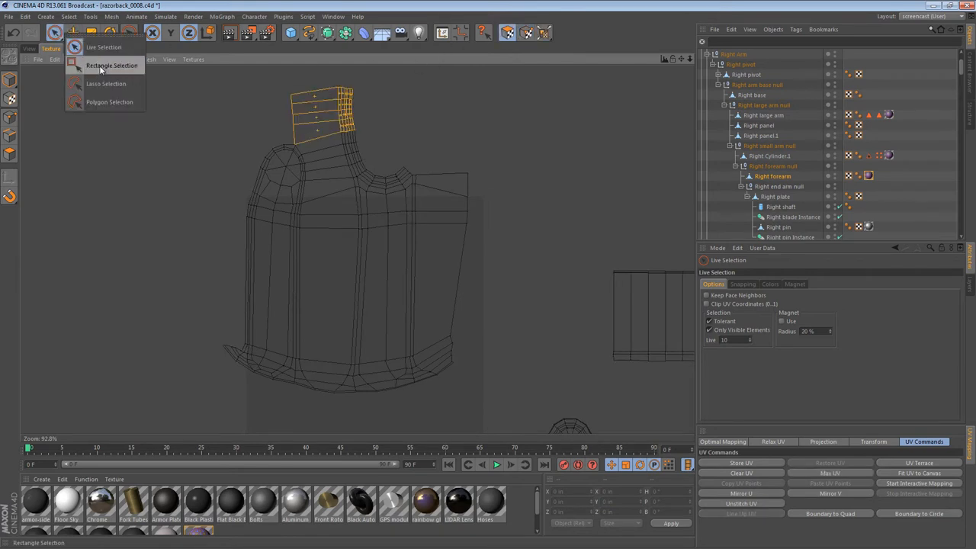
pyautogui.click(111, 64)
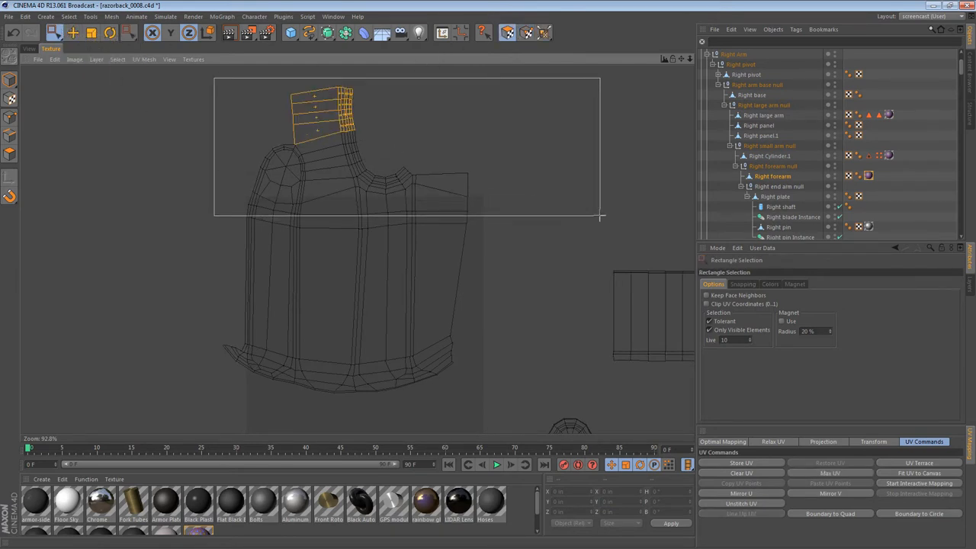
# Step: Set the Relax UV pin and border options and apply the relax to the upper forearm polygons
pyautogui.click(772, 443)
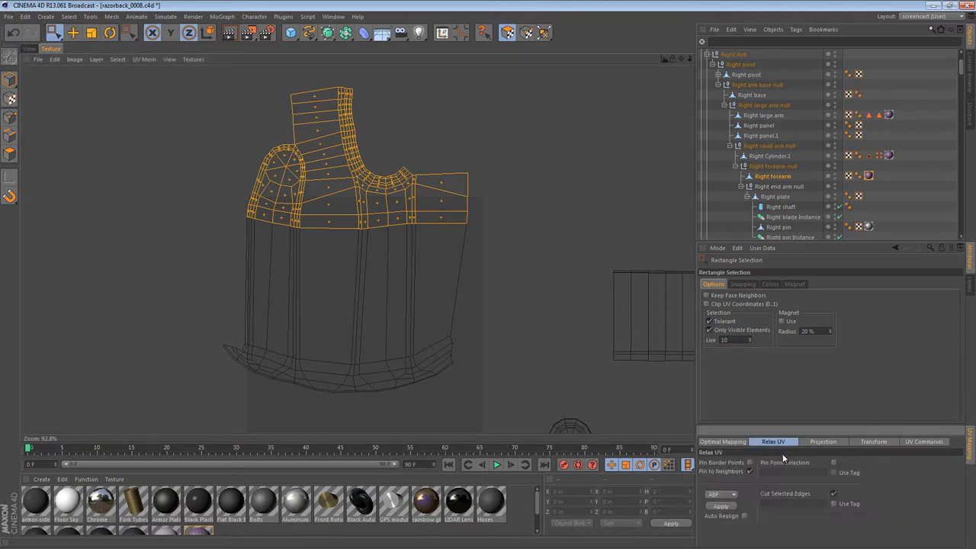
pyautogui.click(720, 507)
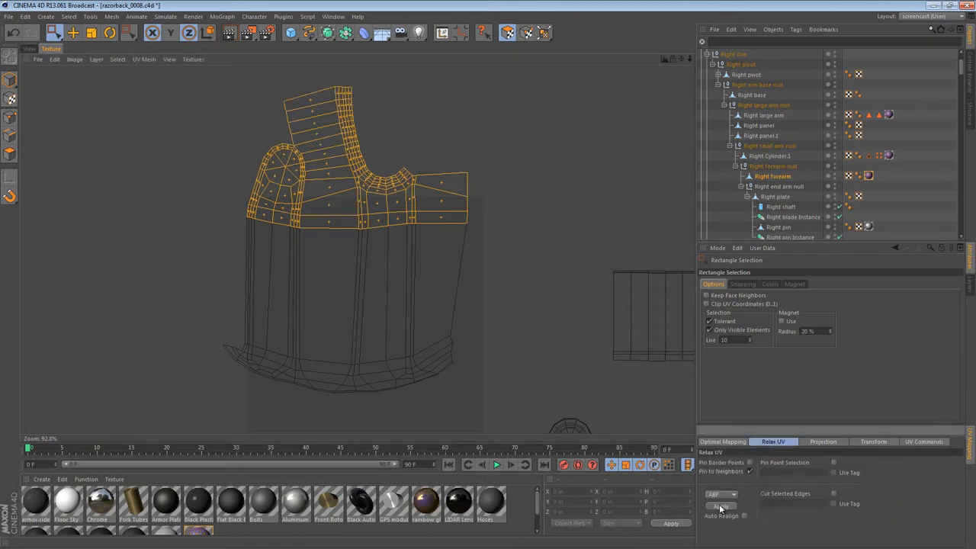
pyautogui.click(720, 506)
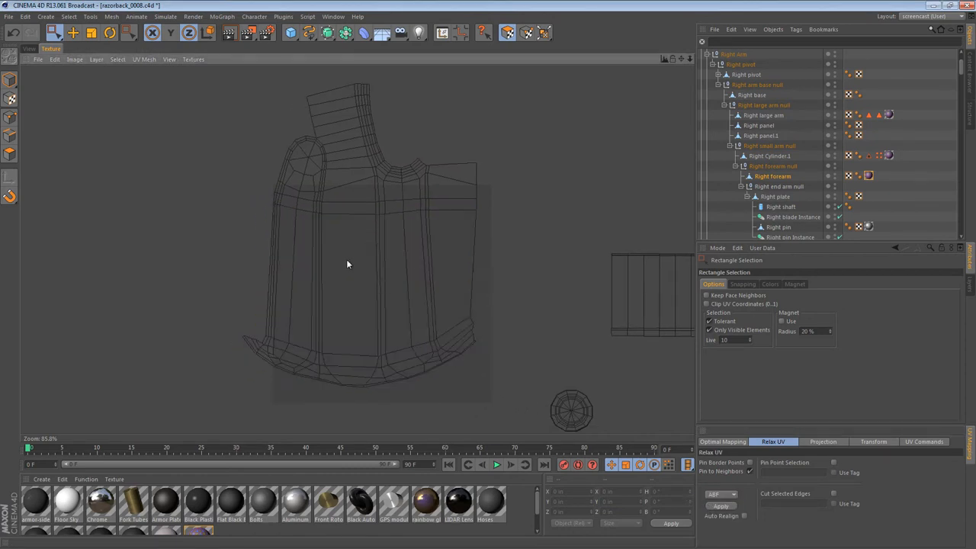
pyautogui.moveTo(436, 165)
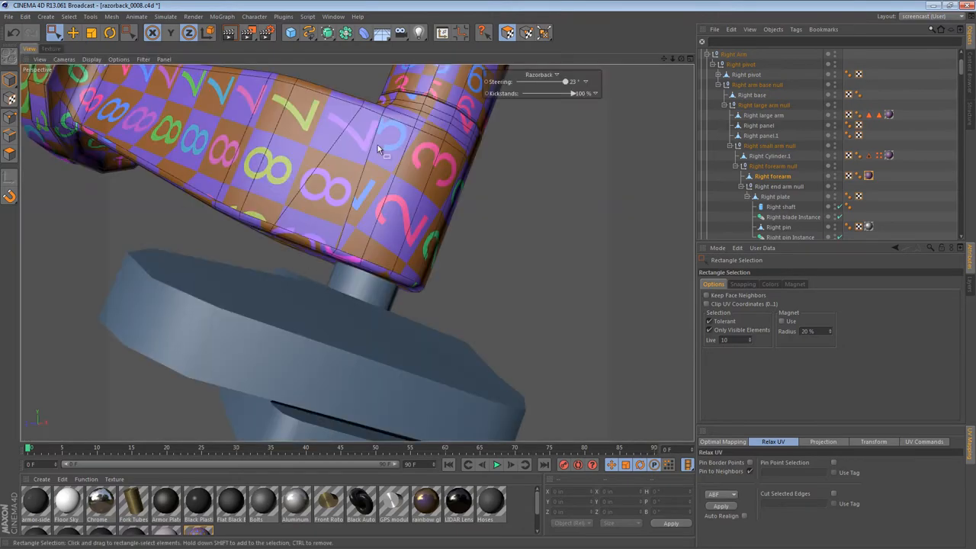
pyautogui.moveTo(374, 150); pyautogui.dragTo(351, 226)
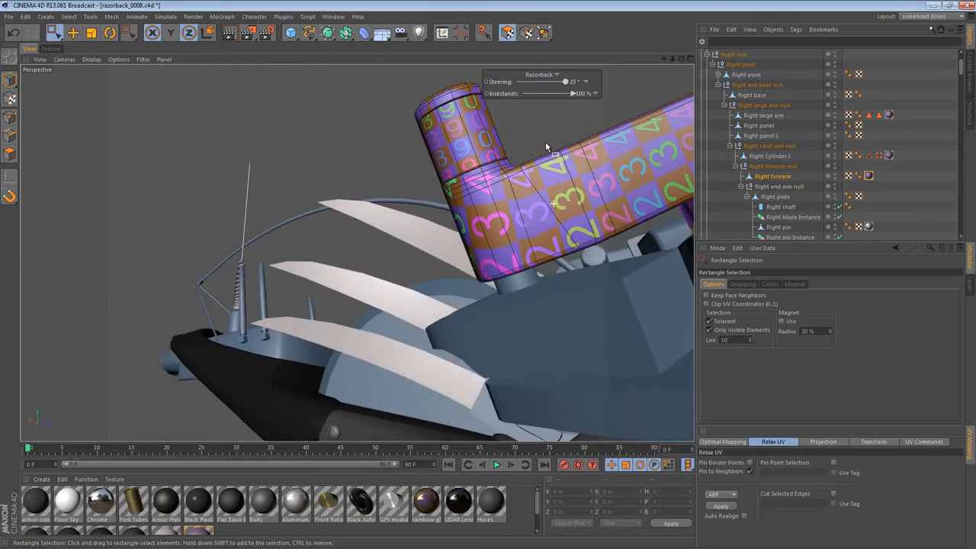
pyautogui.moveTo(546, 145); pyautogui.dragTo(557, 237)
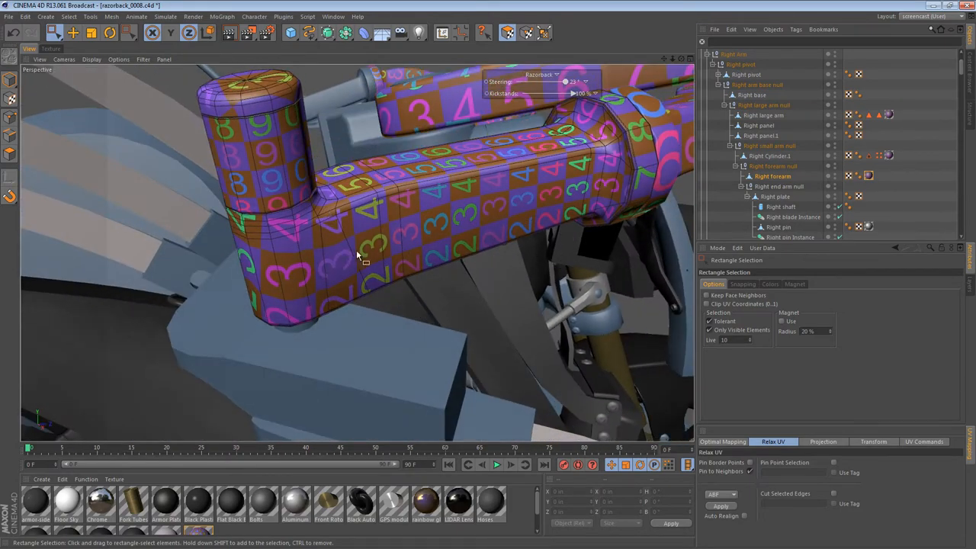
pyautogui.moveTo(358, 257); pyautogui.dragTo(415, 125)
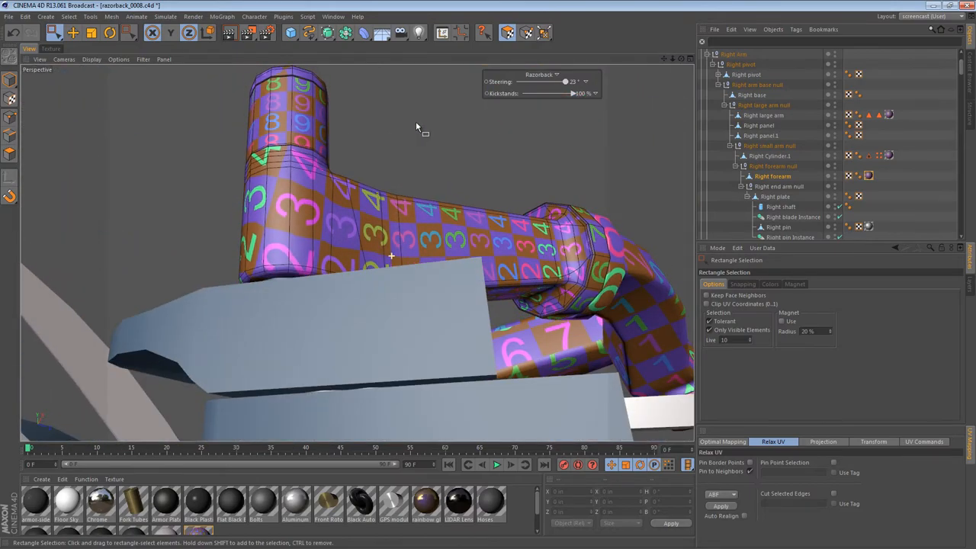
pyautogui.moveTo(416, 127); pyautogui.dragTo(77, 195)
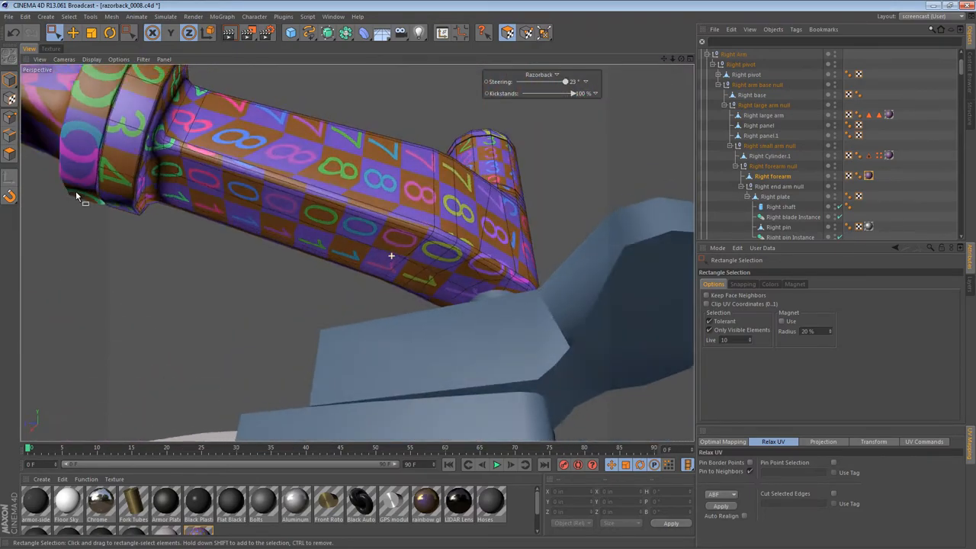
pyautogui.moveTo(76, 197); pyautogui.dragTo(305, 304)
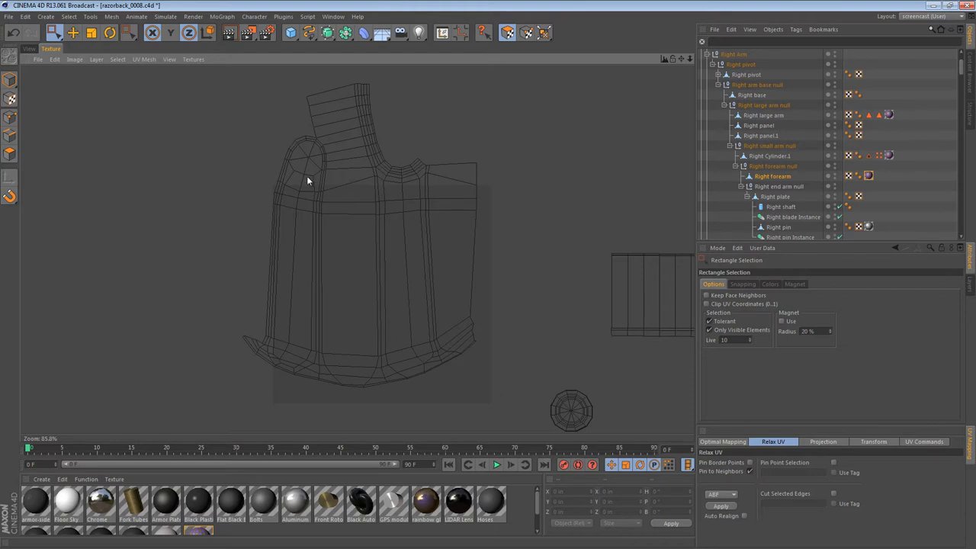
# Step: Pick the small polygon strip beside the forearm's round elbow opening in the UV view
pyautogui.scroll(3)
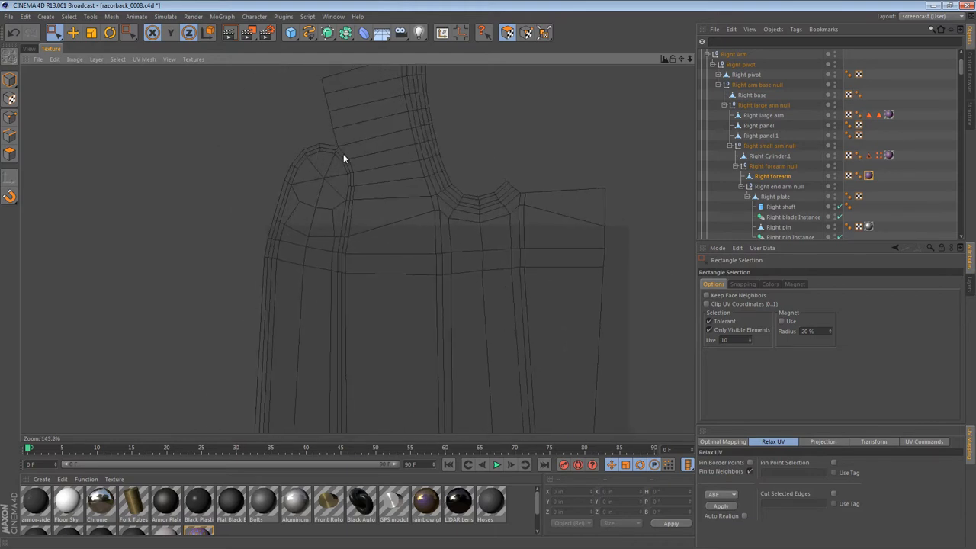
pyautogui.moveTo(85, 94)
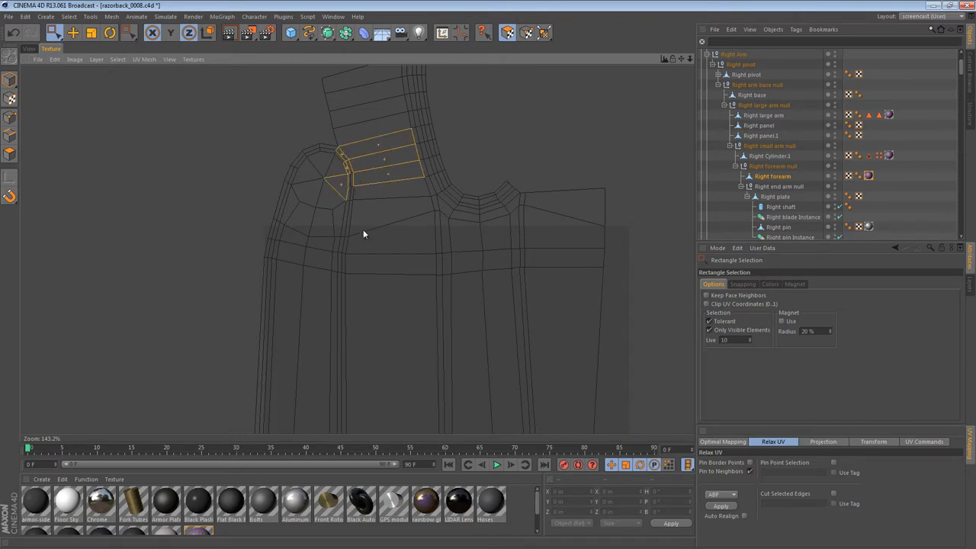
pyautogui.click(52, 49)
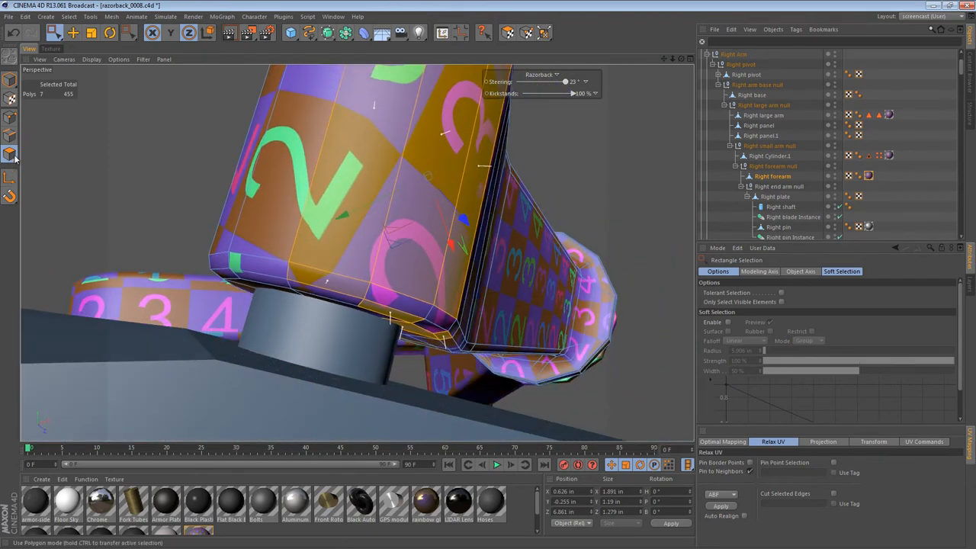
pyautogui.click(11, 119)
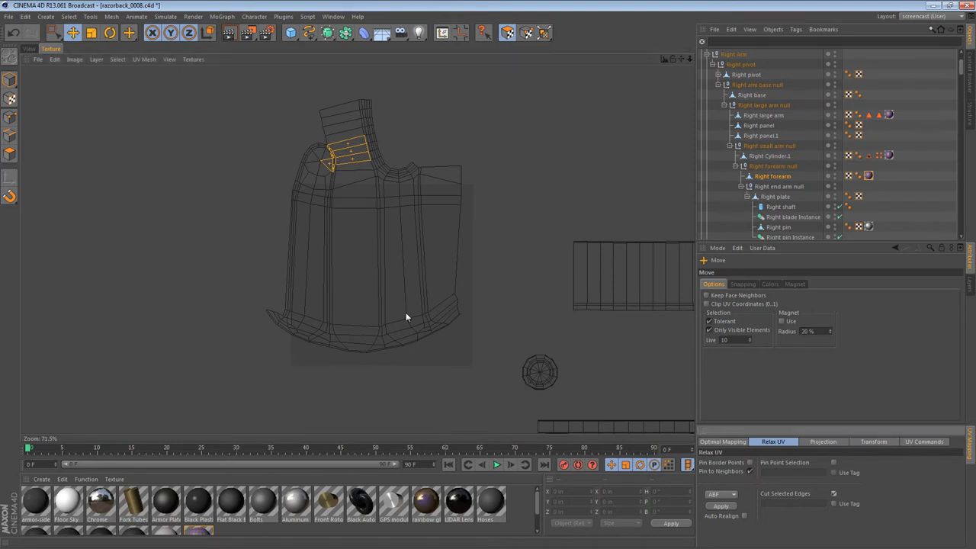
pyautogui.moveTo(12, 79)
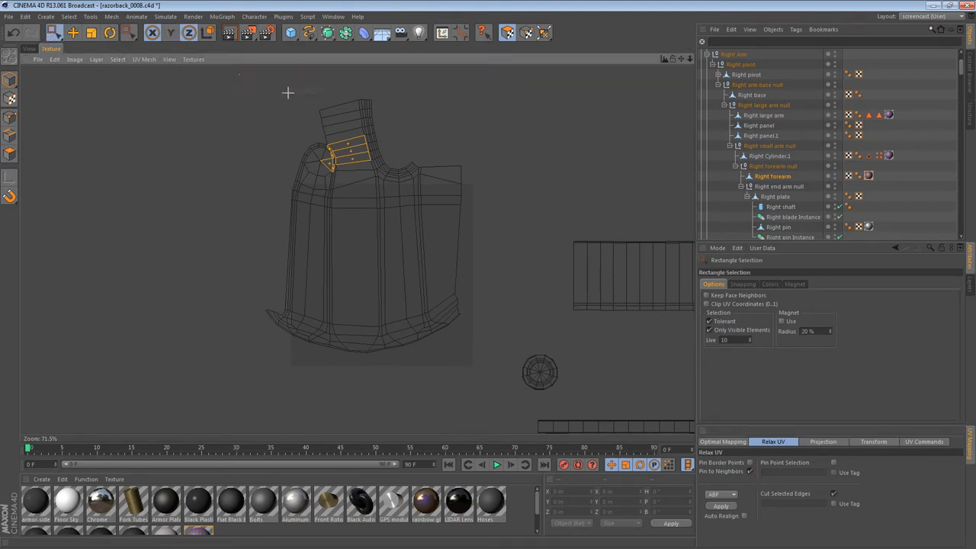
# Step: Choose new seam edges on the forearm and relax with Cut Selected Edges, reshaping the shell island
pyautogui.moveTo(253, 94); pyautogui.dragTo(594, 205)
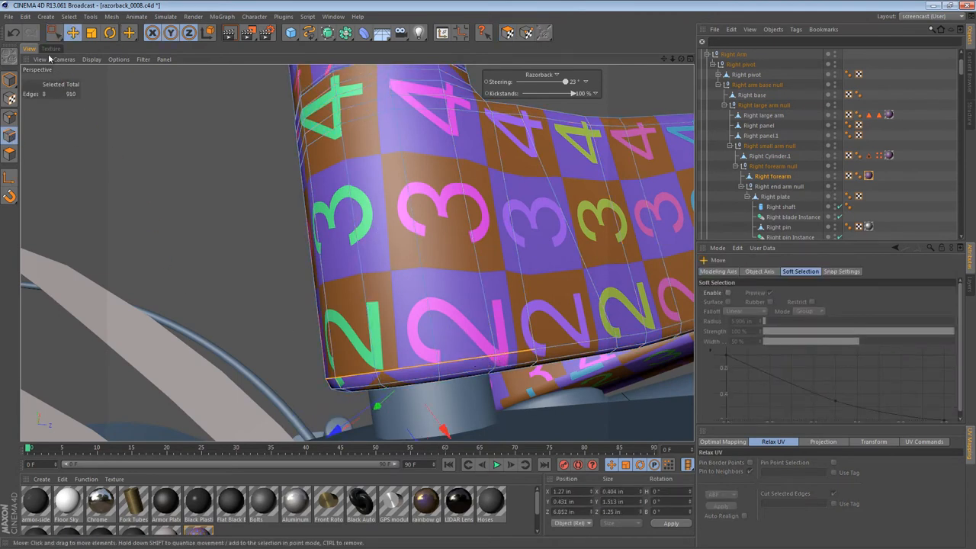
pyautogui.click(50, 48)
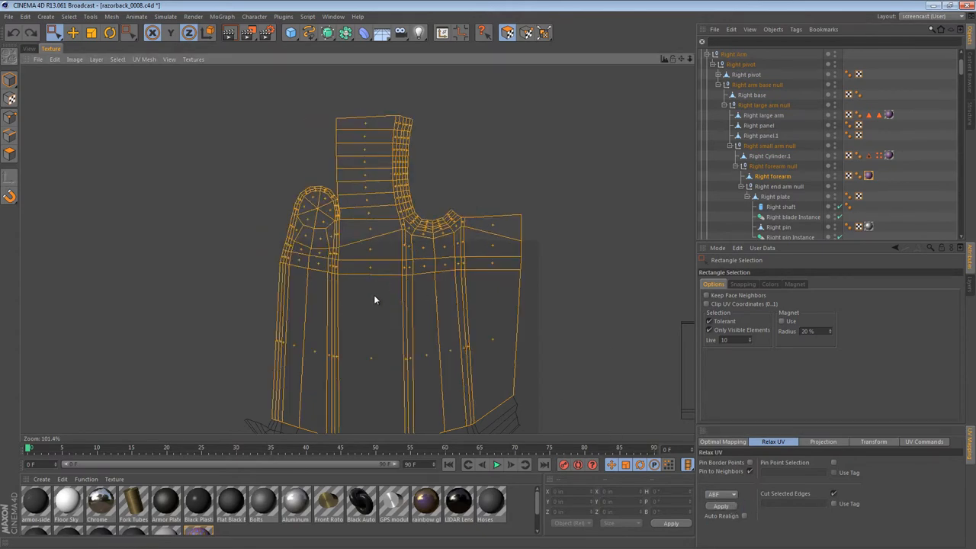
pyautogui.scroll(3)
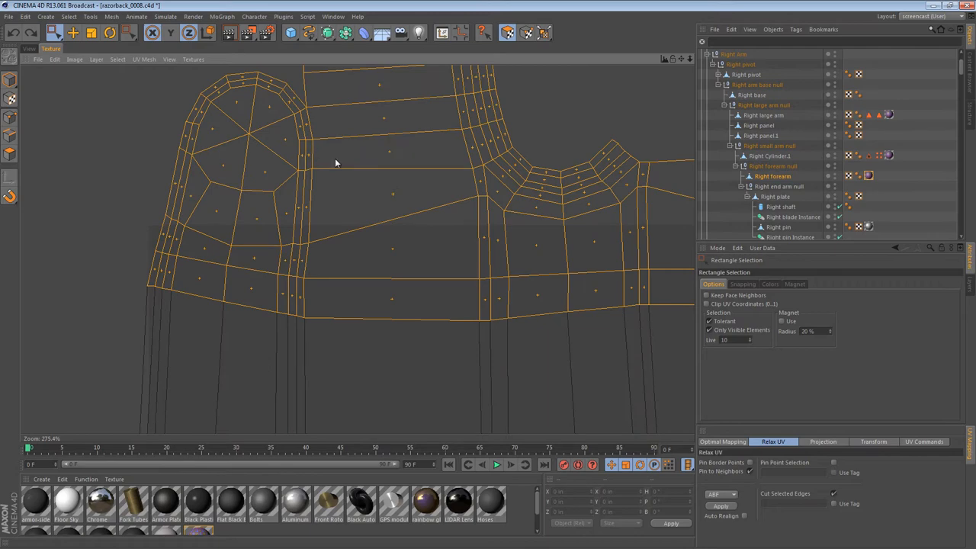
pyautogui.moveTo(485, 298)
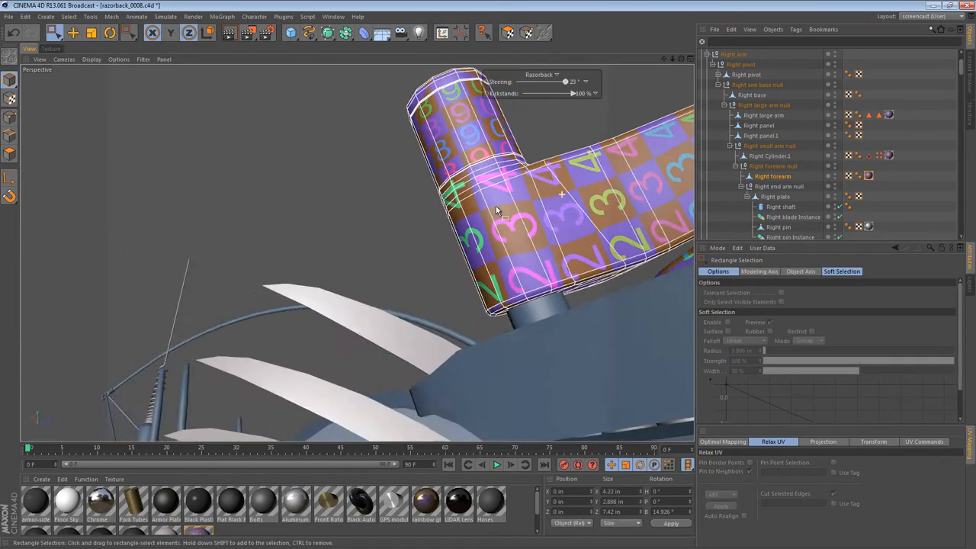
pyautogui.moveTo(496, 210); pyautogui.dragTo(519, 290)
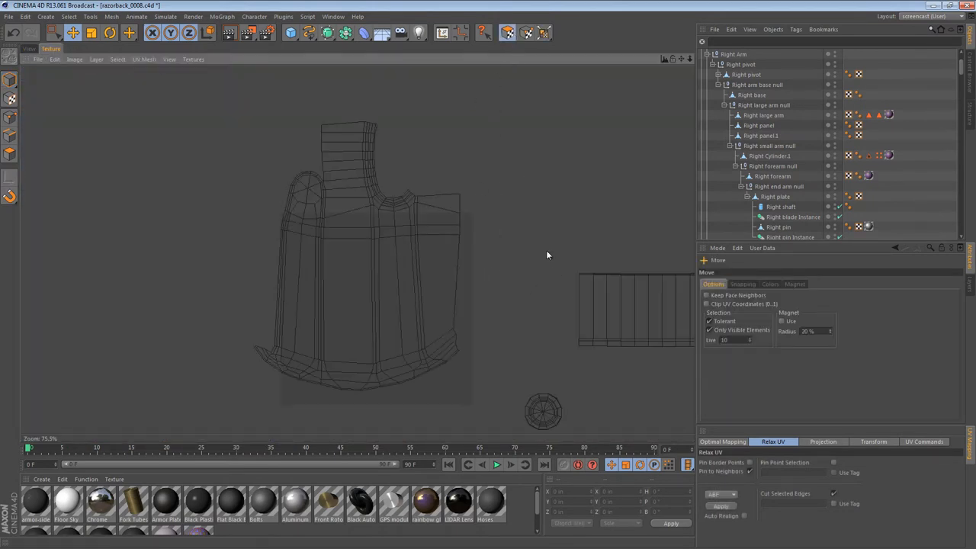
pyautogui.scroll(-3)
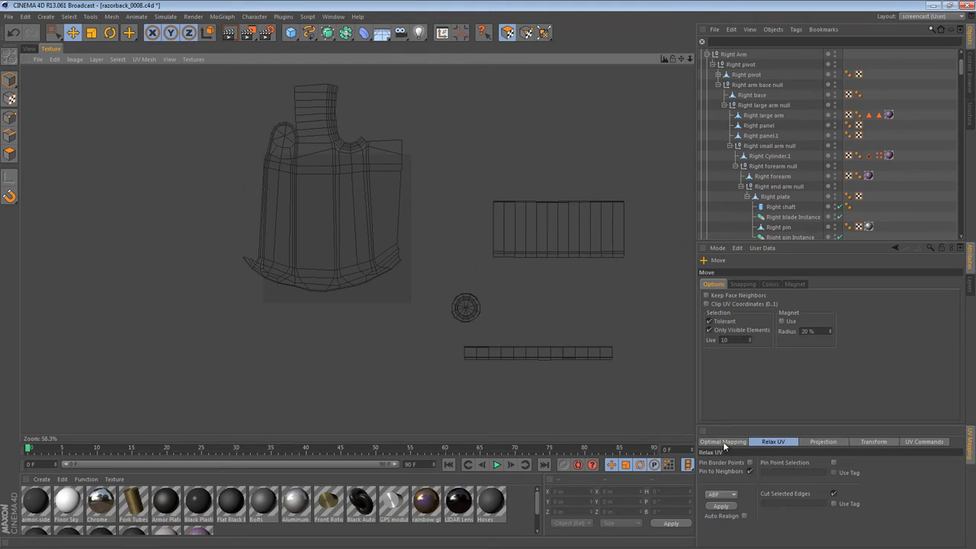
# Step: Apply Optimal Mapping with Realign and spacing to pack all arm islands inside the texture square
pyautogui.click(723, 442)
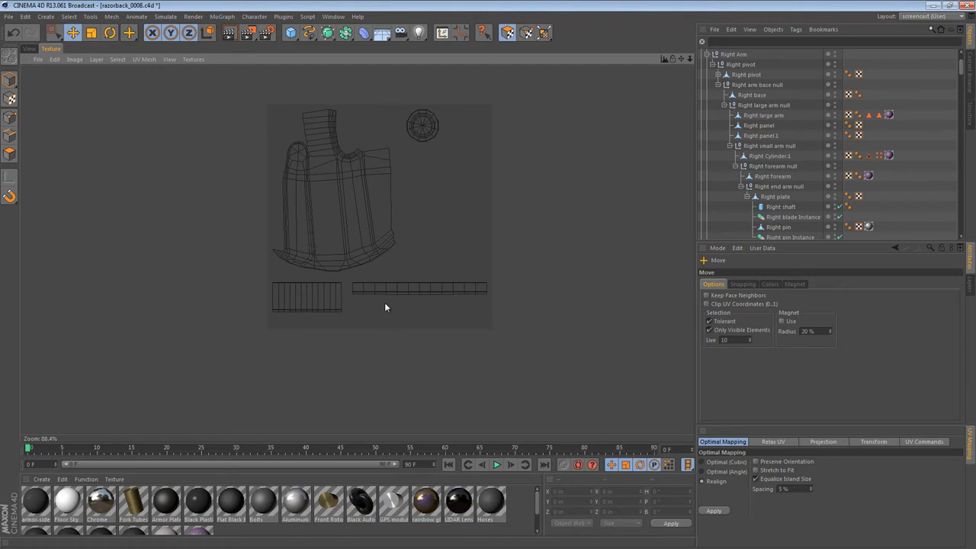
pyautogui.click(402, 287)
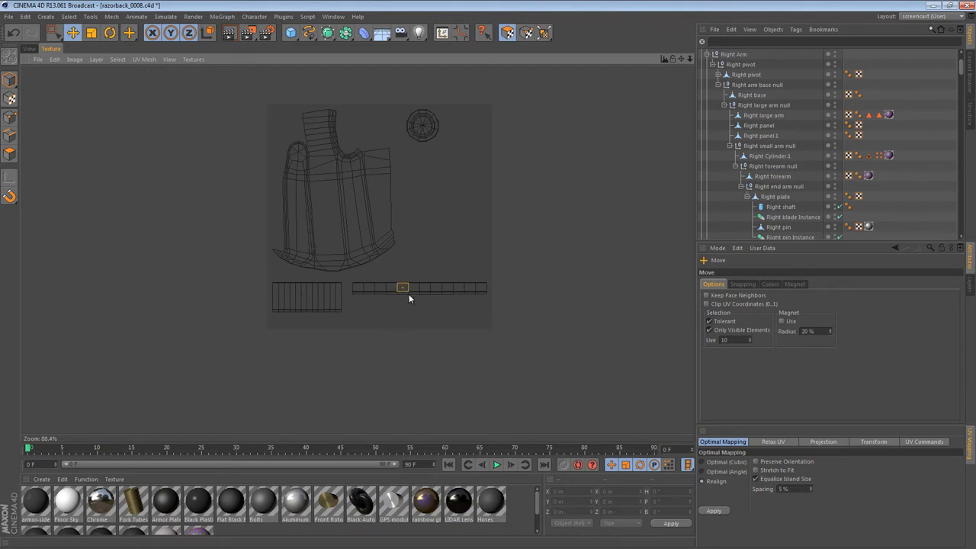
pyautogui.click(419, 288)
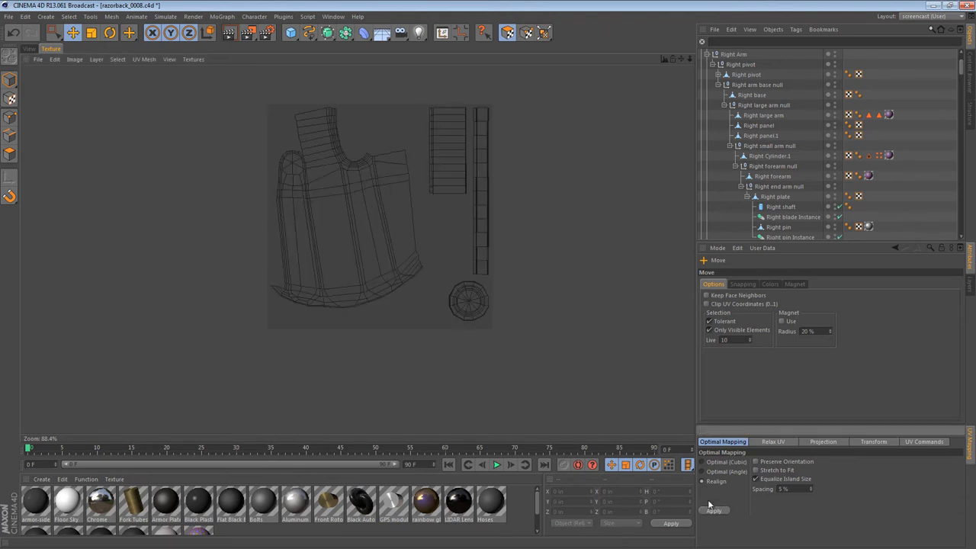
pyautogui.click(365, 236)
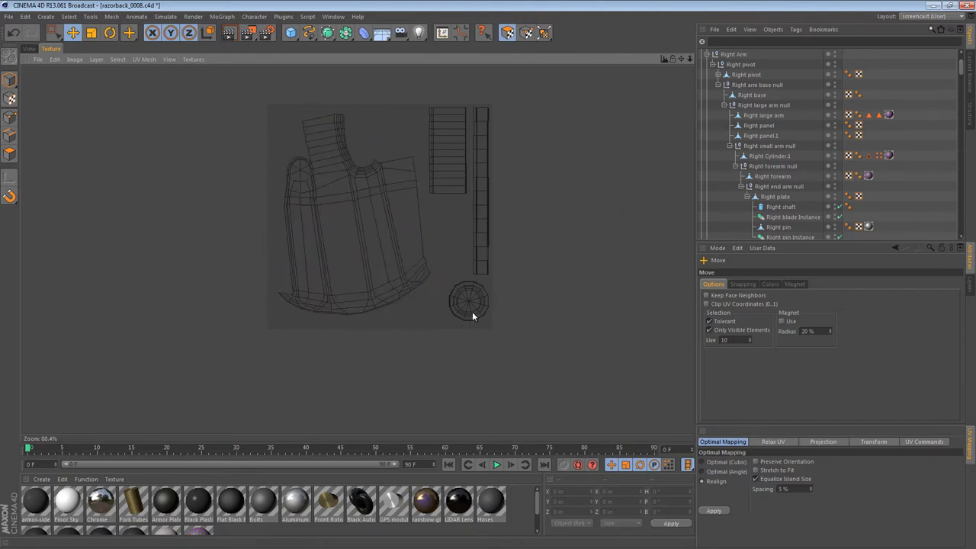
pyautogui.click(454, 302)
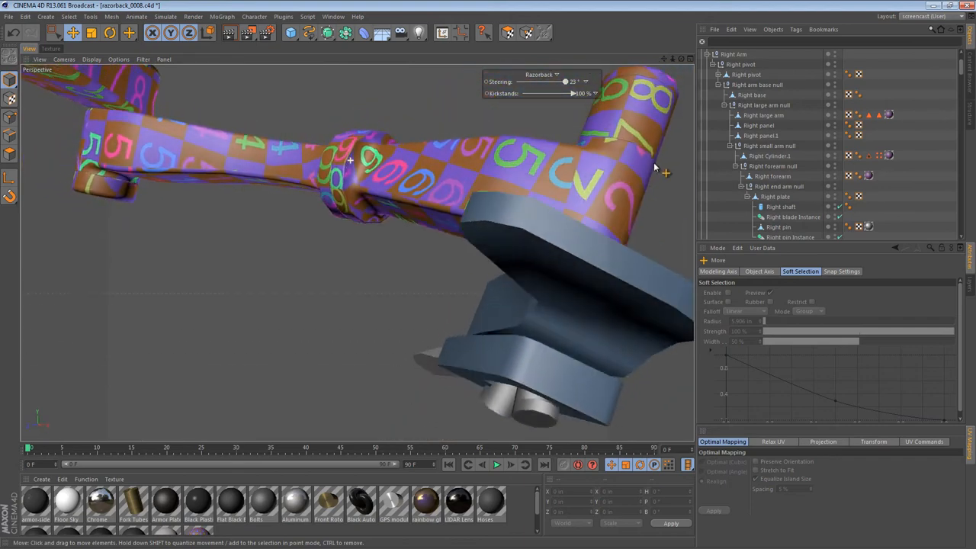
pyautogui.moveTo(655, 166); pyautogui.dragTo(491, 331)
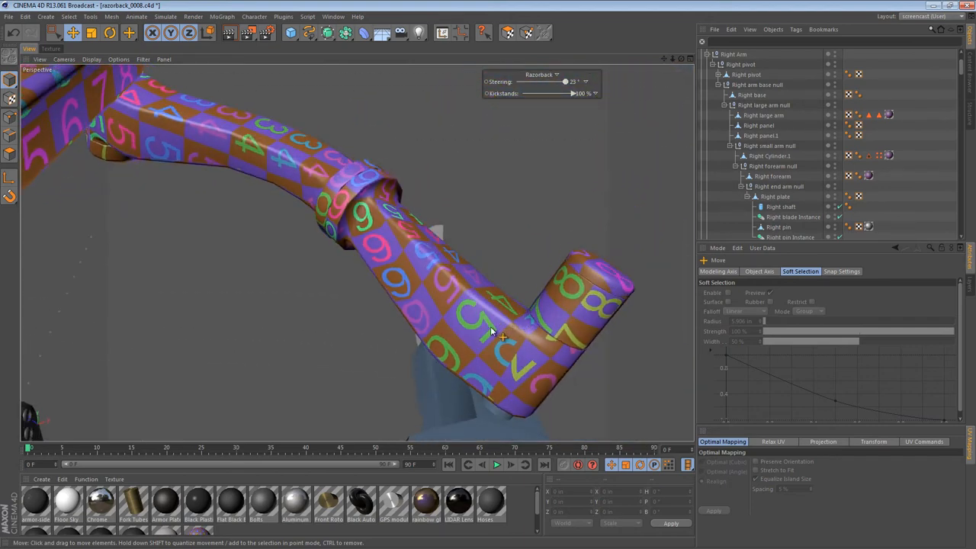
pyautogui.moveTo(404, 299)
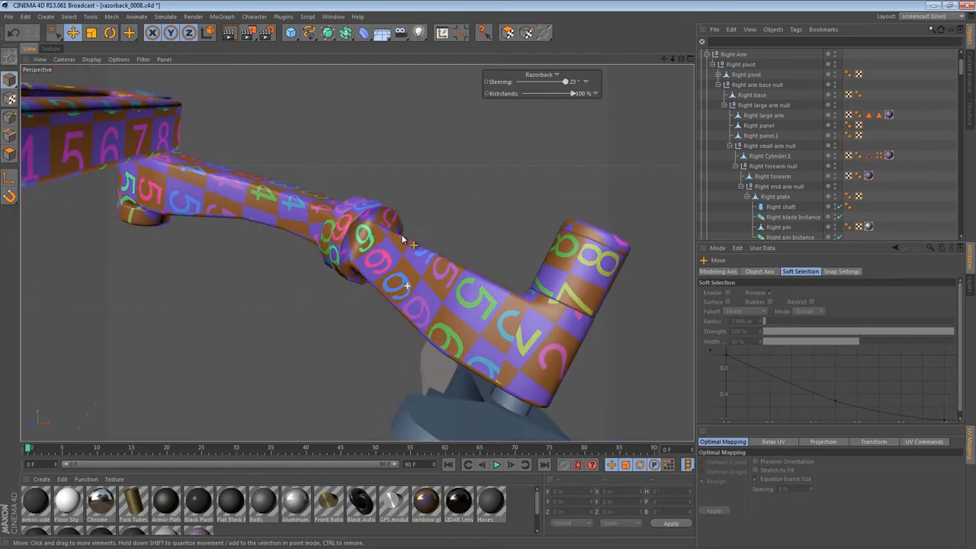
pyautogui.moveTo(404, 241); pyautogui.dragTo(420, 282)
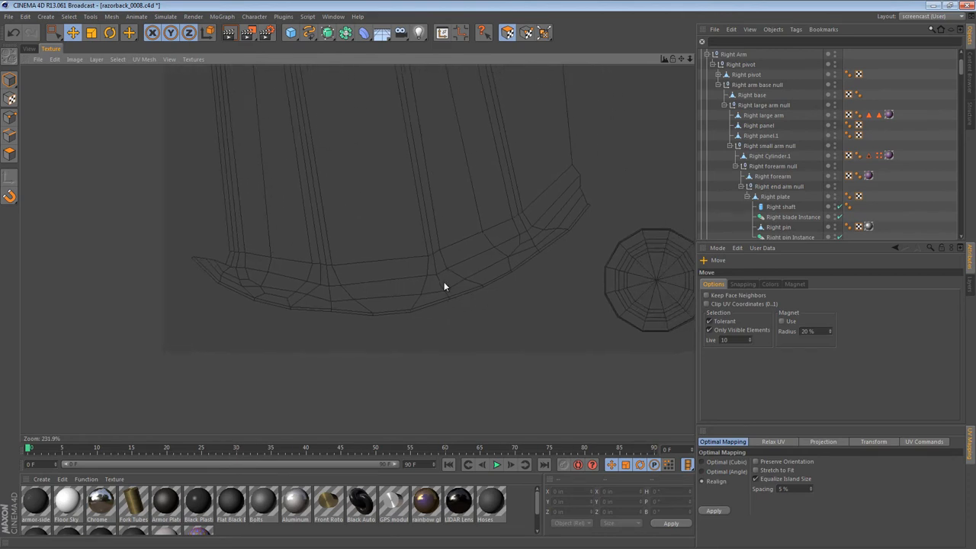
pyautogui.moveTo(434, 275)
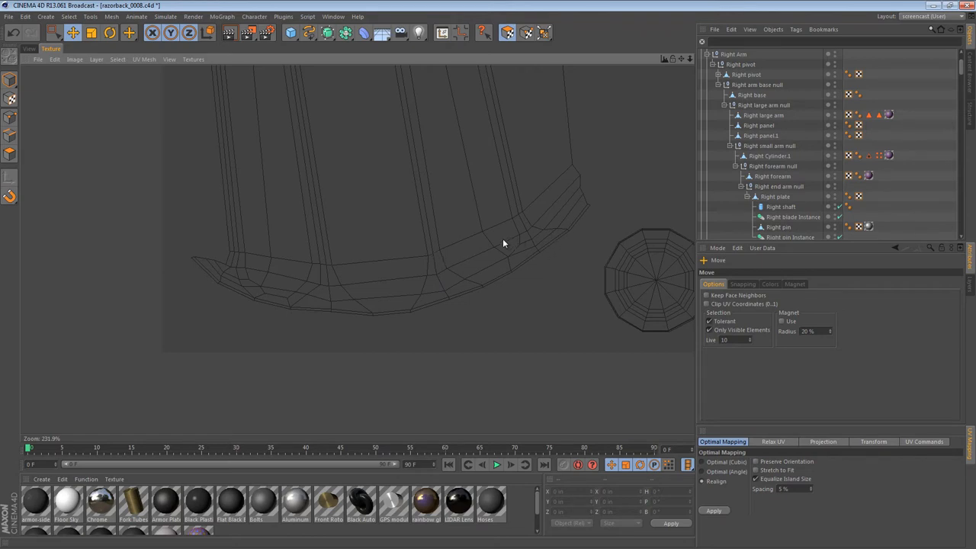
pyautogui.moveTo(429, 256)
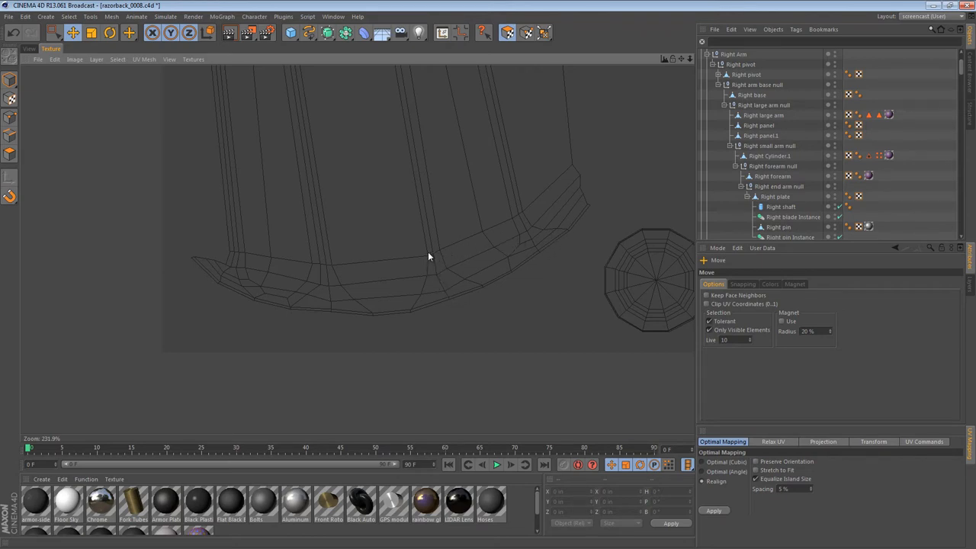
# Step: Select the distorted wedge on the forearm rim and locate it on the lower band in the UV view
pyautogui.click(436, 265)
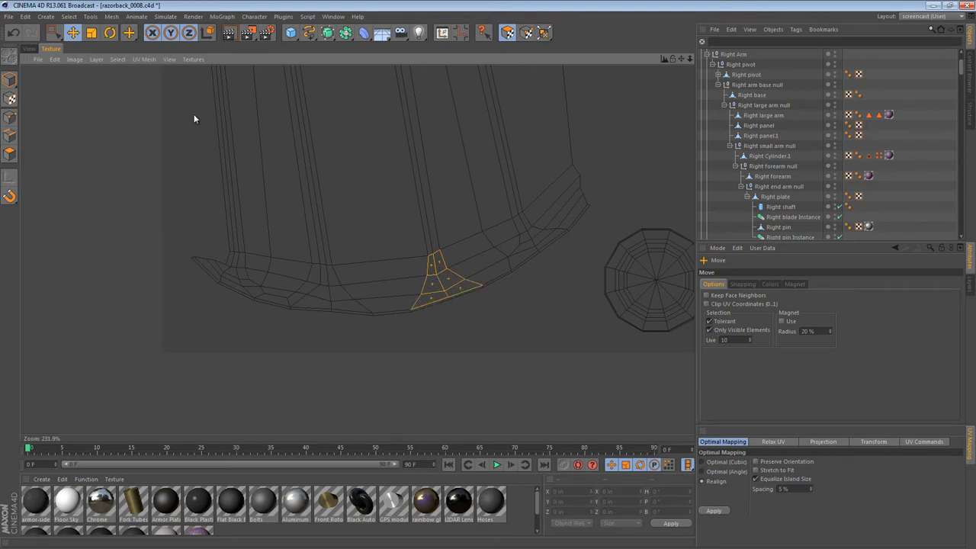
pyautogui.click(507, 32)
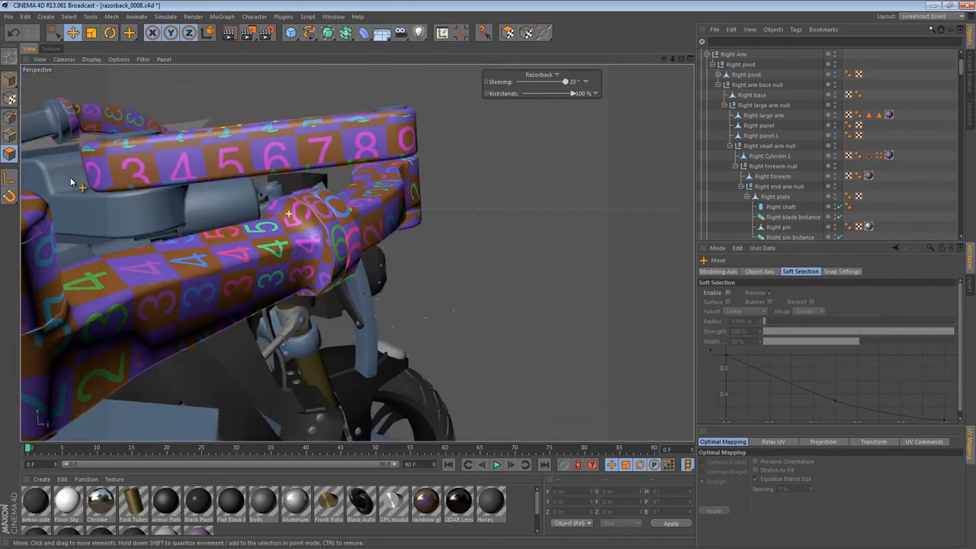
pyautogui.click(305, 229)
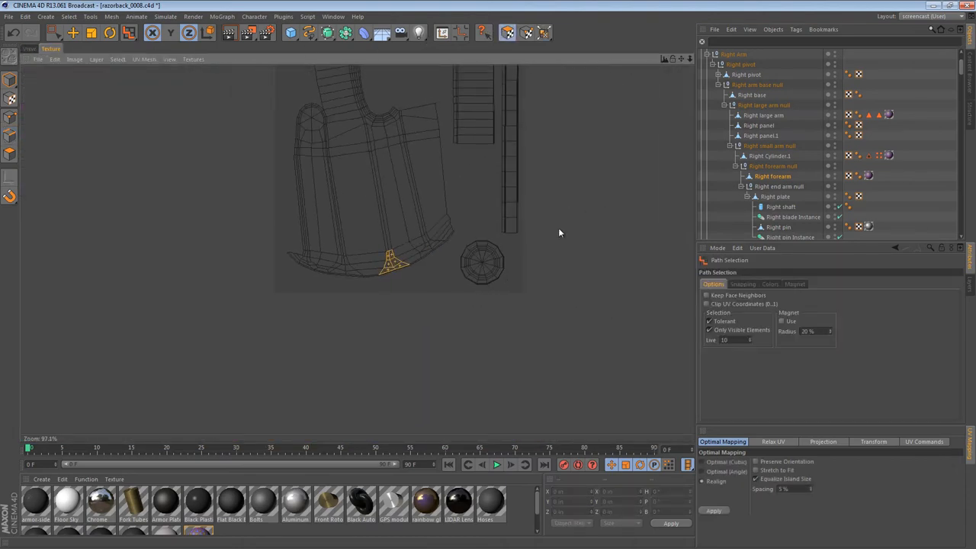
# Step: Pick the seam edge beside the distorted patch, widening the selected wedge on the lower band
pyautogui.click(772, 442)
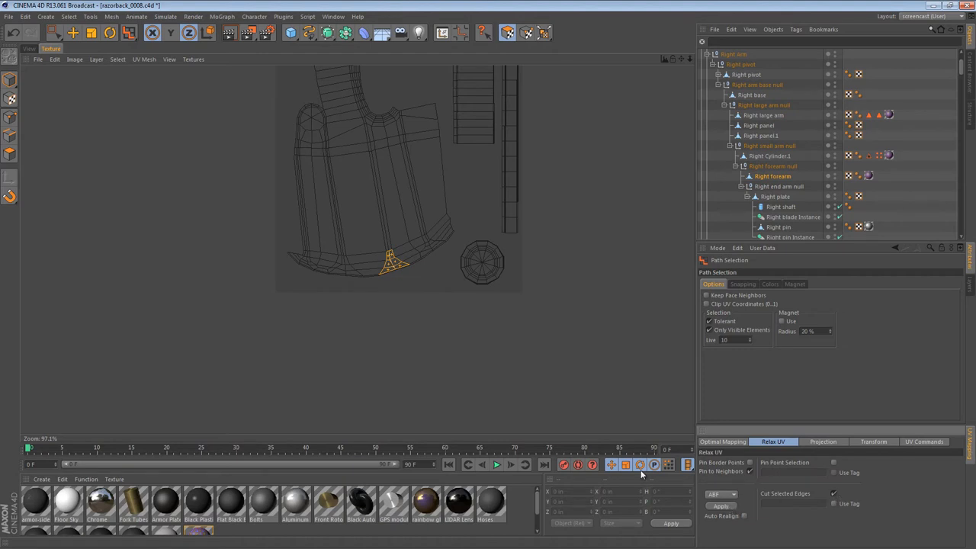
pyautogui.scroll(3)
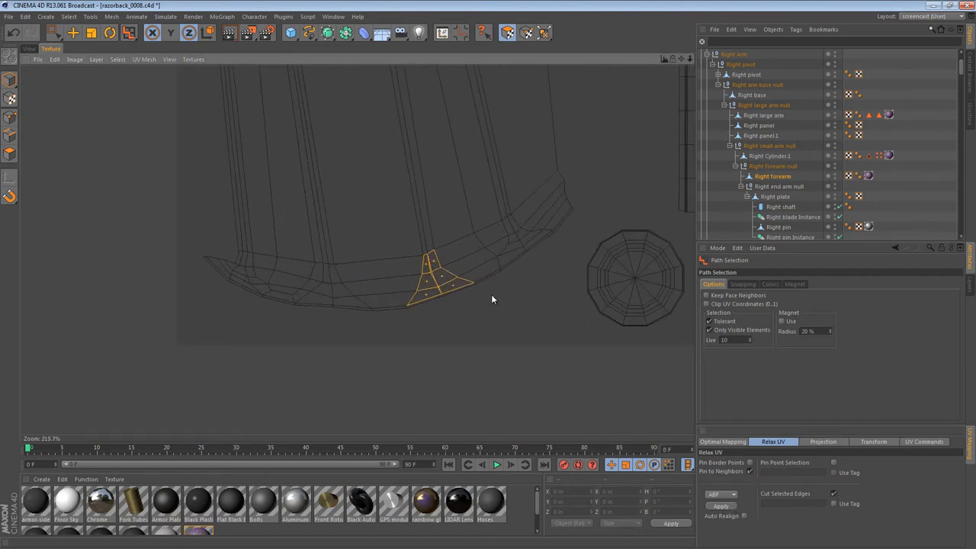
pyautogui.scroll(3)
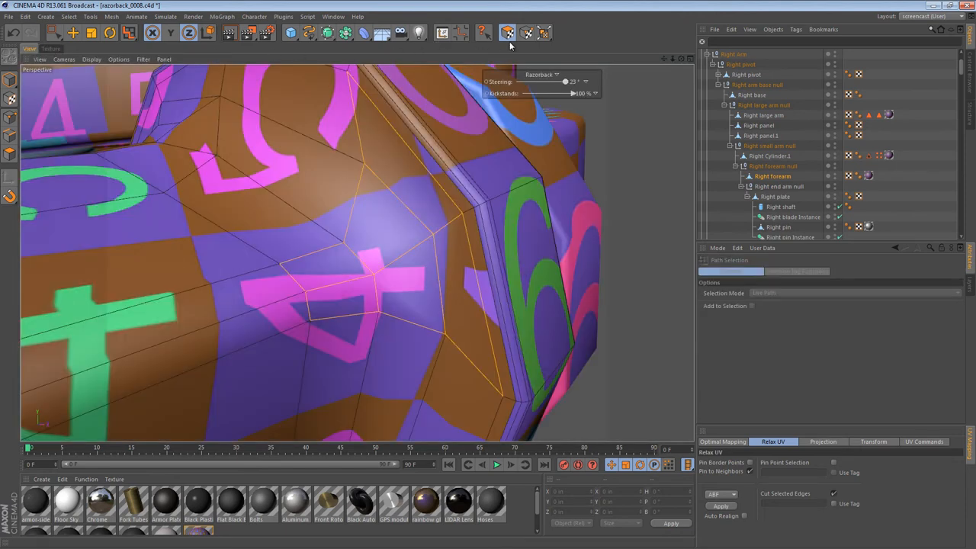
pyautogui.moveTo(12, 130)
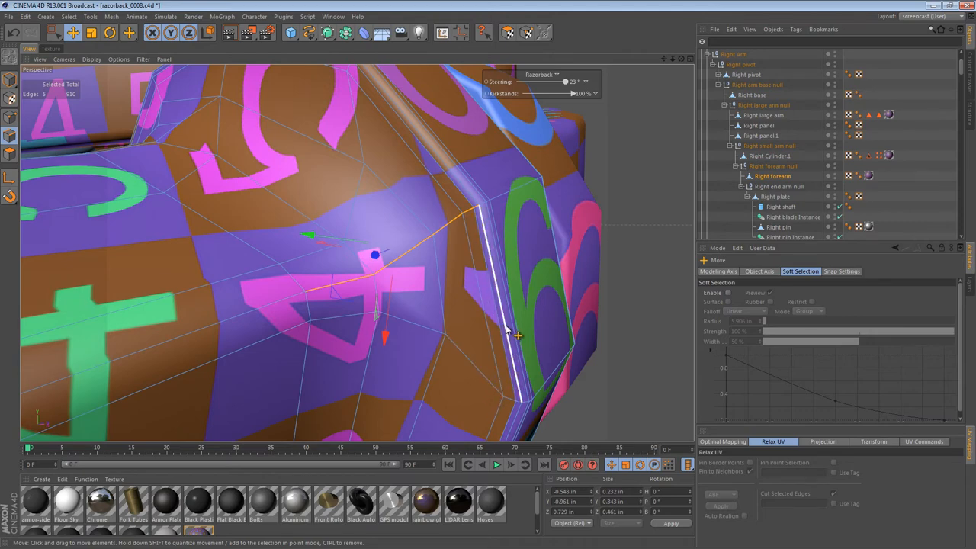
pyautogui.moveTo(519, 336); pyautogui.dragTo(476, 244)
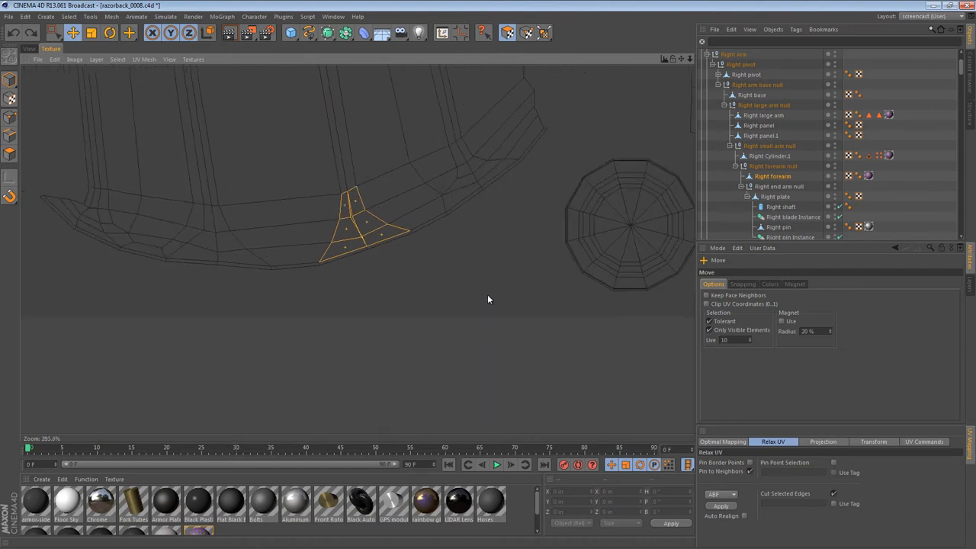
# Step: Select all UV points of the forearm's lower band island, wedge included
pyautogui.scroll(3)
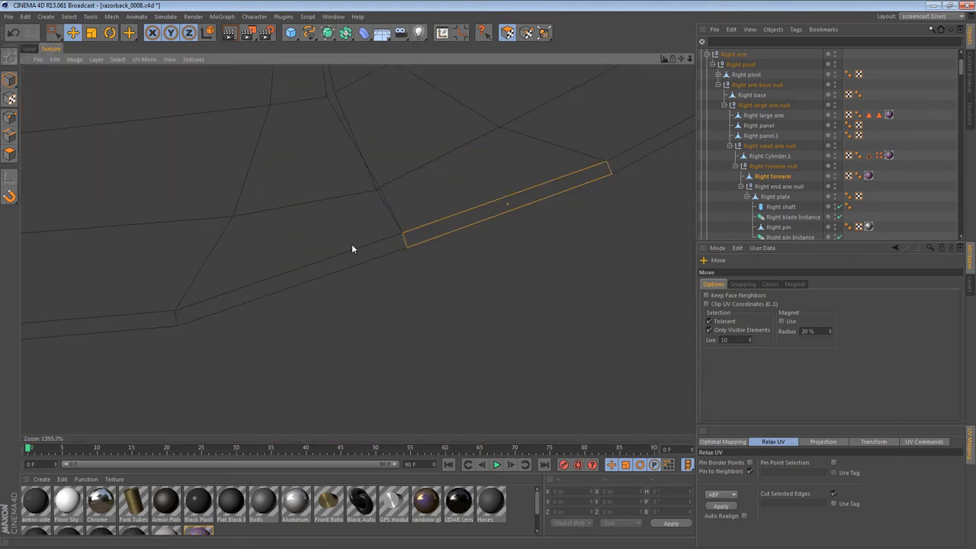
pyautogui.scroll(-3)
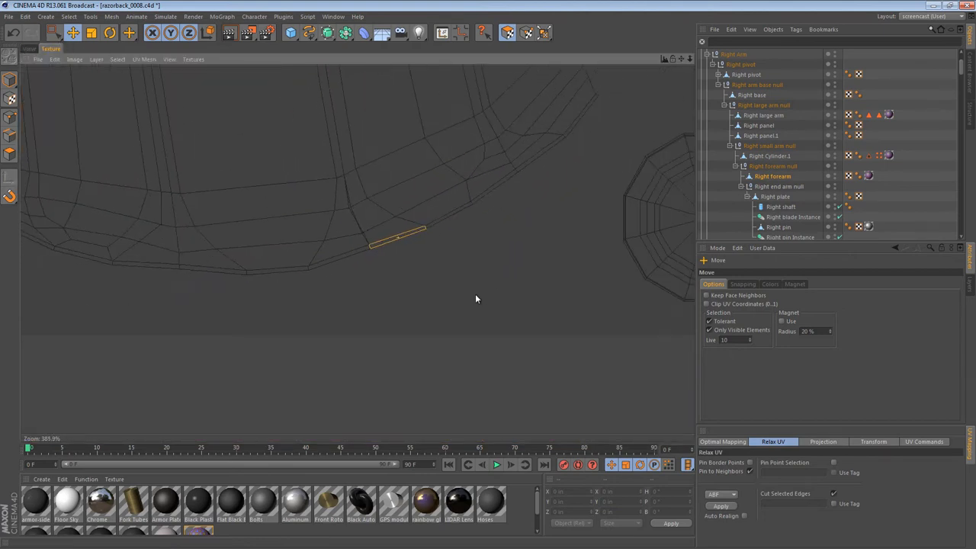
pyautogui.scroll(-3)
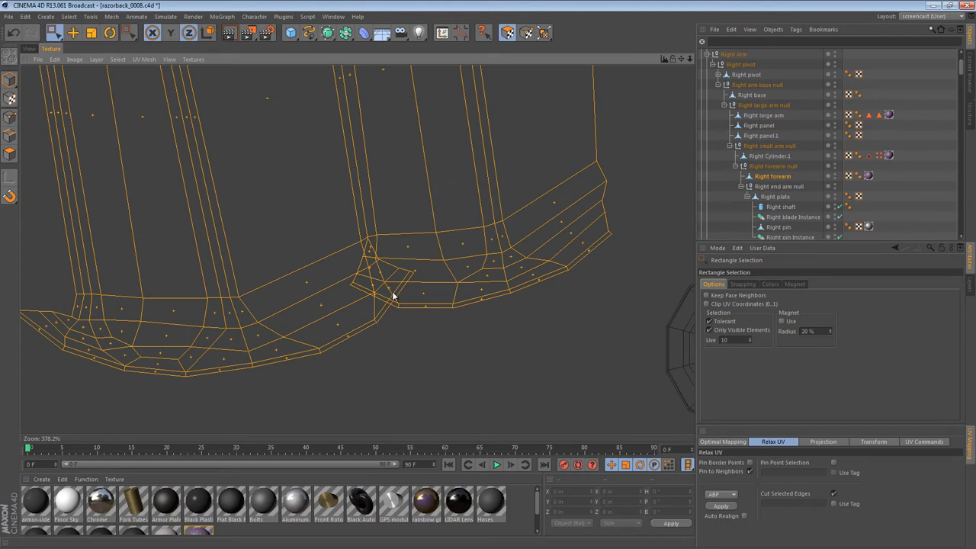
pyautogui.moveTo(410, 250)
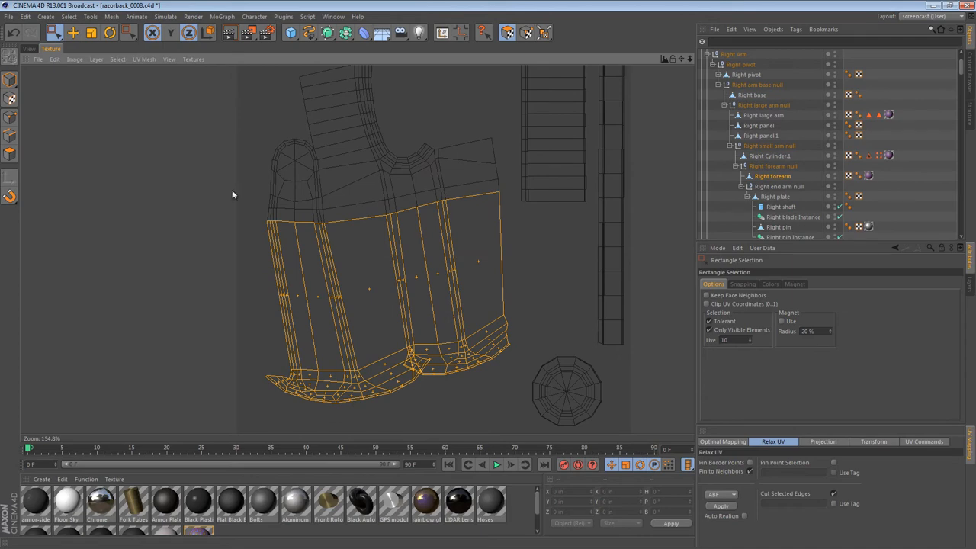
pyautogui.moveTo(28, 47)
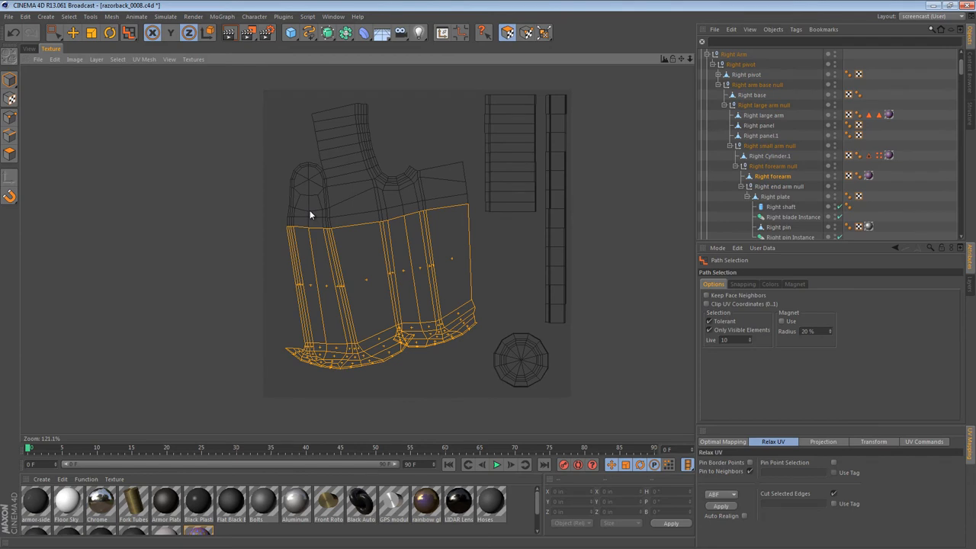
pyautogui.moveTo(73, 32)
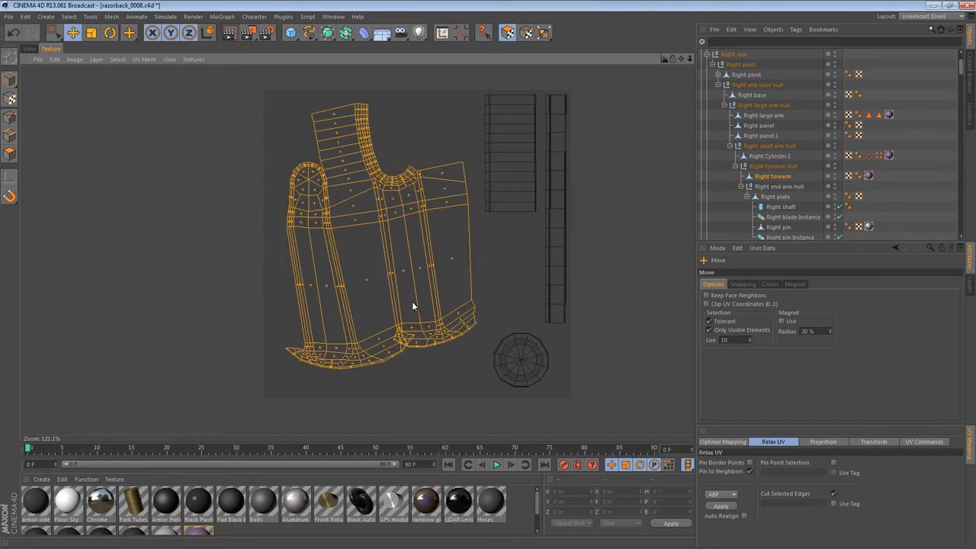
# Step: Apply Relax UV with Cut Selected Edges so the forearm island unfolds flat with a rounded upper outline
pyautogui.click(720, 506)
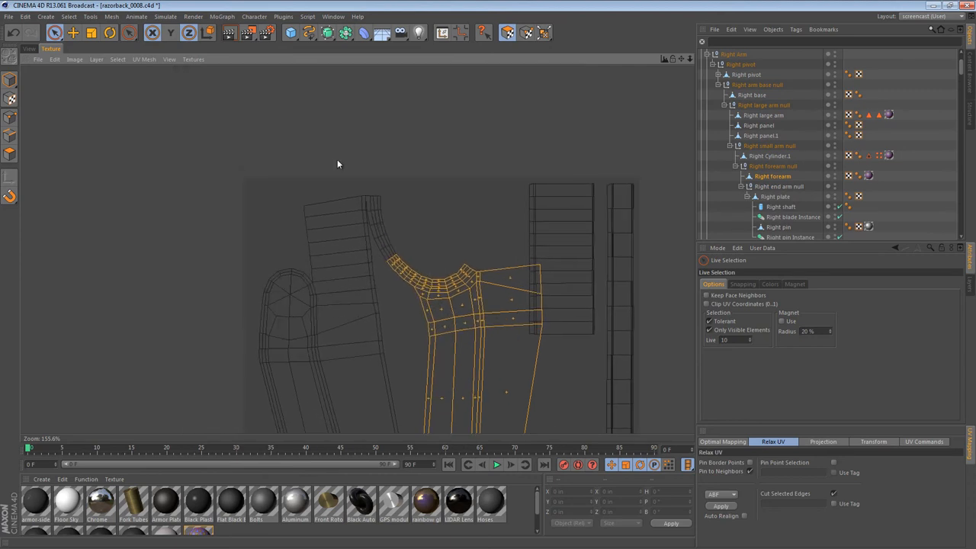
# Step: Select the whole split-off forearm island in the UV layout
pyautogui.scroll(3)
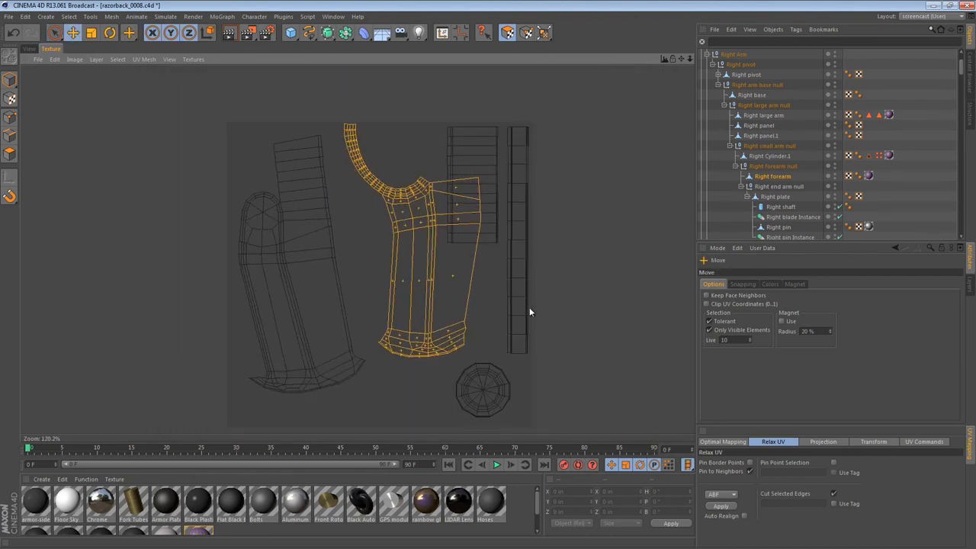
pyautogui.click(720, 507)
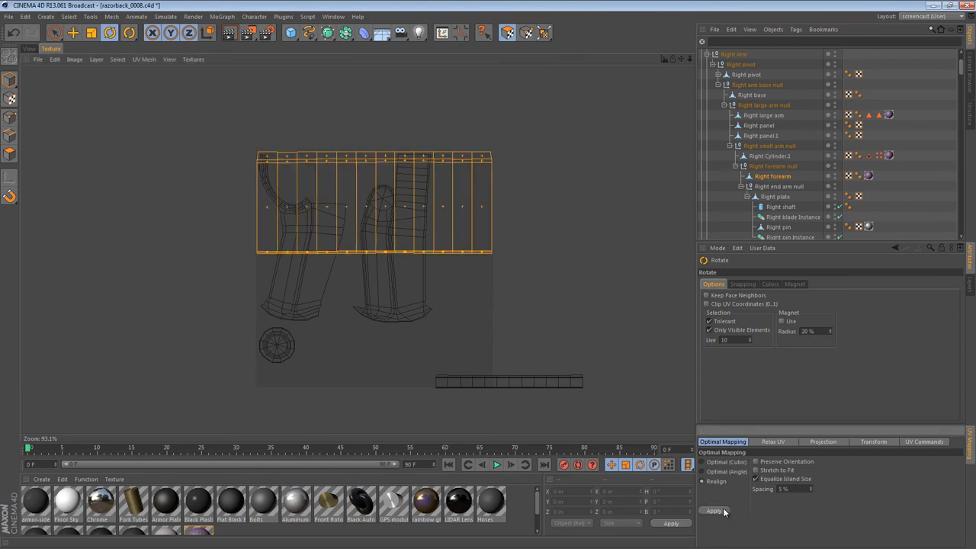
# Step: Apply Optimal Mapping to repack all islands and inspect the checker on the forearm in 3D
pyautogui.click(714, 511)
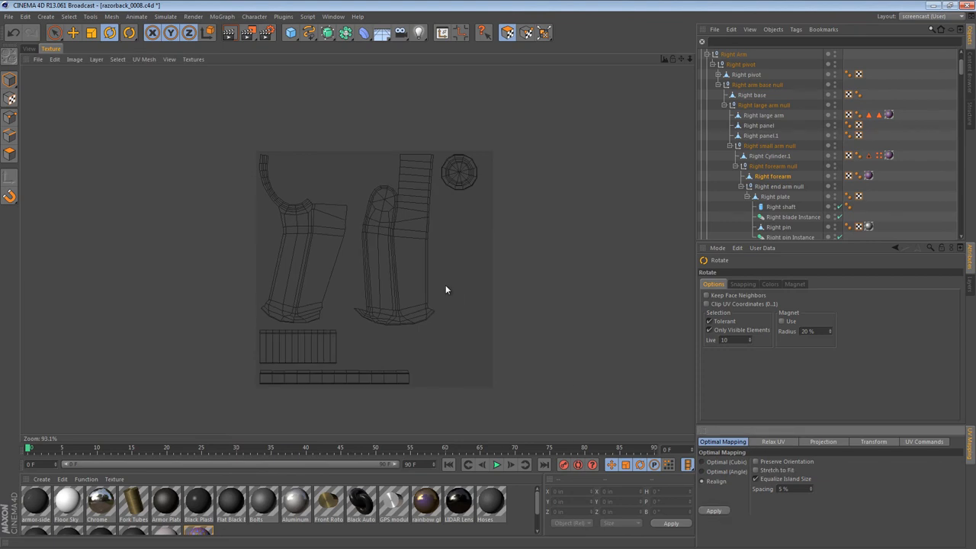
pyautogui.moveTo(475, 182)
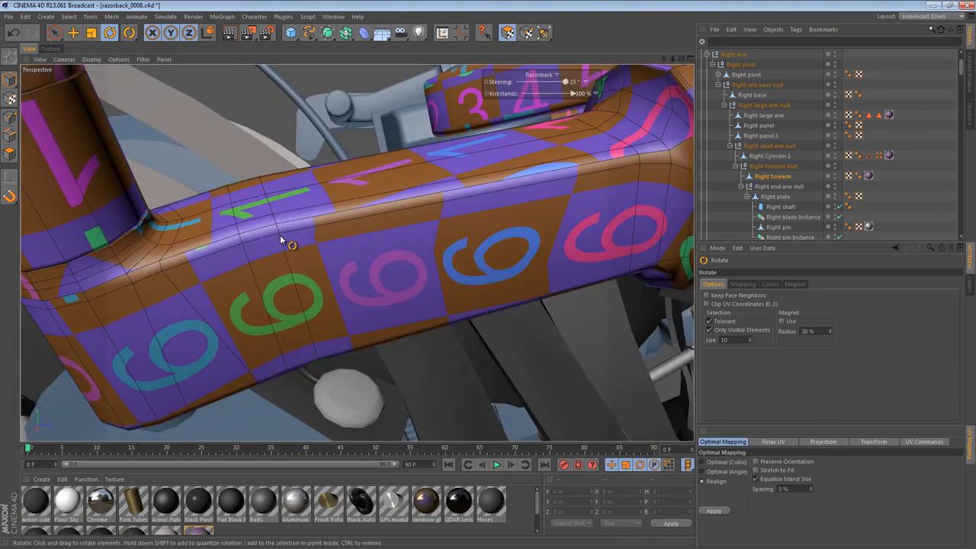
pyautogui.moveTo(282, 242); pyautogui.dragTo(580, 351)
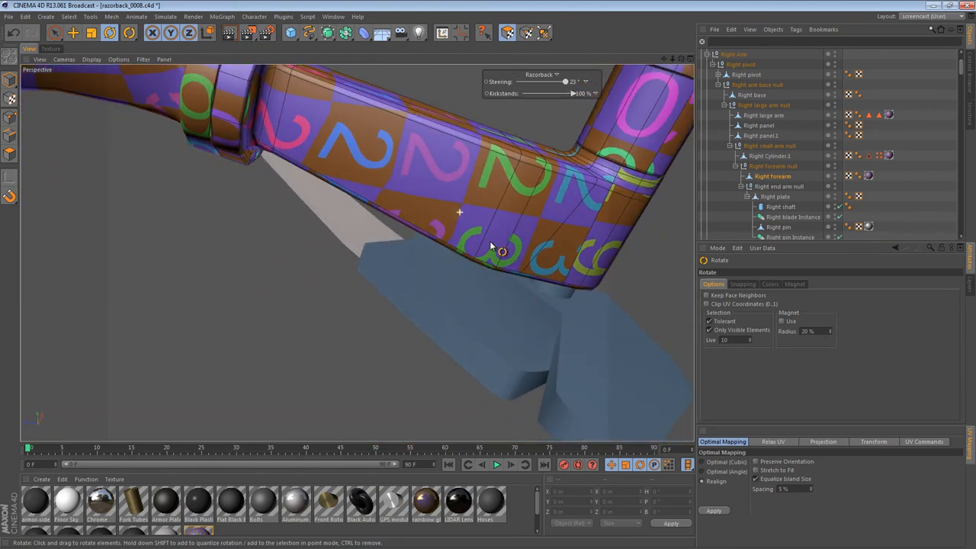
pyautogui.click(52, 47)
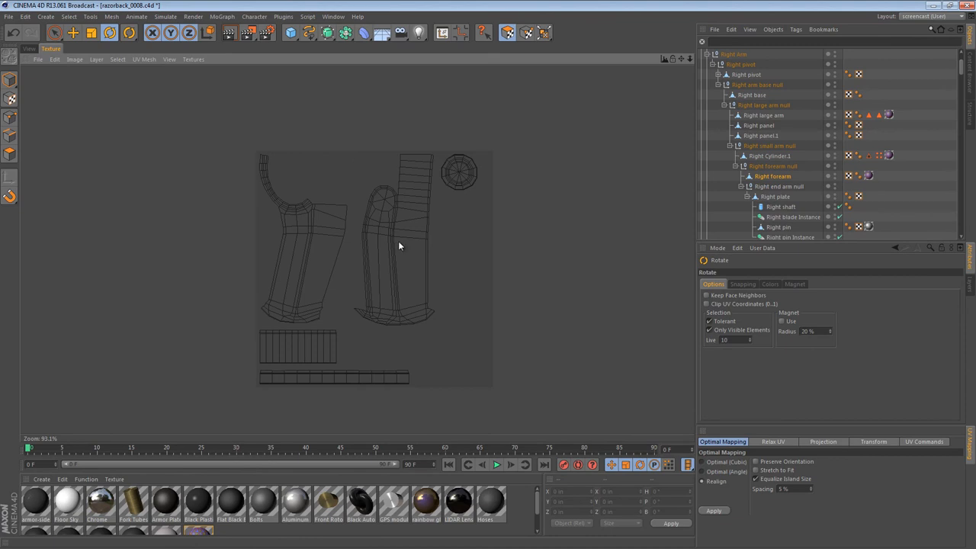
# Step: Select the left and arched forearm islands for rotating in the UV view
pyautogui.click(305, 244)
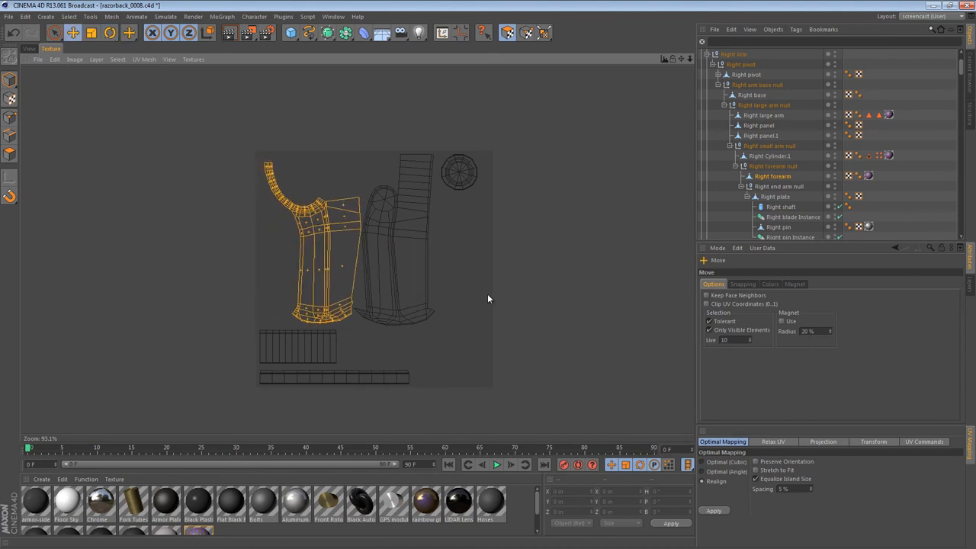
pyautogui.press('u')
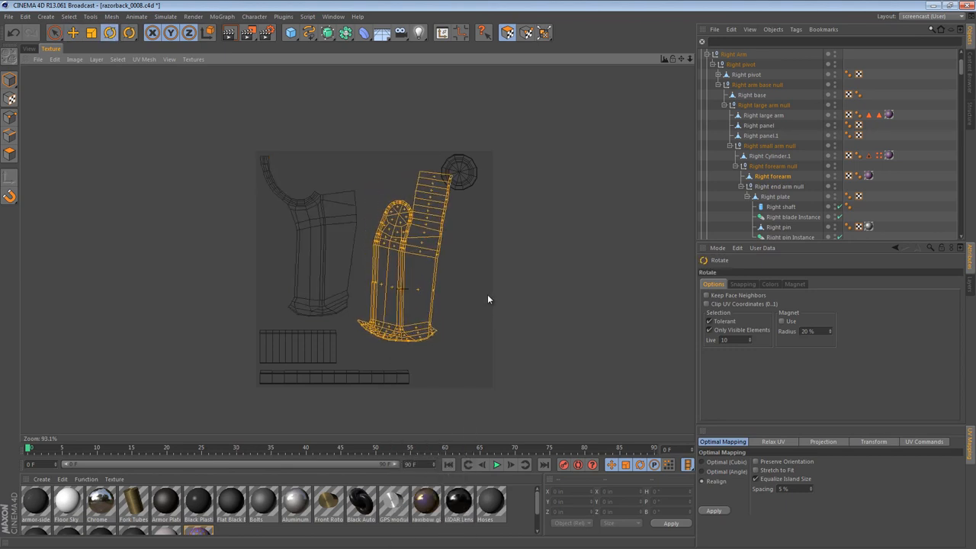
pyautogui.click(73, 32)
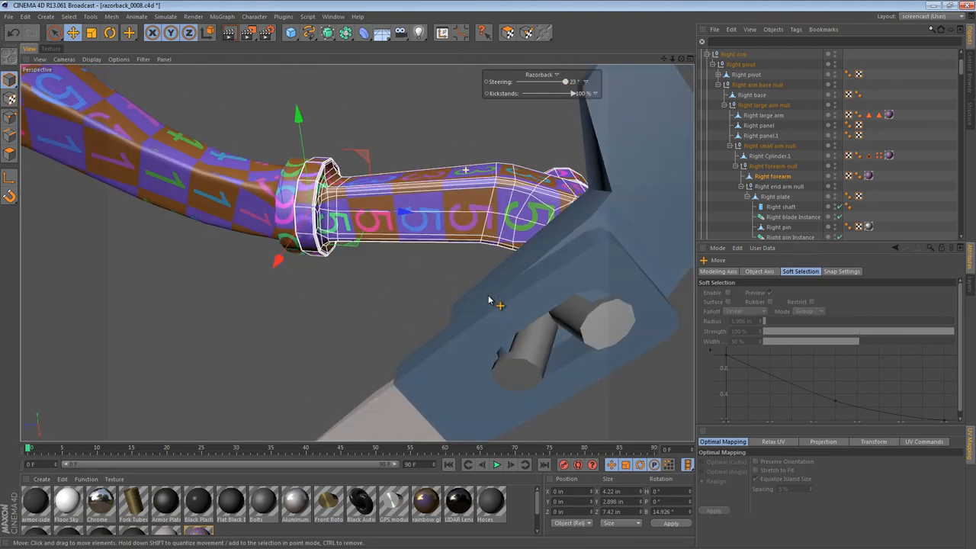
pyautogui.moveTo(488, 297); pyautogui.dragTo(137, 228)
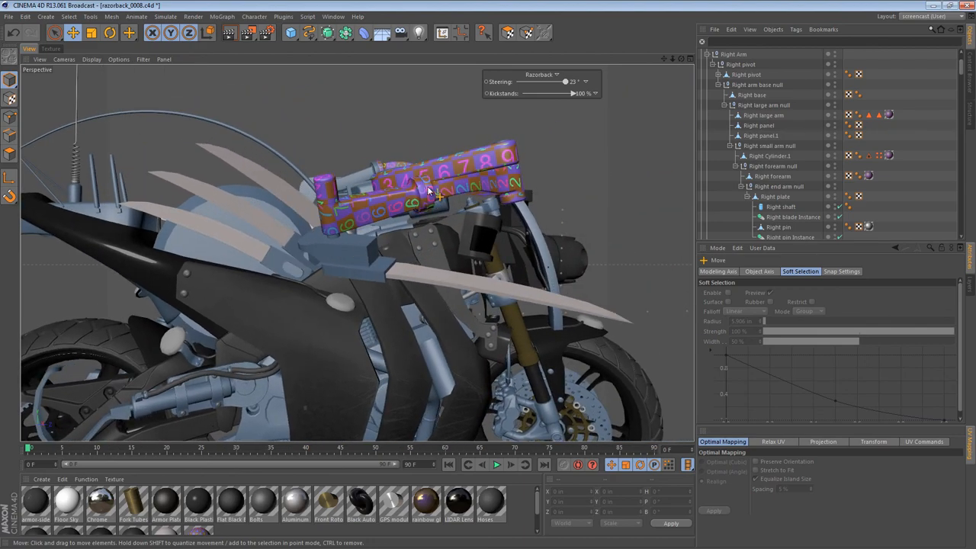
pyautogui.moveTo(427, 191); pyautogui.dragTo(455, 256)
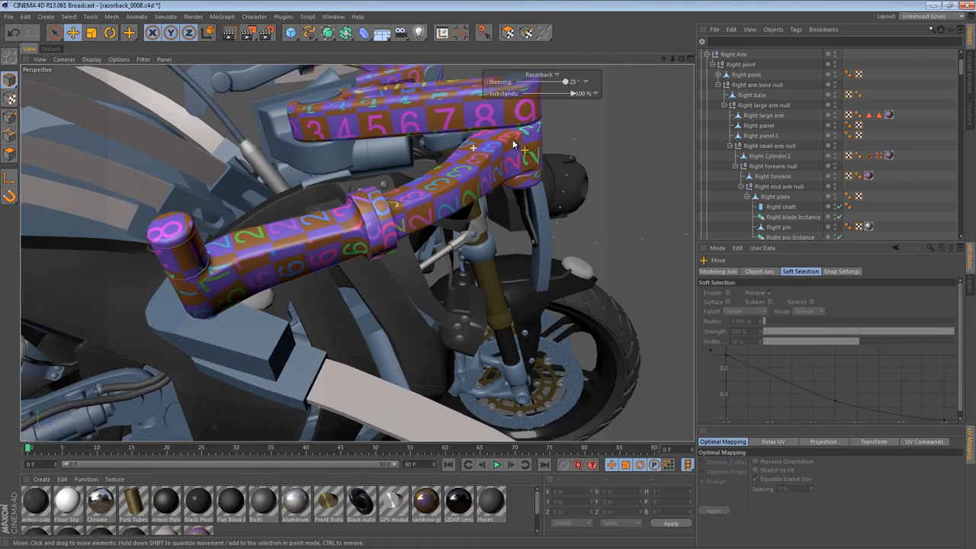
pyautogui.moveTo(513, 144); pyautogui.dragTo(501, 157)
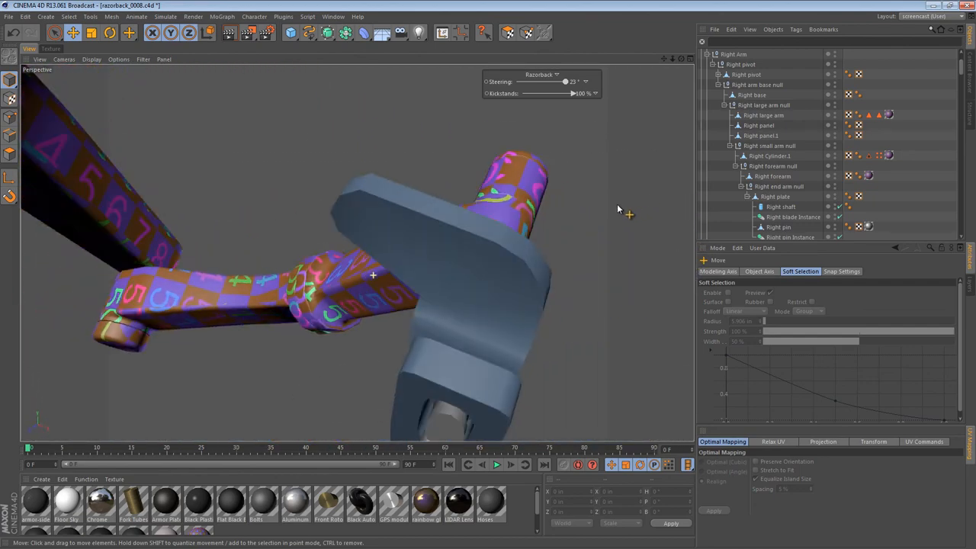
pyautogui.moveTo(618, 211); pyautogui.dragTo(650, 235)
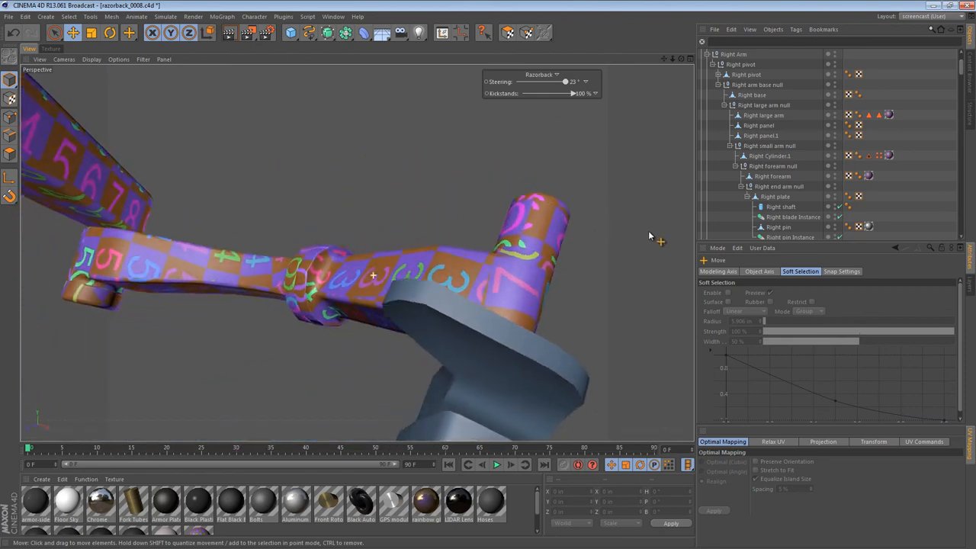
pyautogui.moveTo(649, 236); pyautogui.dragTo(450, 277)
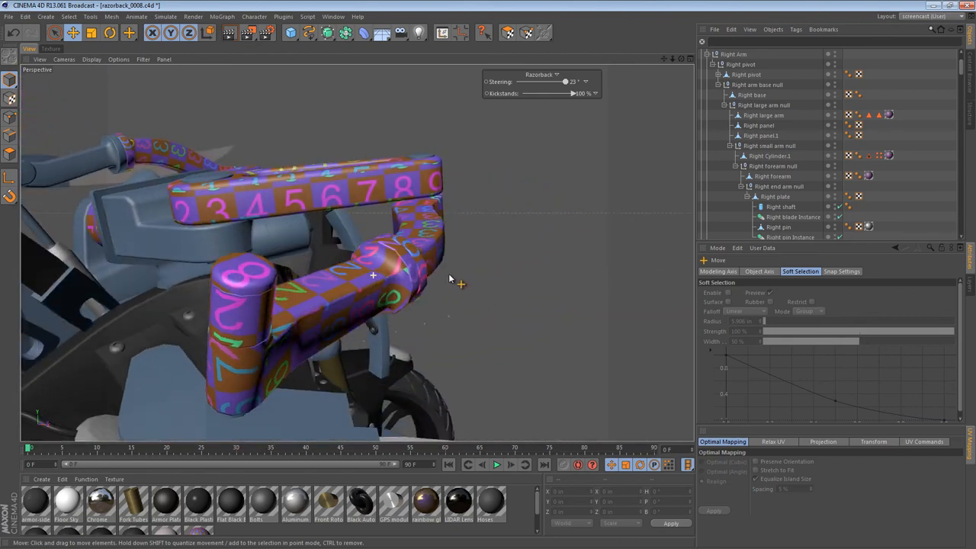